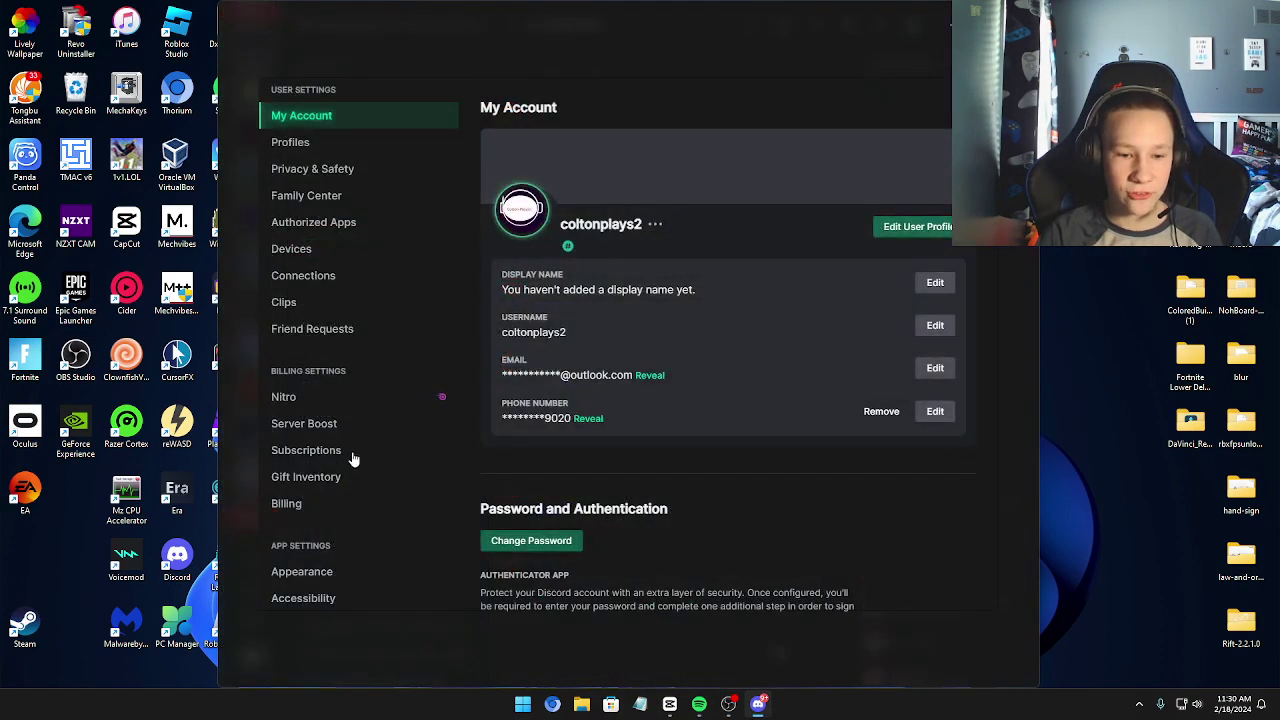
Switch the Vencord theme from SoftX to Translucence and return to the chat.
scroll("down", 3)
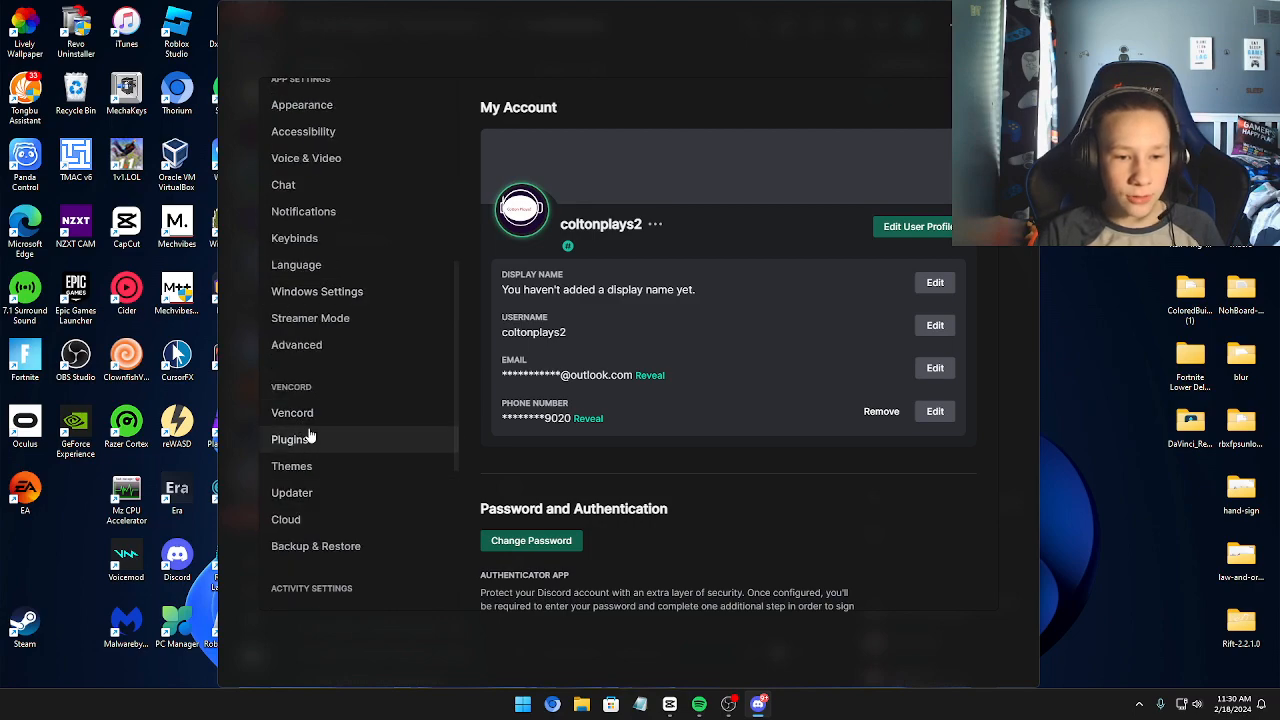
left_click(292, 466)
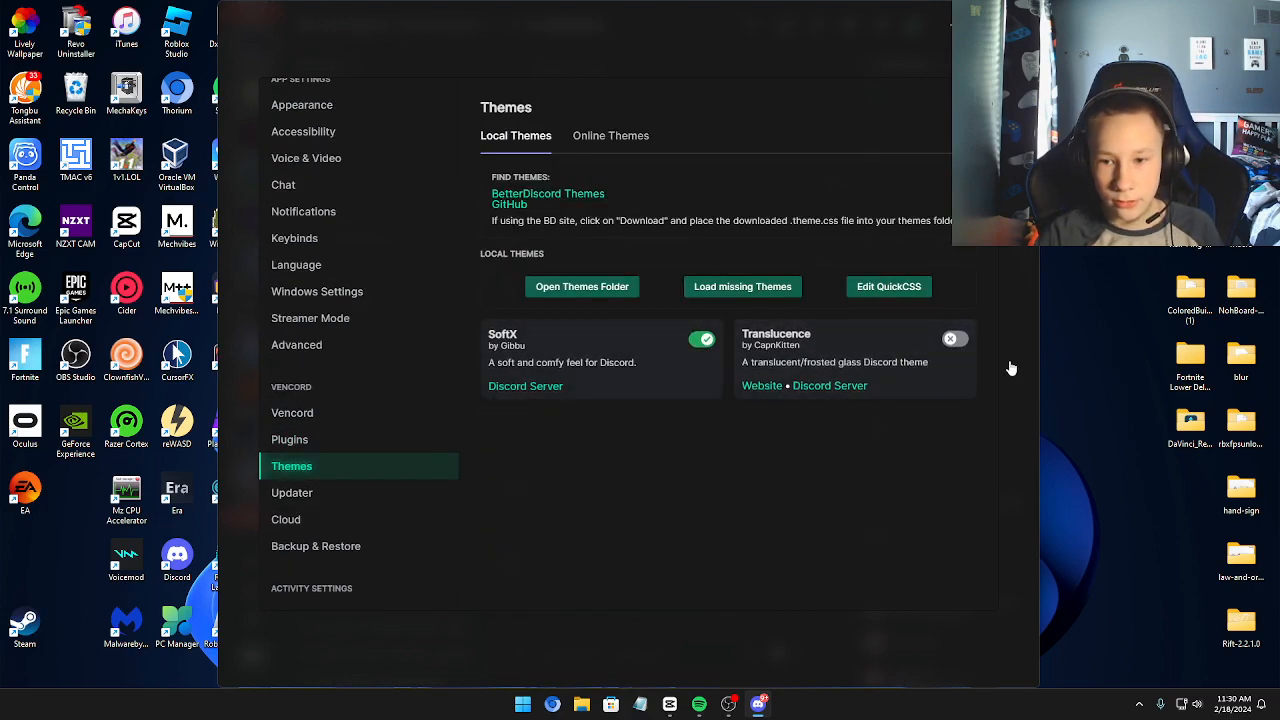
scroll("down", 3)
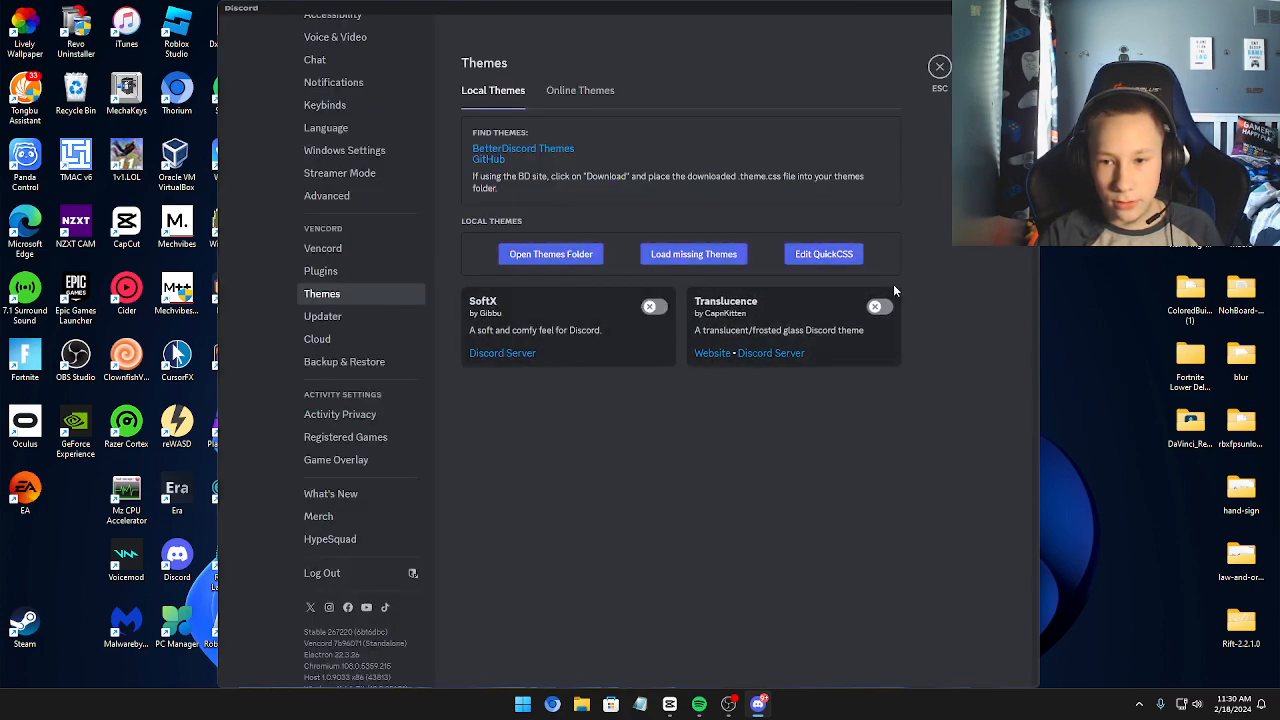
left_click(882, 320)
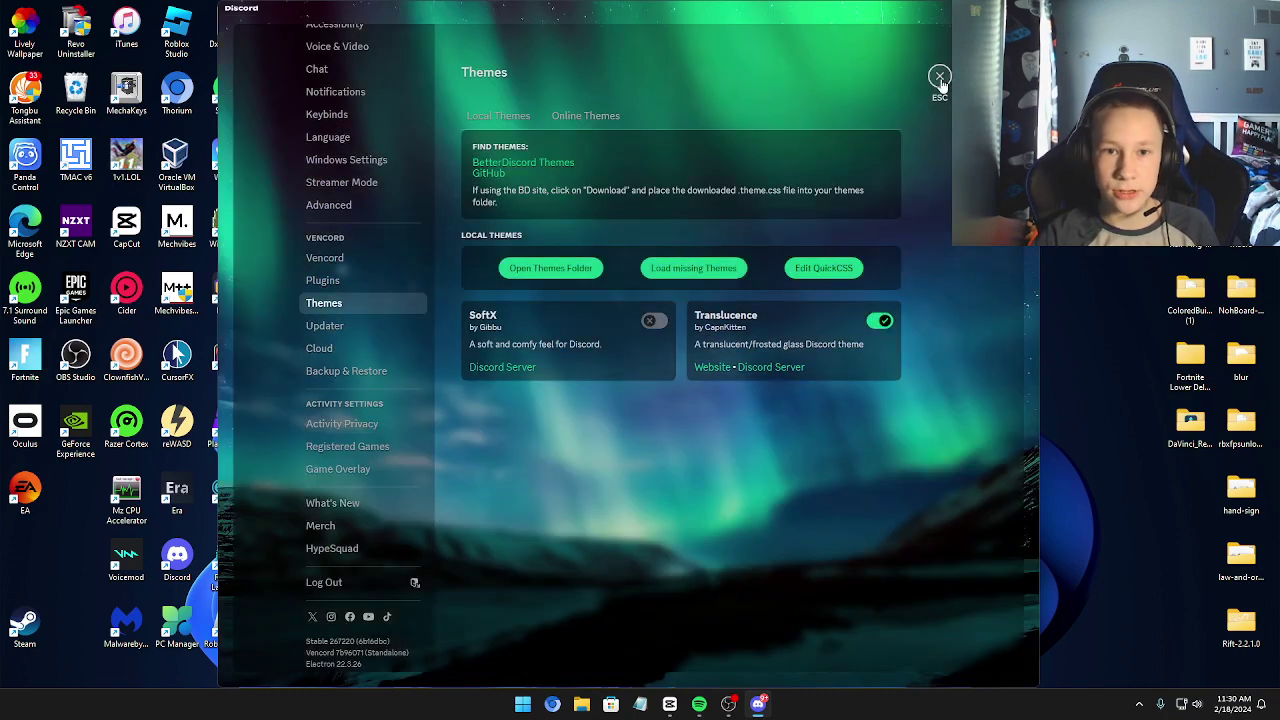
left_click(940, 76)
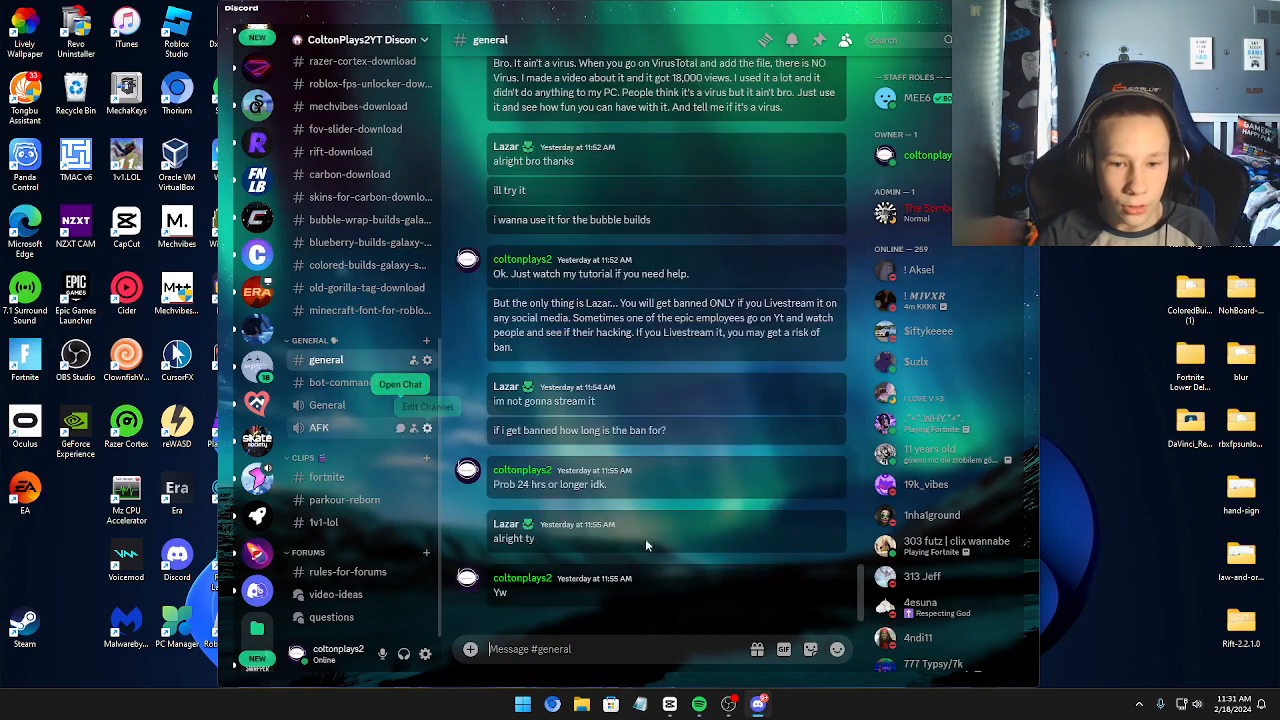
scroll("up", 3)
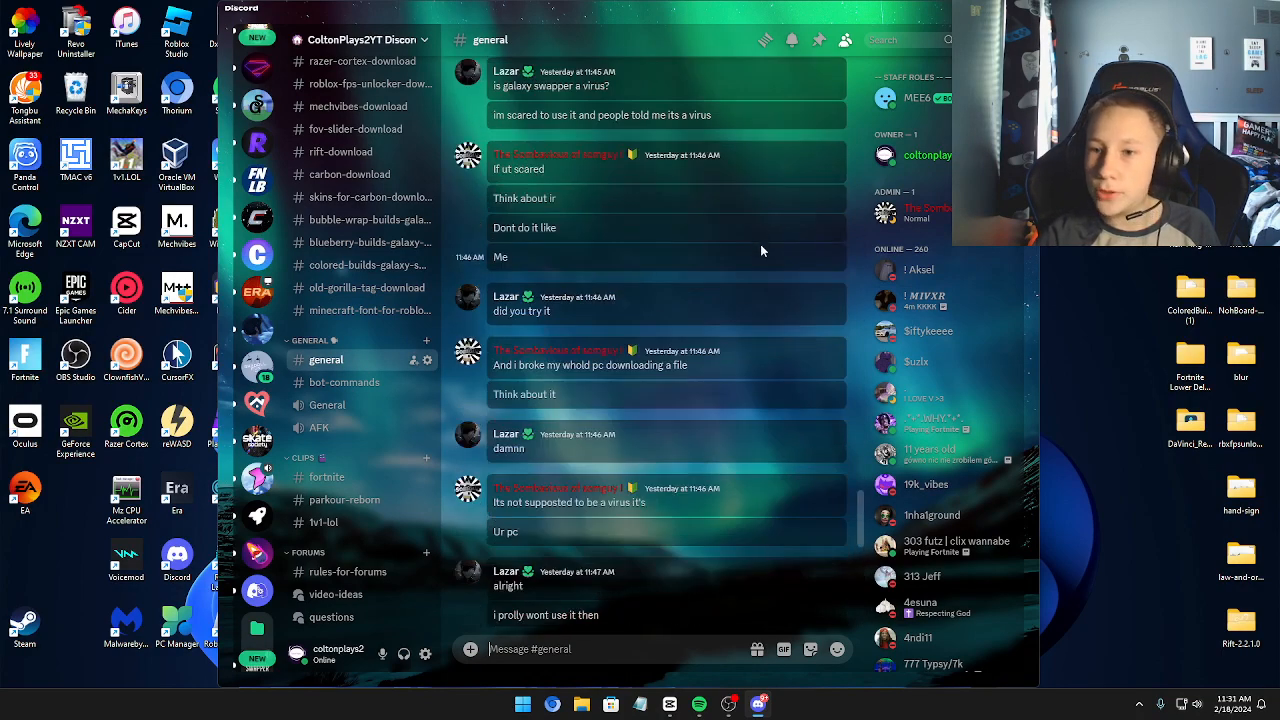
scroll("down", 3)
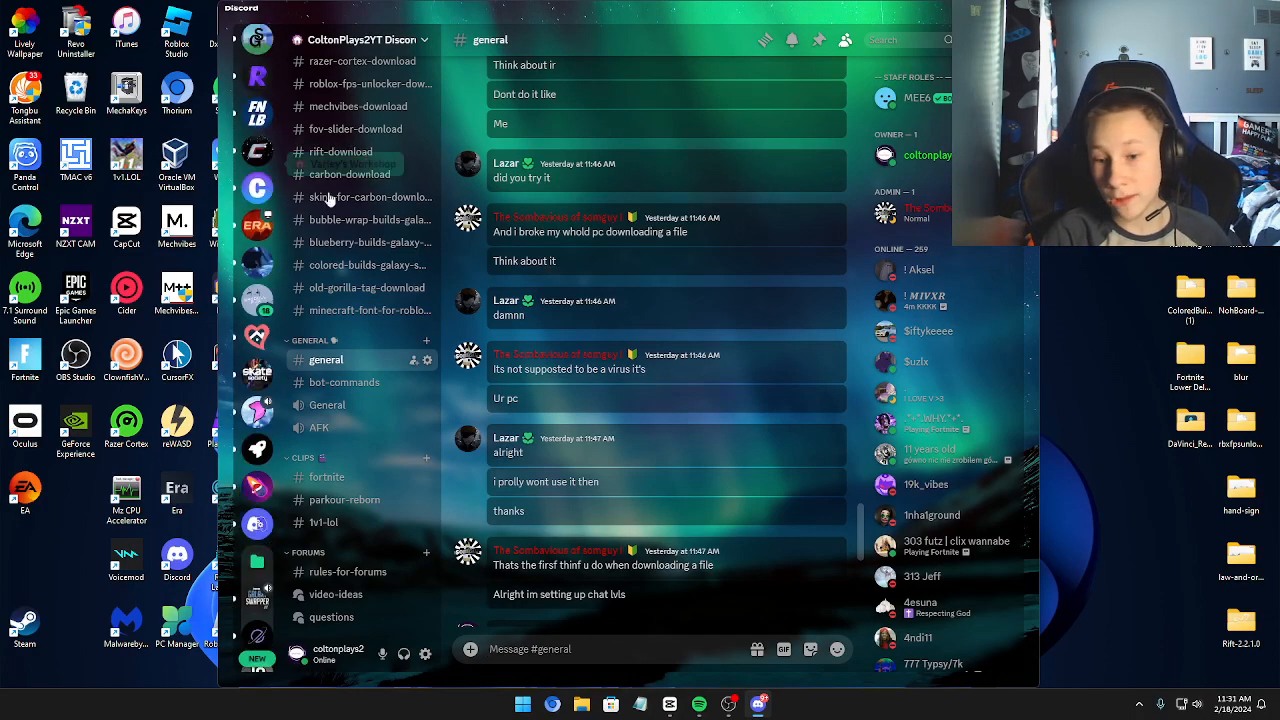
scroll("down", 3)
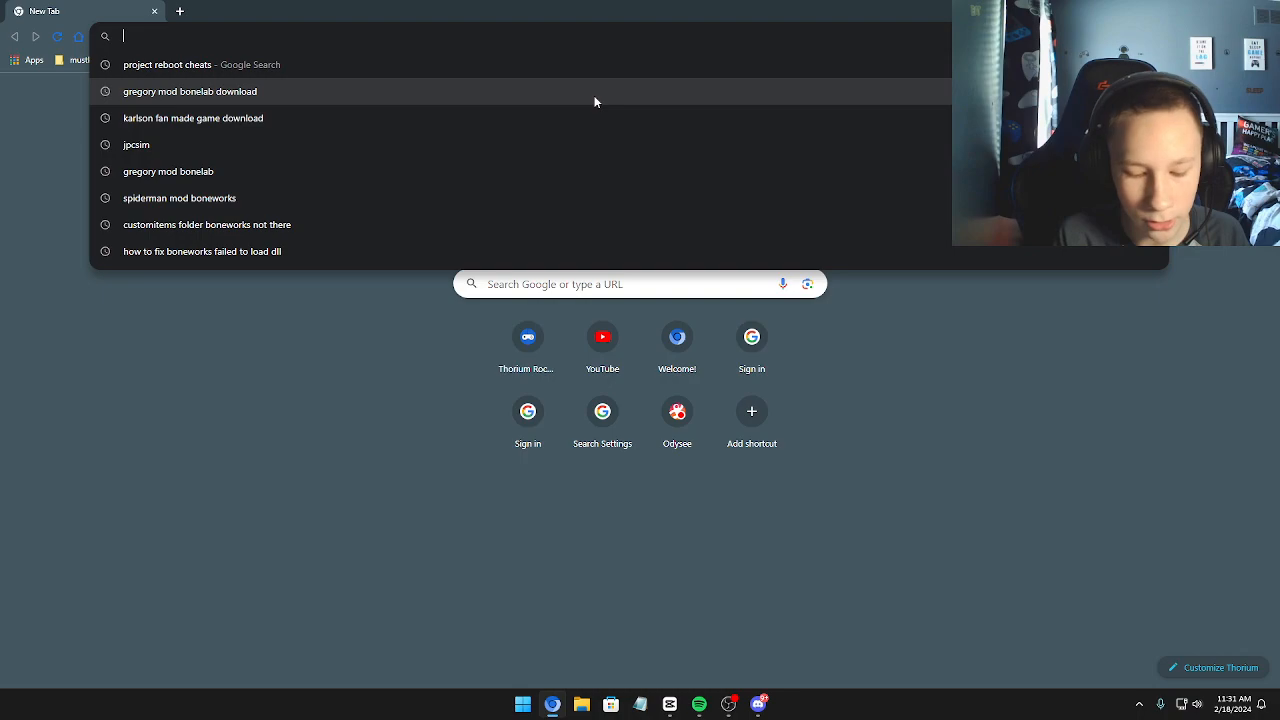
Go to vencord.dev and bring up its Plugins list.
type("vencord.dev")
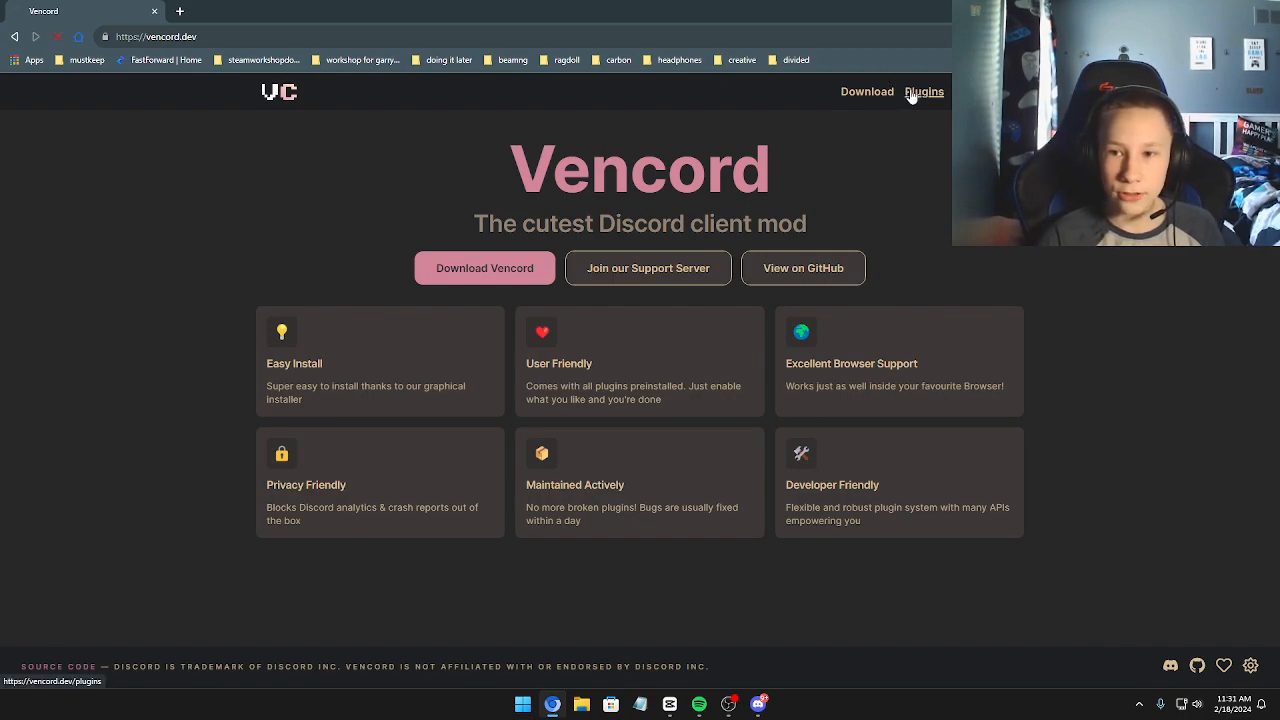
left_click(924, 92)
type("nottospech")
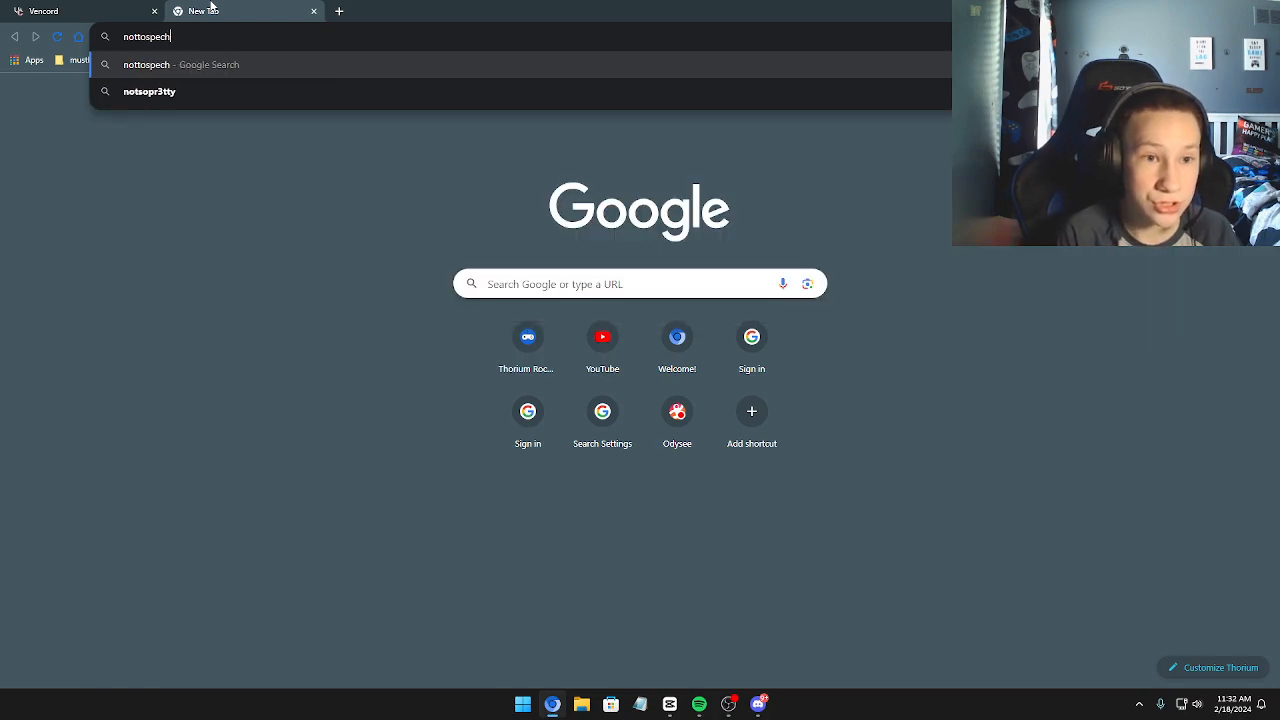
Run the Google search, discard it, and search YouTube for 'notto'.
key("Return")
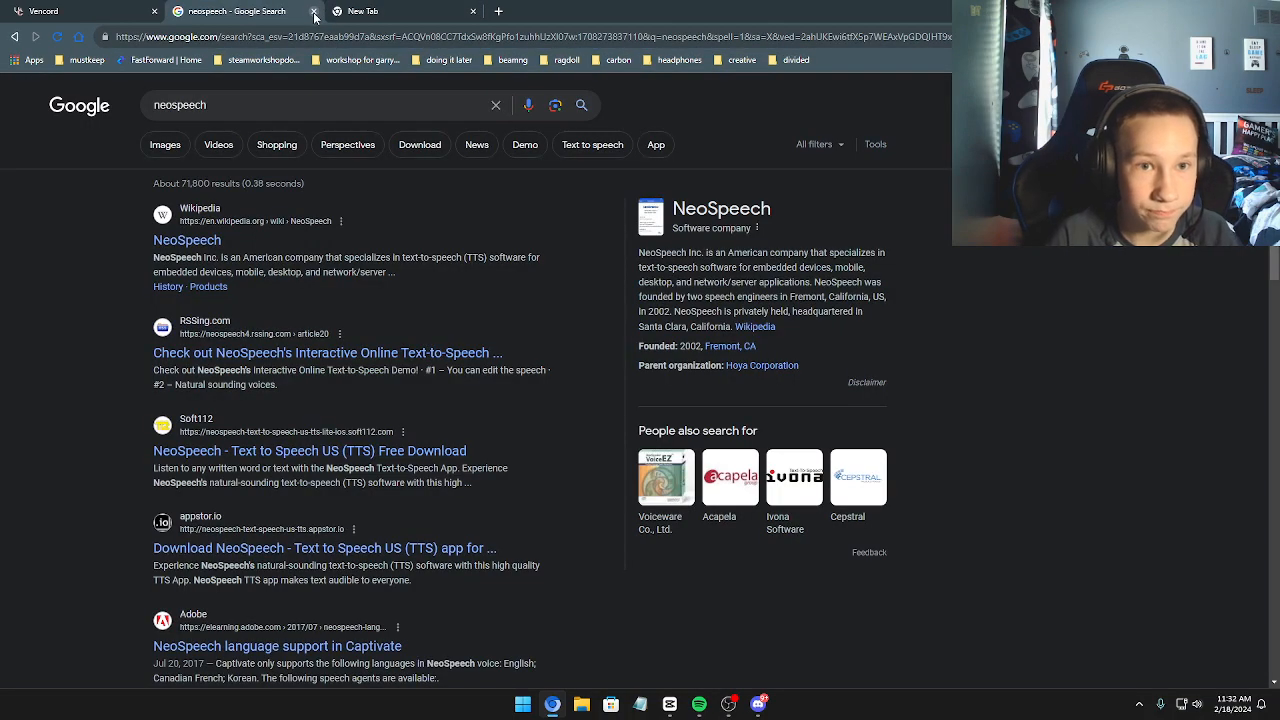
left_click(348, 12)
type("noy")
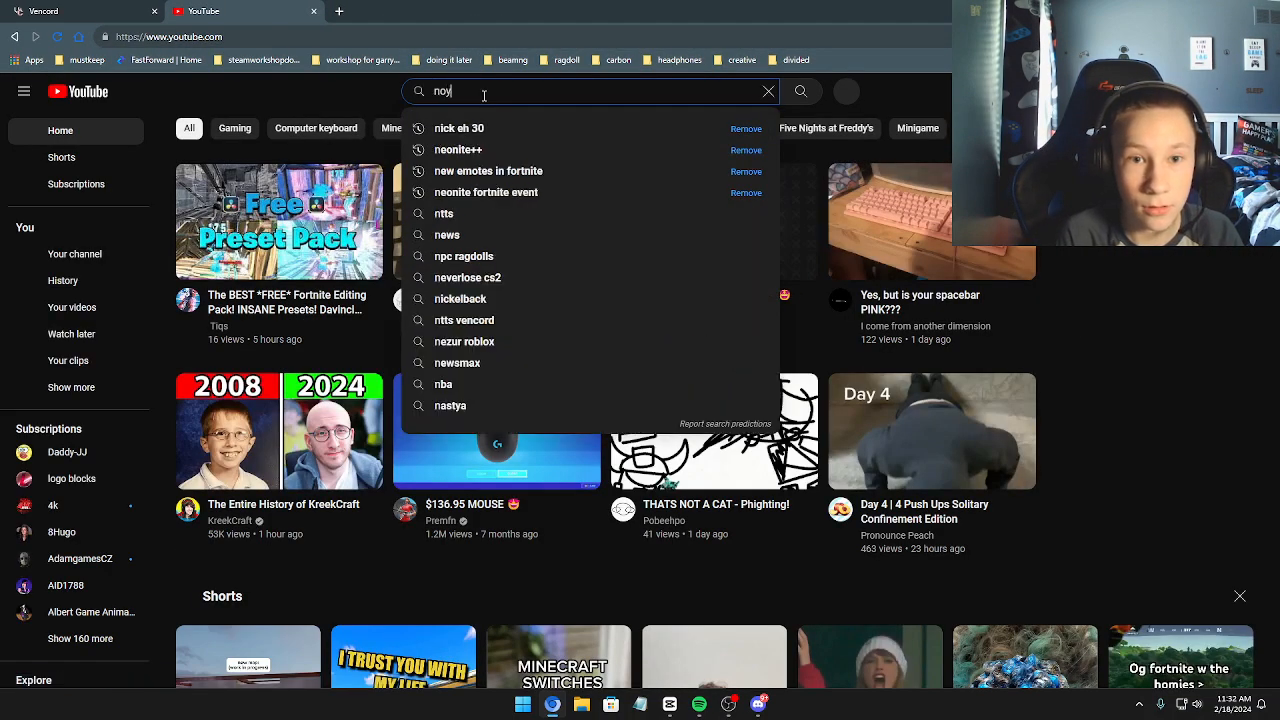
type("notto")
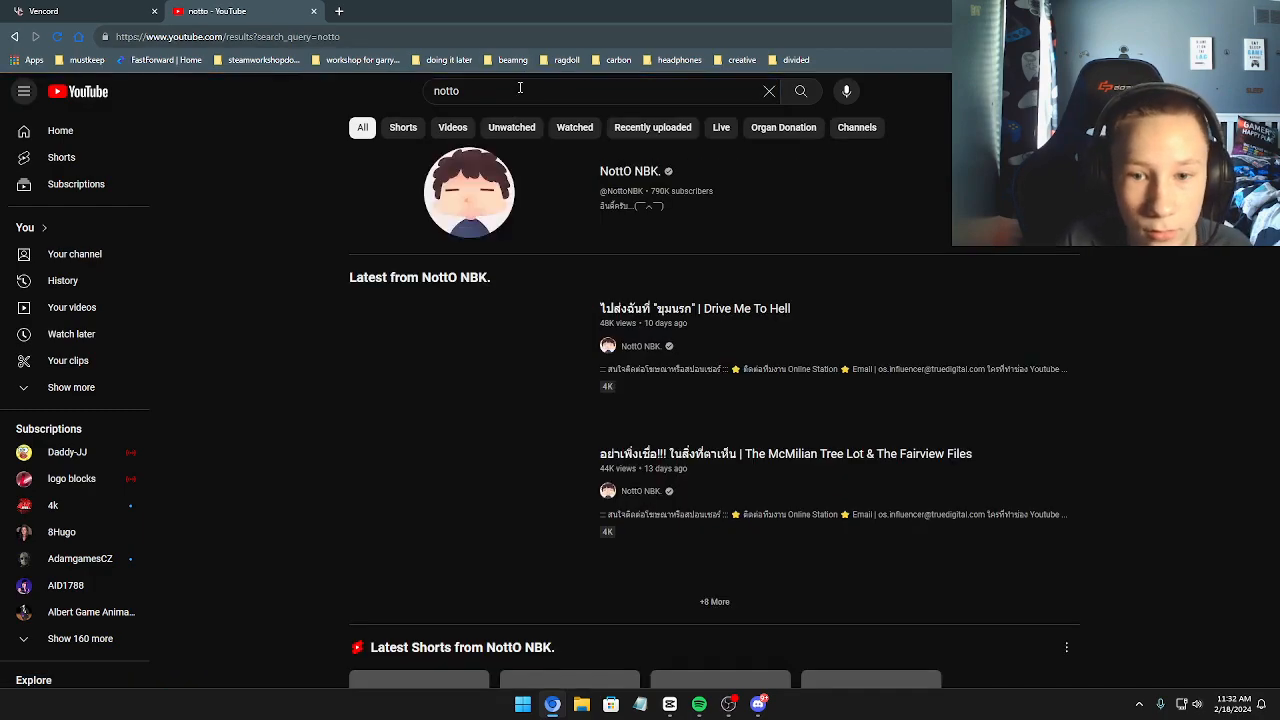
Browse the YouTube home feed and start a new 've' search.
scroll("down", 3)
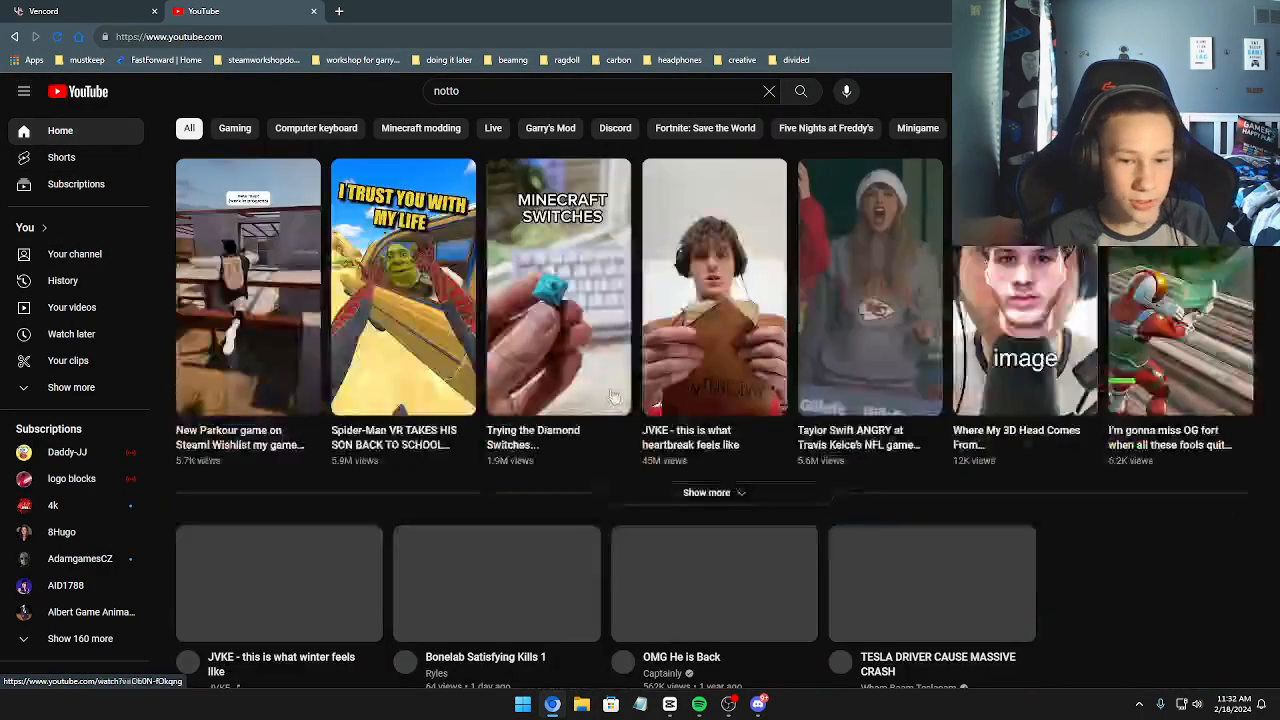
scroll("down", 3)
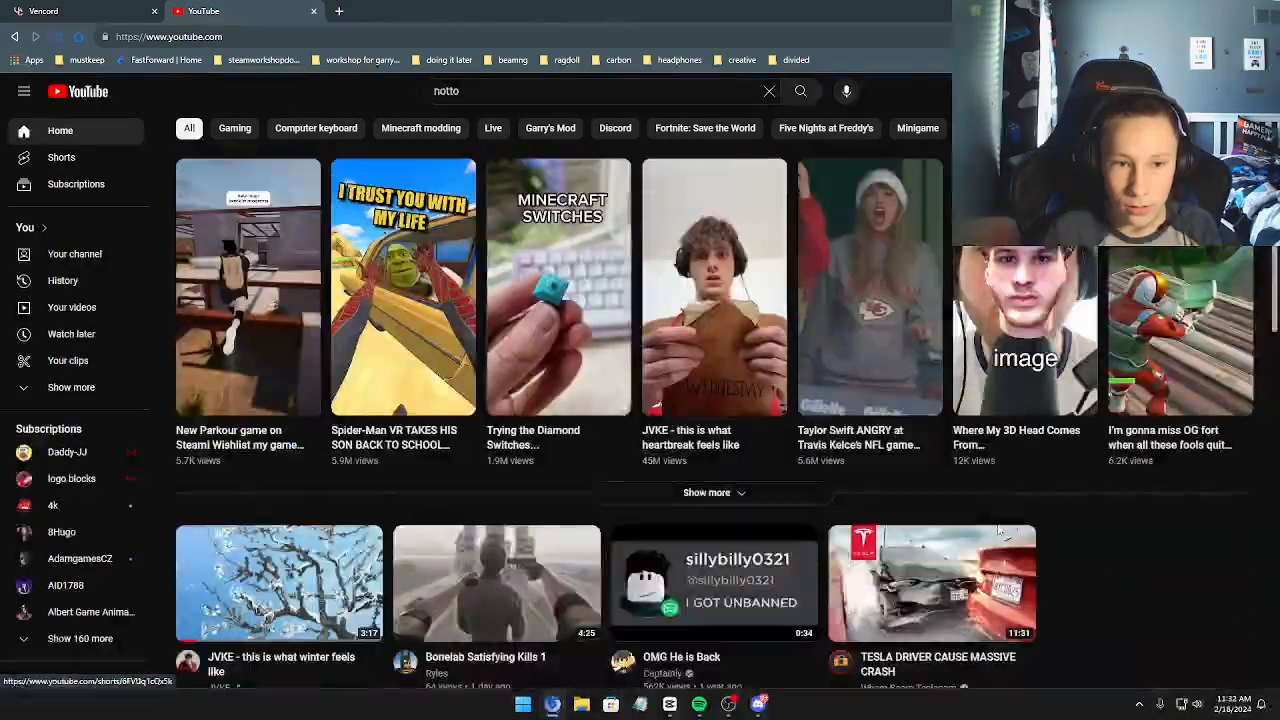
type("ve")
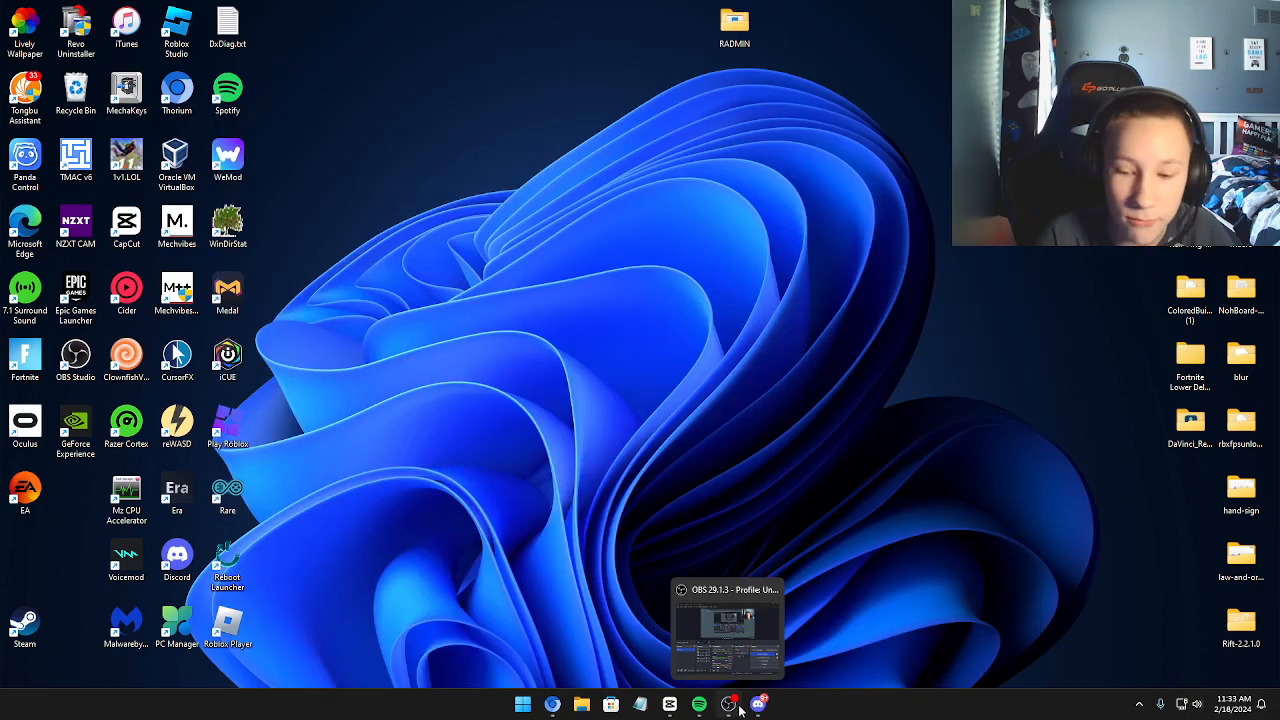
Restore Chrome and go to the Vencord Windows download page.
left_click(728, 624)
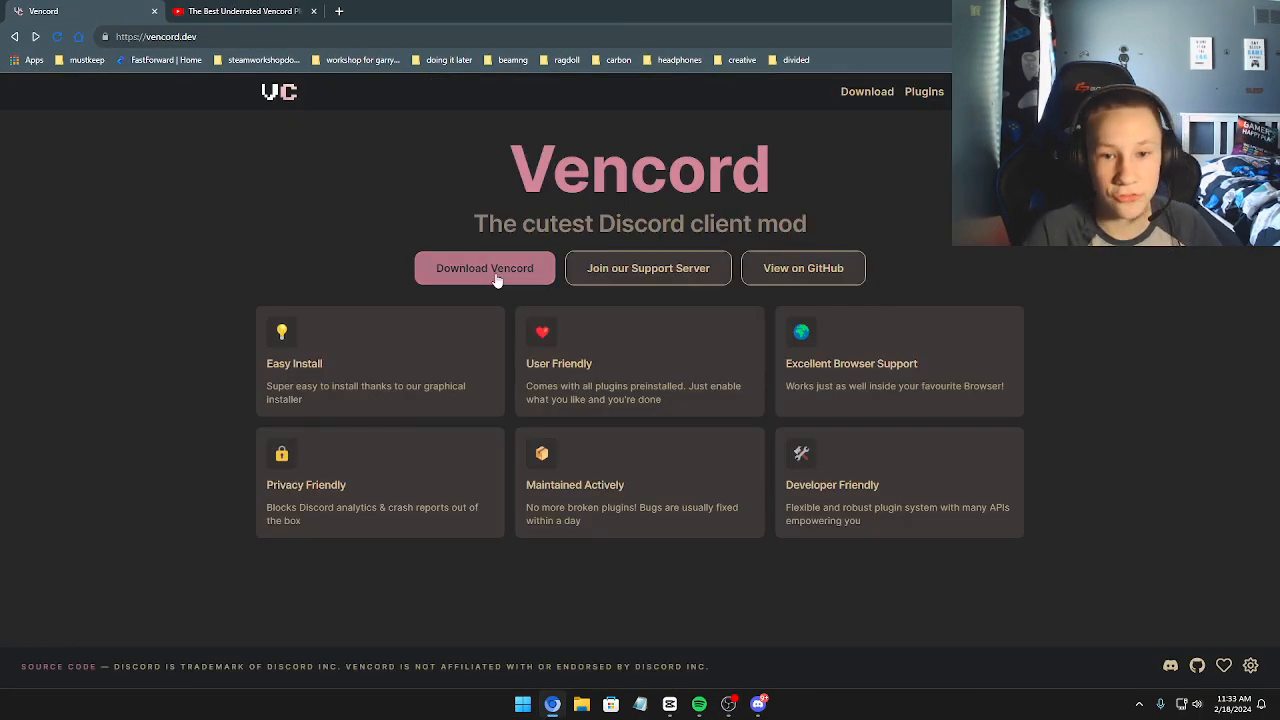
left_click(484, 268)
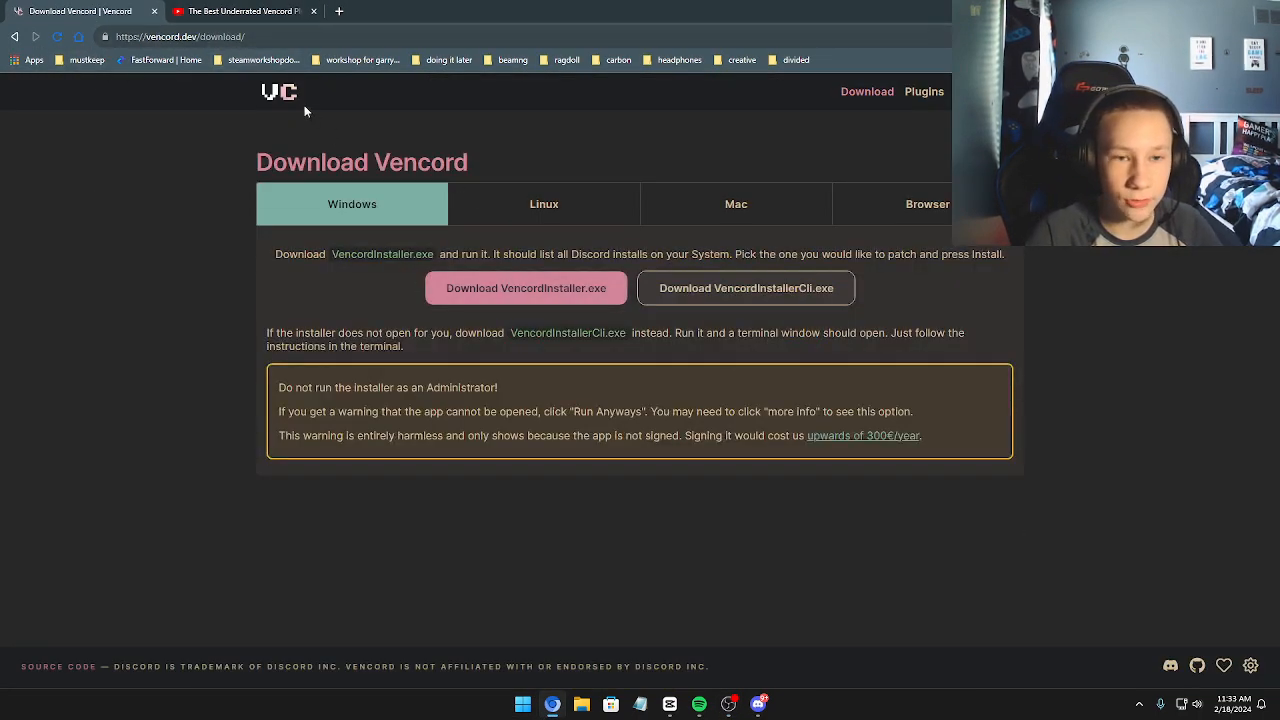
mouse_move(510, 288)
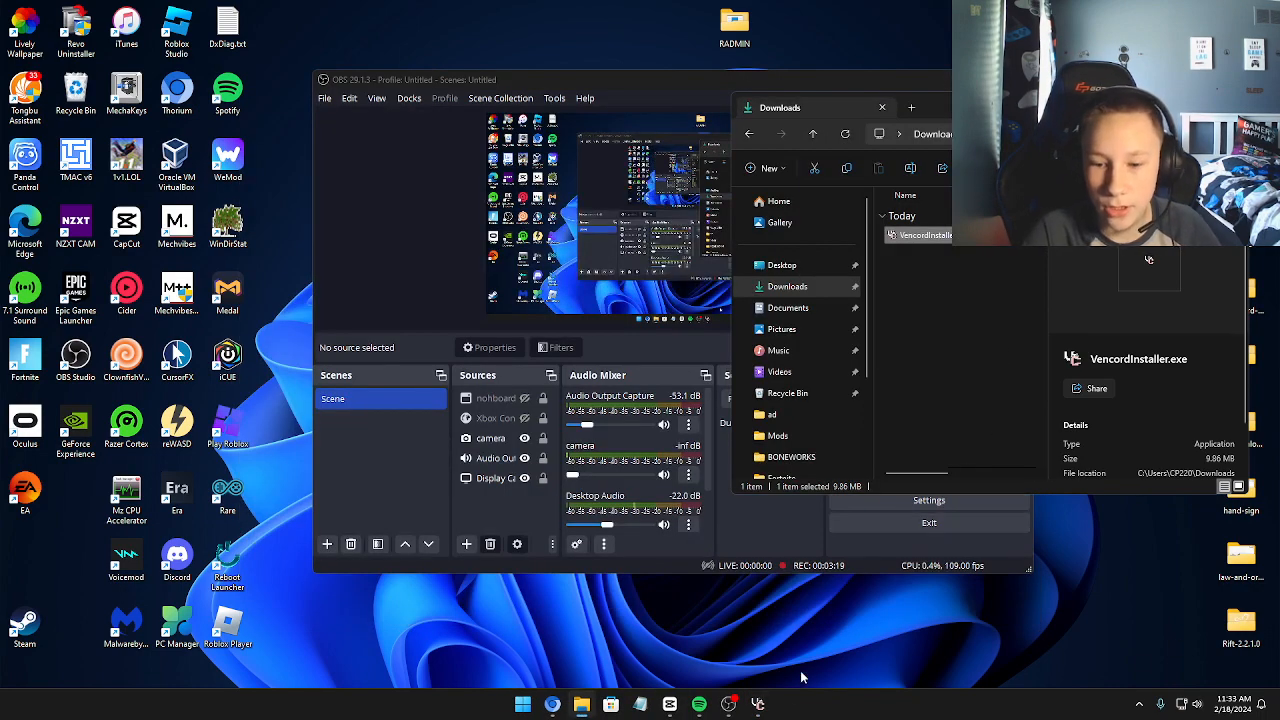
mouse_move(944, 348)
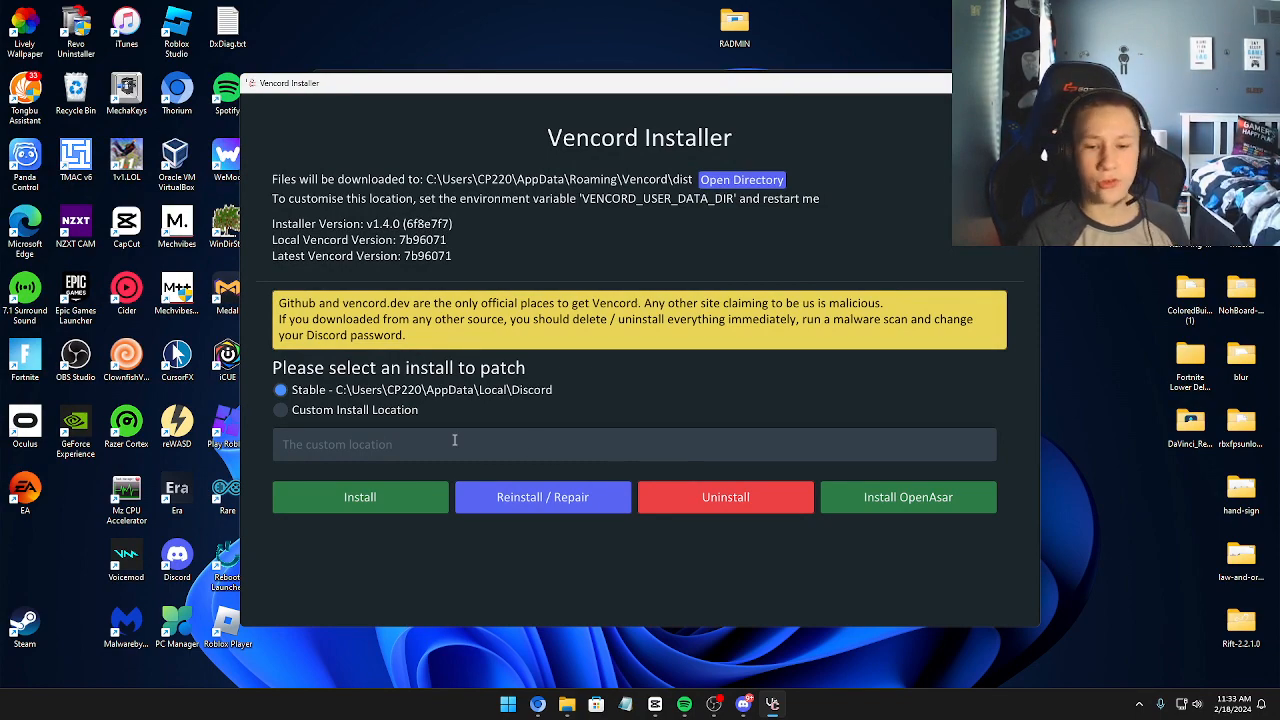
mouse_move(252, 370)
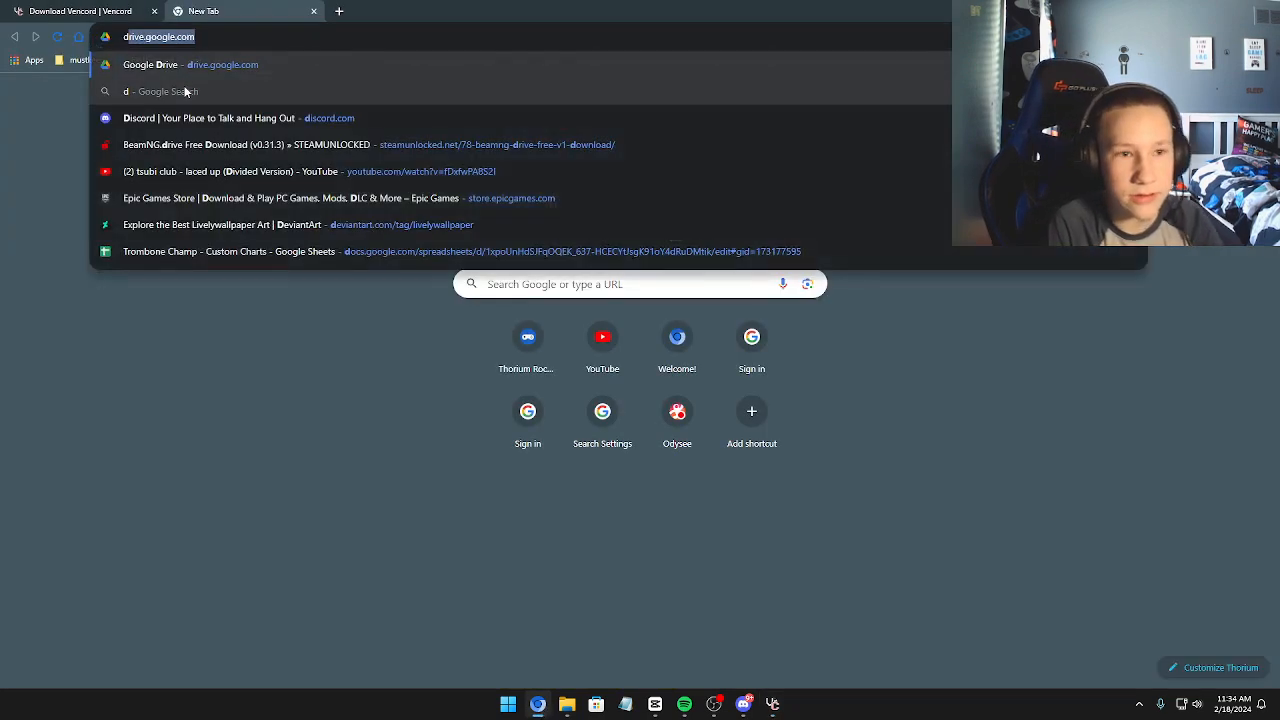
Search Google for Discord versions via discord.com and browse the results.
type("discord.com")
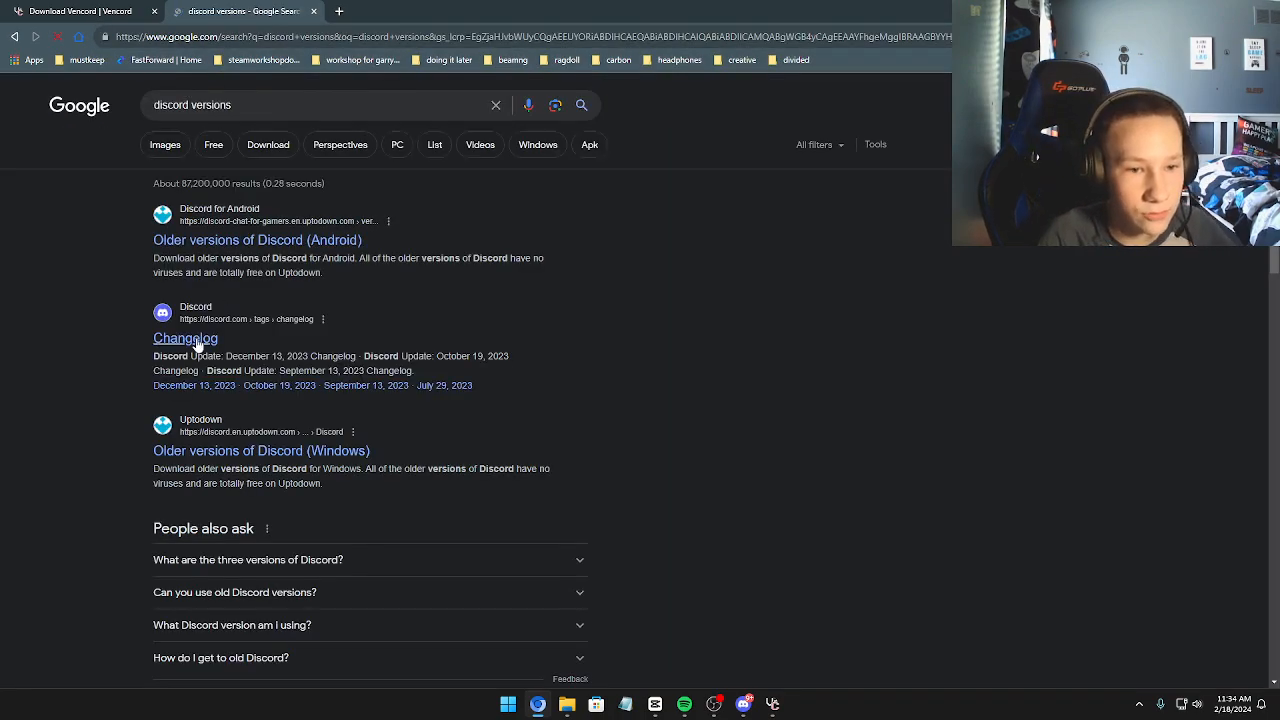
scroll("down", 3)
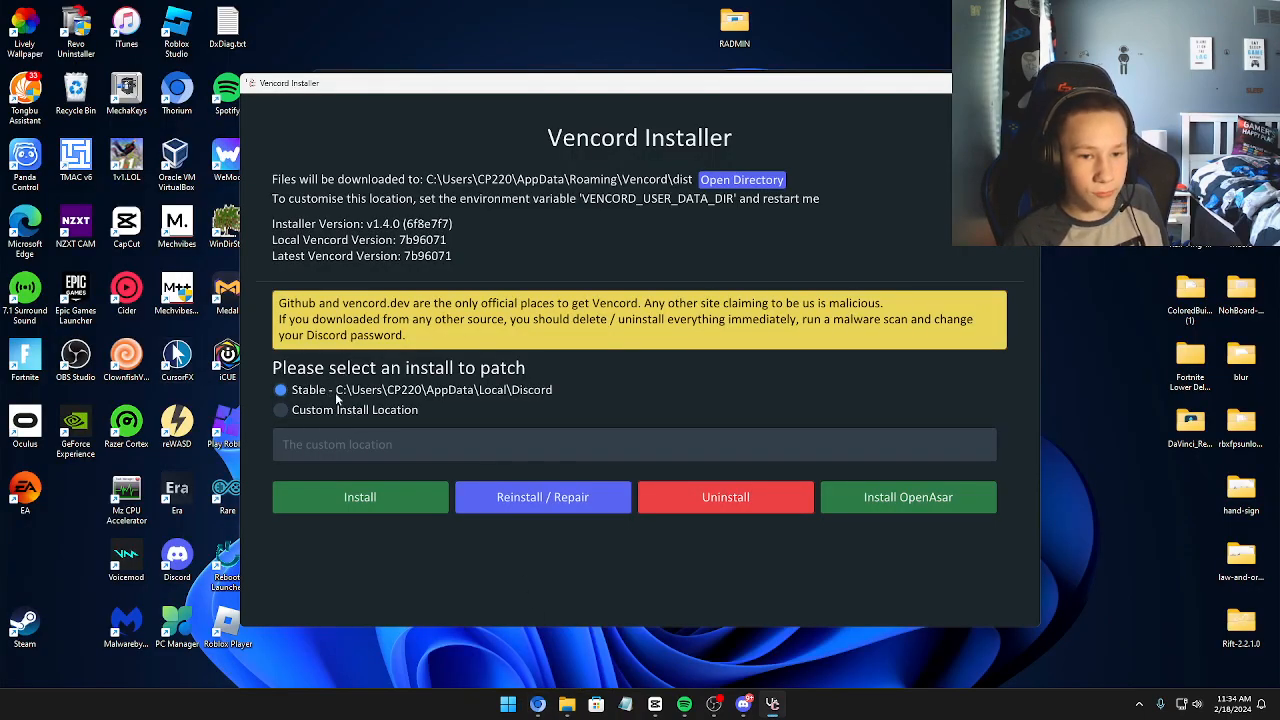
mouse_move(536, 422)
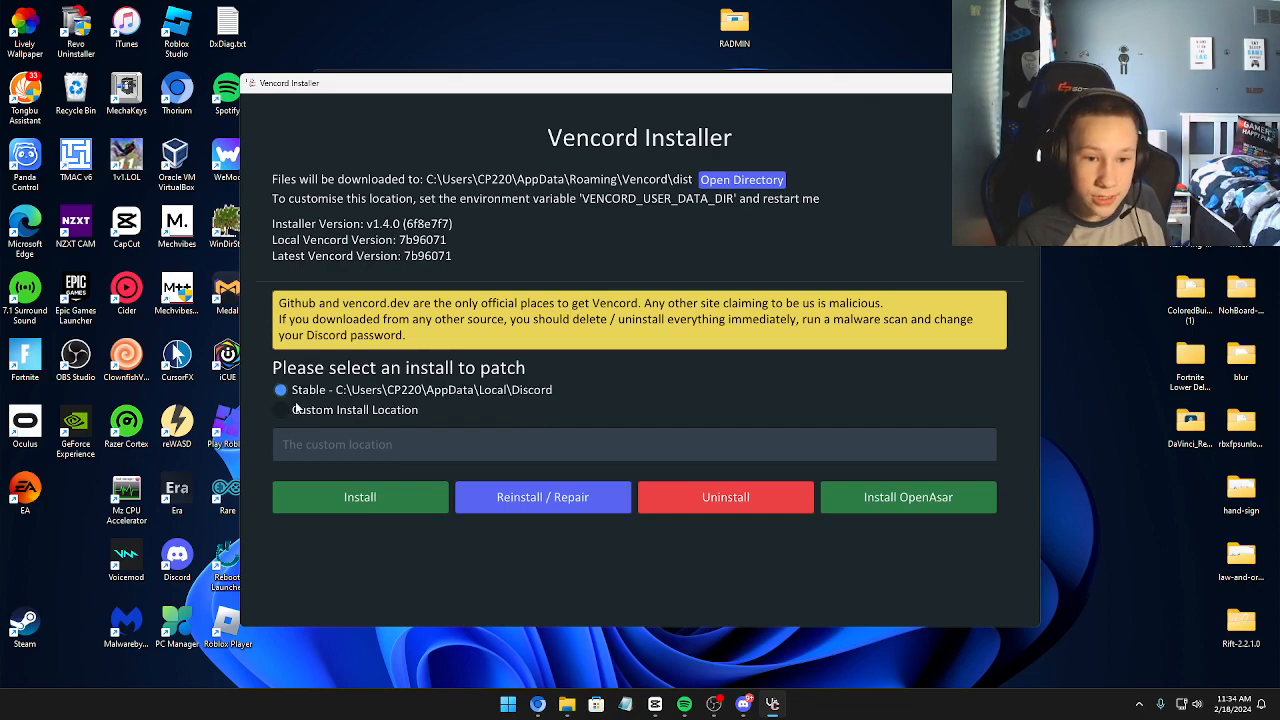
left_click(280, 410)
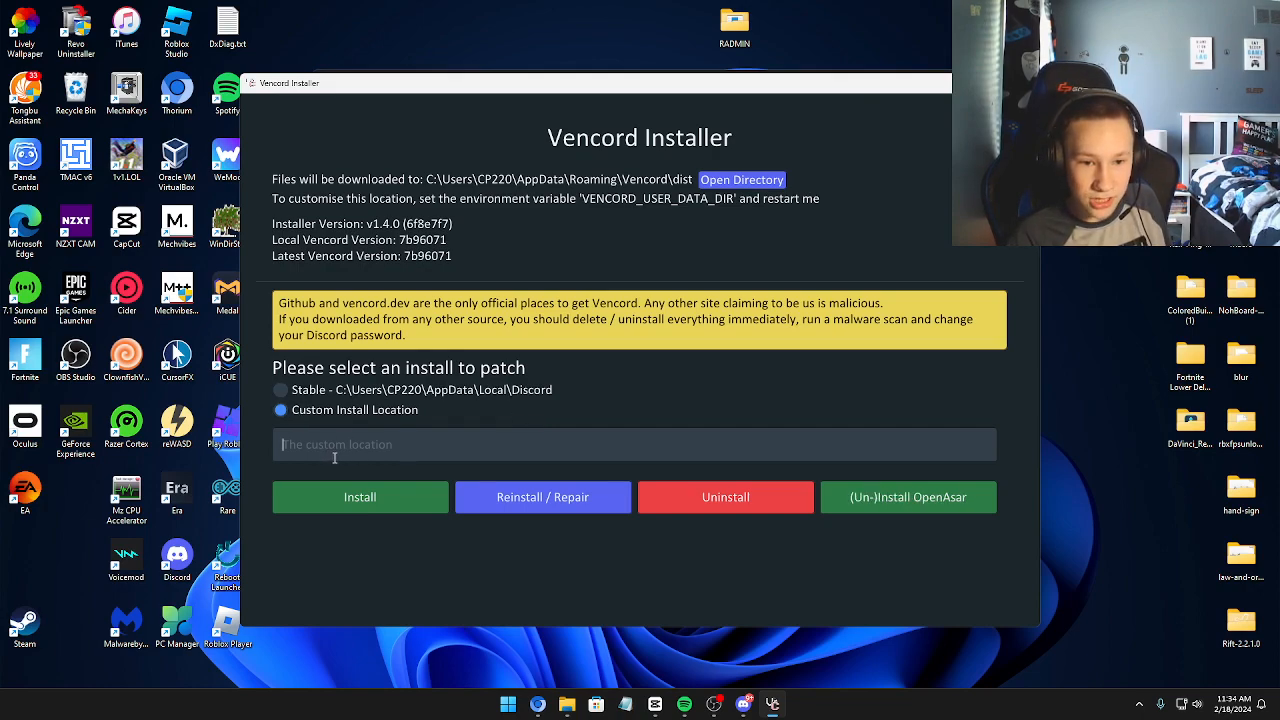
left_click(280, 390)
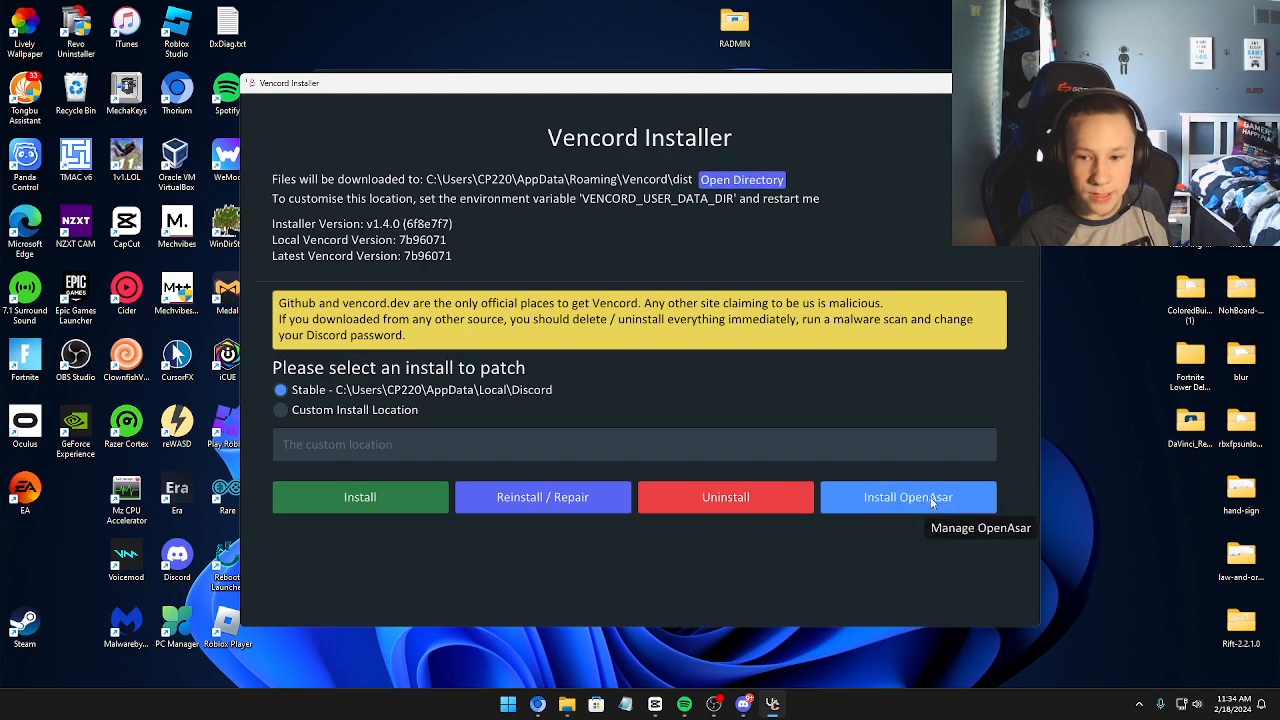
mouse_move(720, 628)
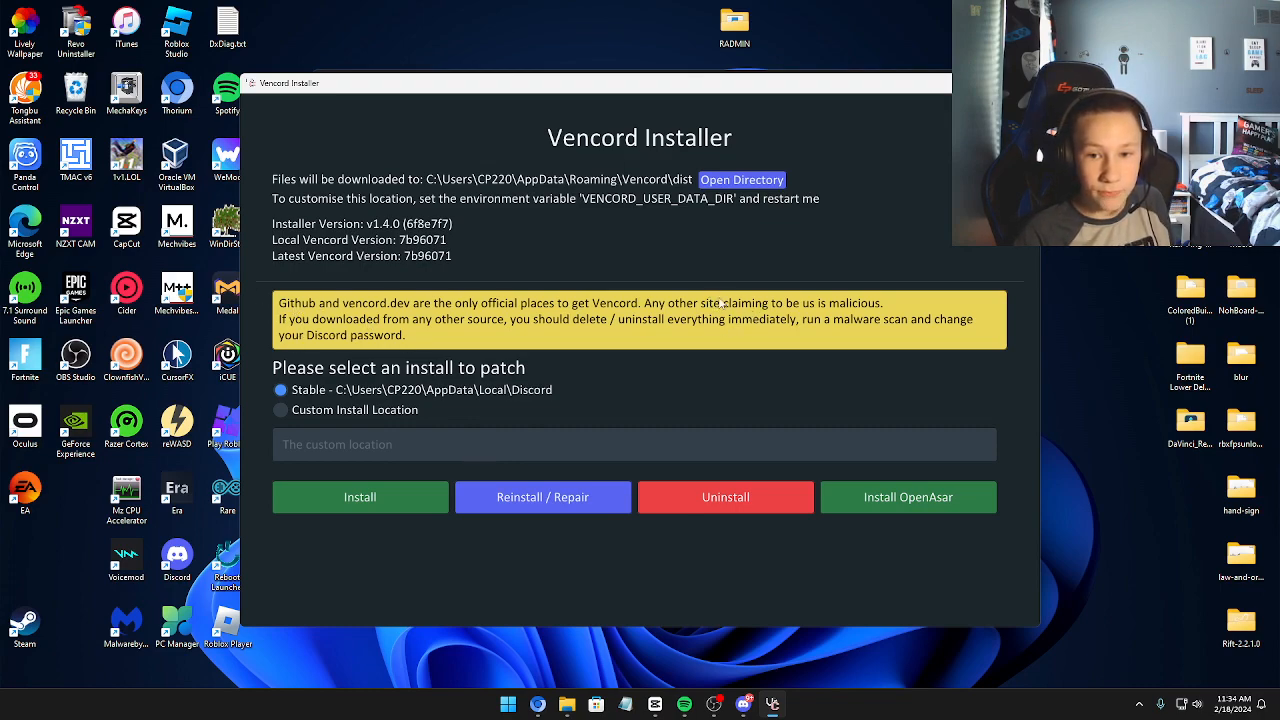
mouse_move(840, 380)
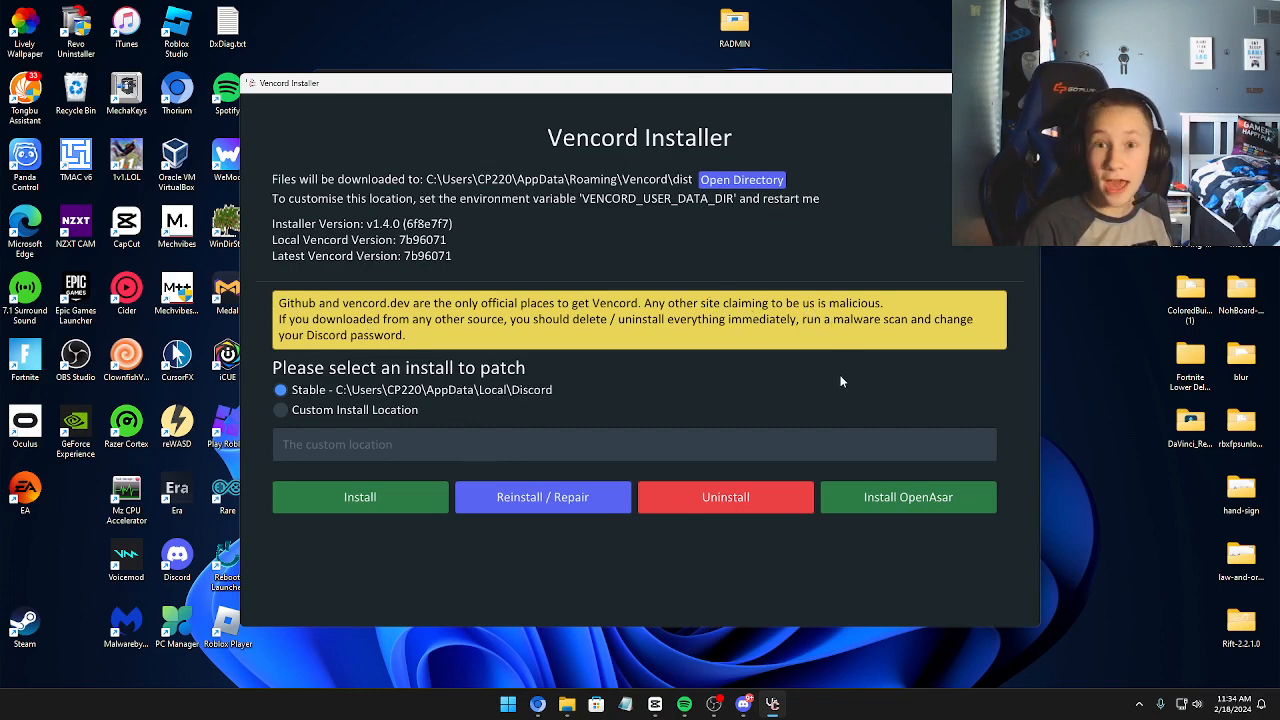
mouse_move(624, 486)
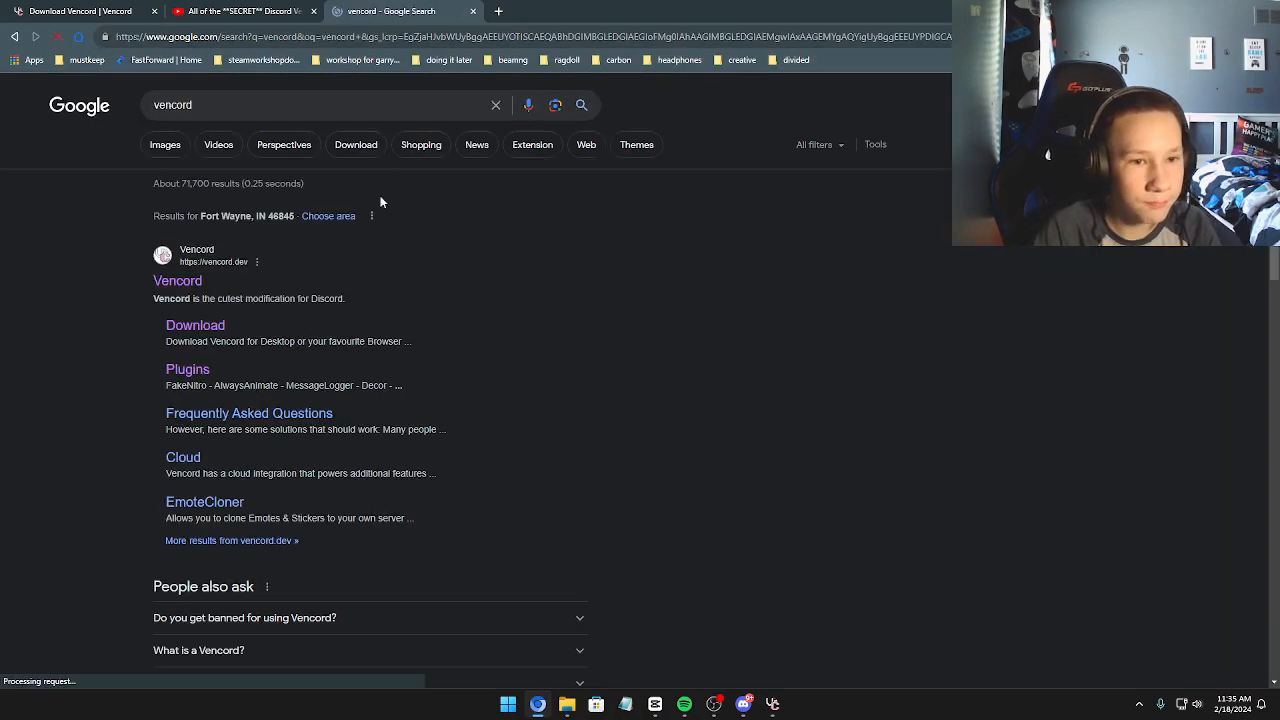
Pick the official vencord.app result from the Google search.
scroll("down", 3)
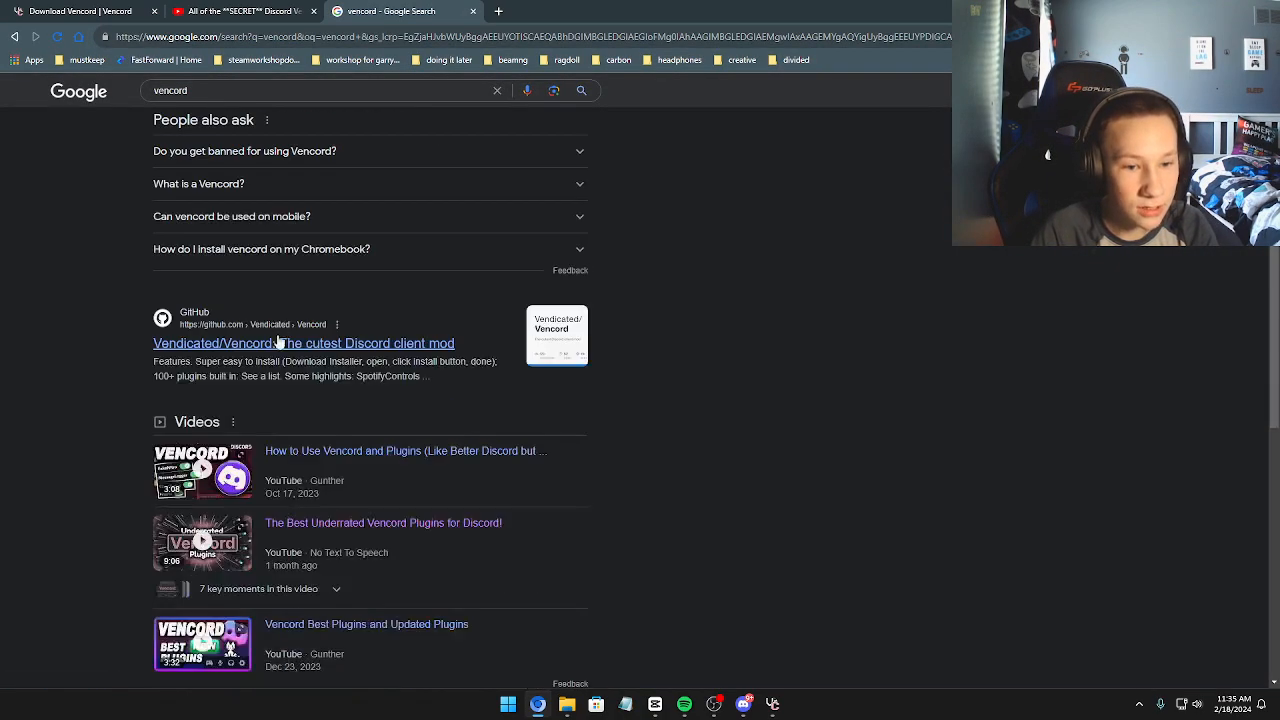
scroll("down", 3)
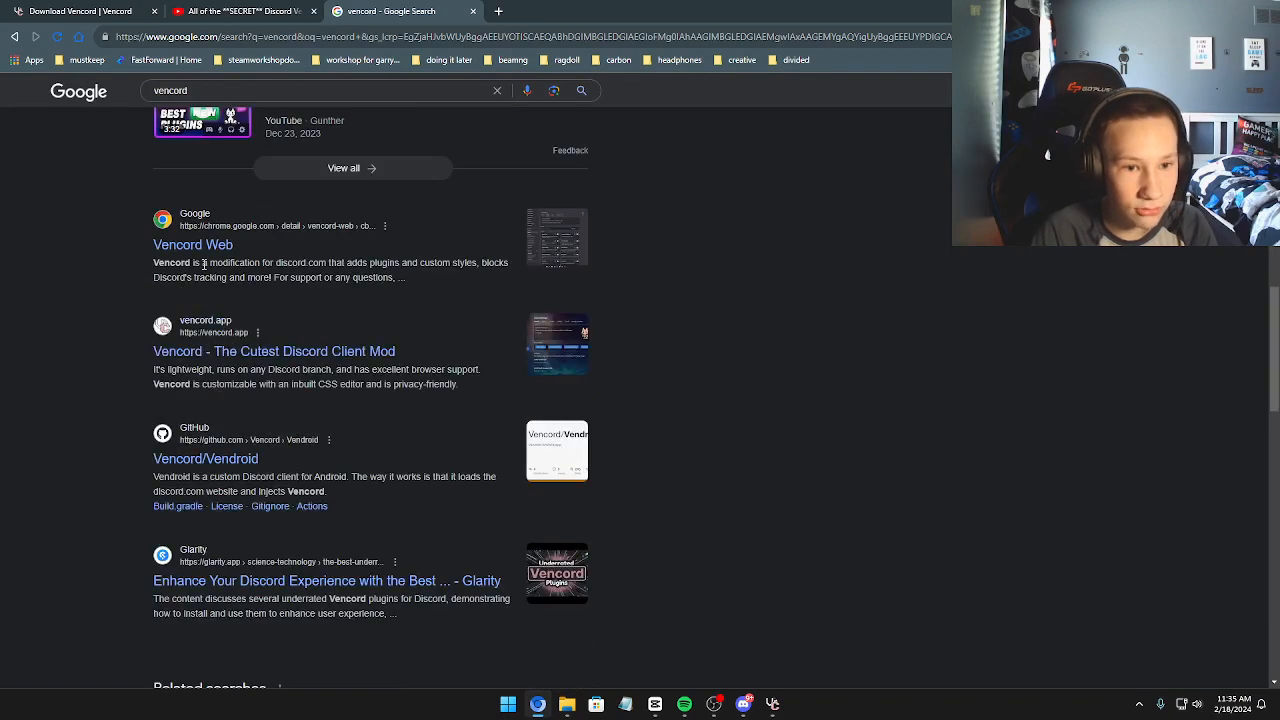
left_click(256, 332)
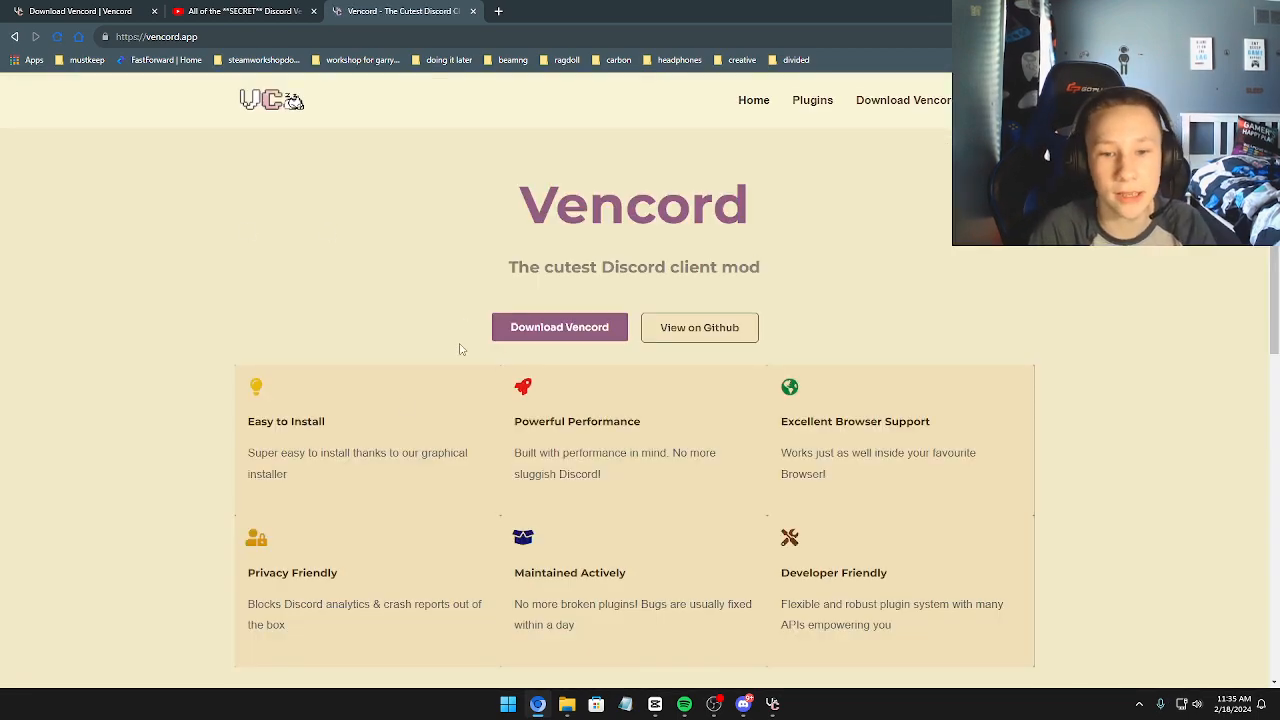
mouse_move(560, 332)
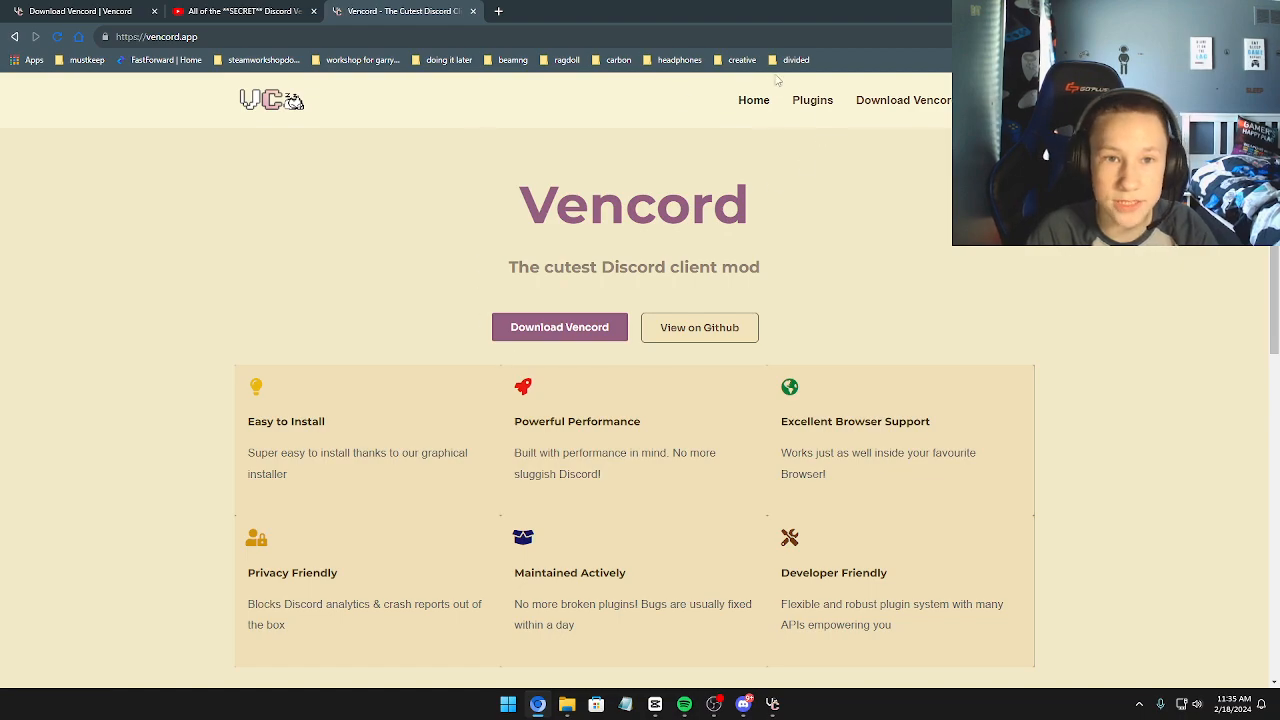
Reach the Vencord Windows download page twice, then return to the Vencord Installer.
left_click(560, 328)
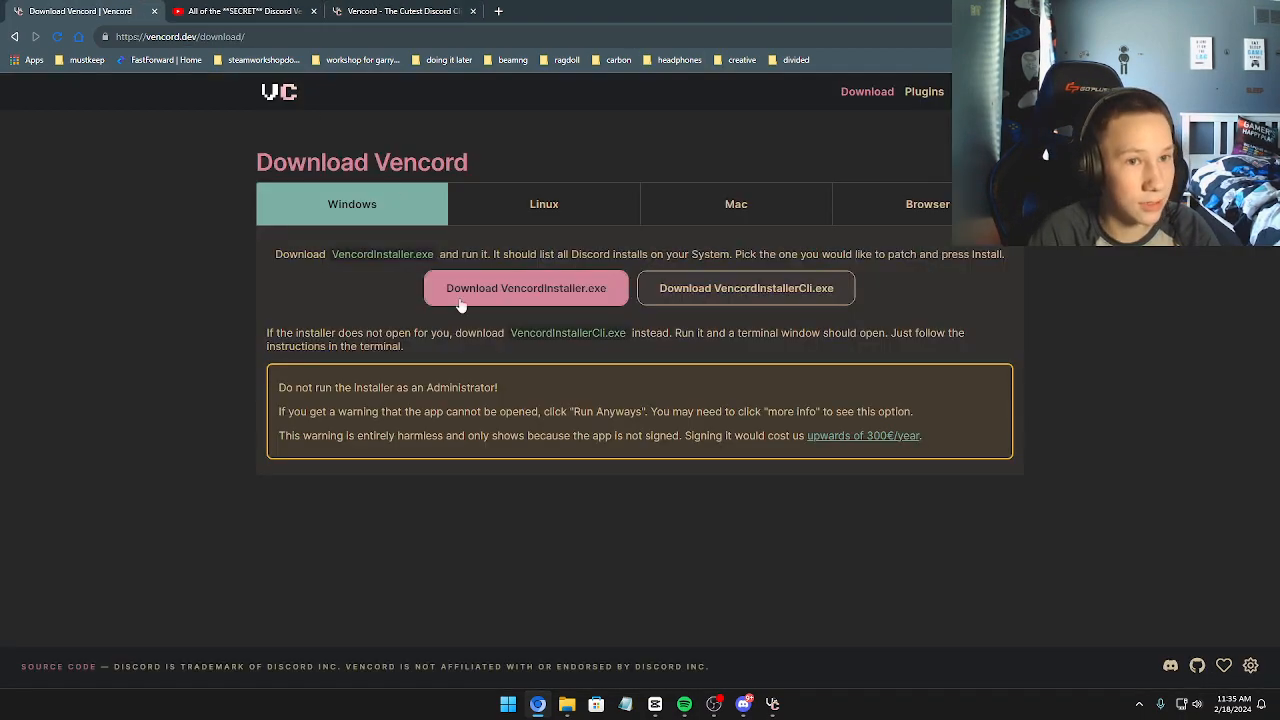
left_click(404, 12)
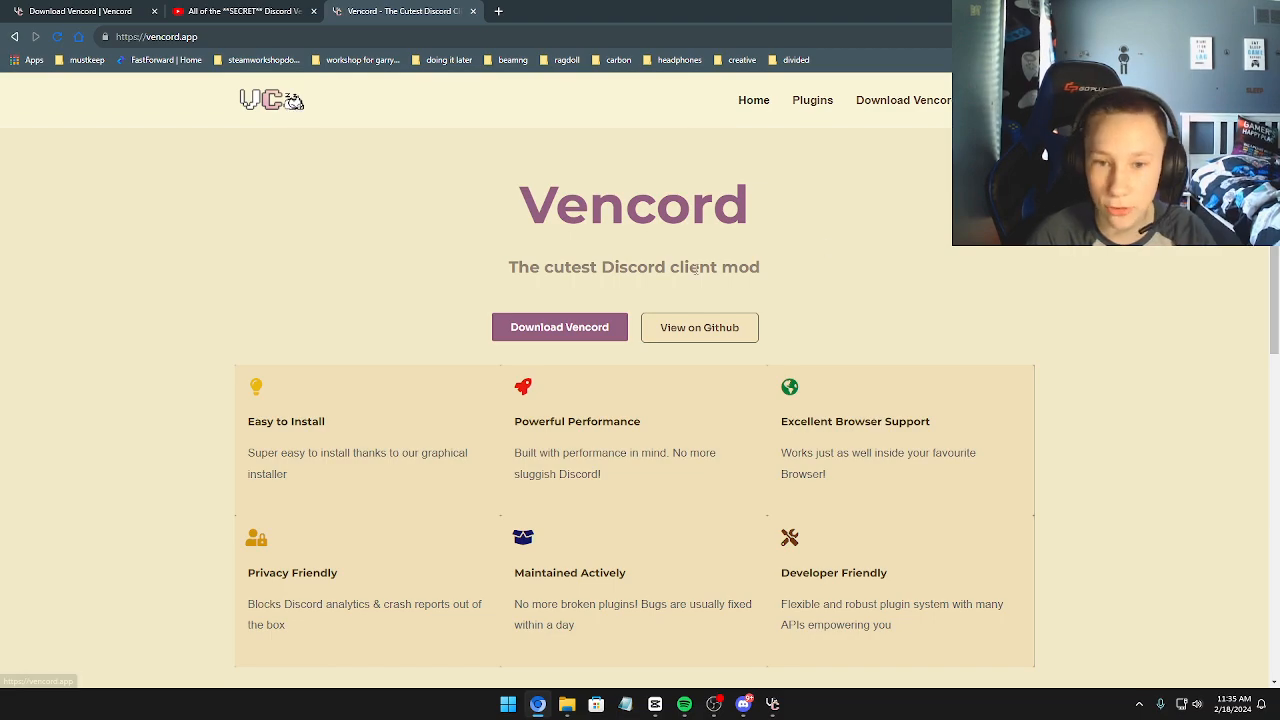
left_click(560, 328)
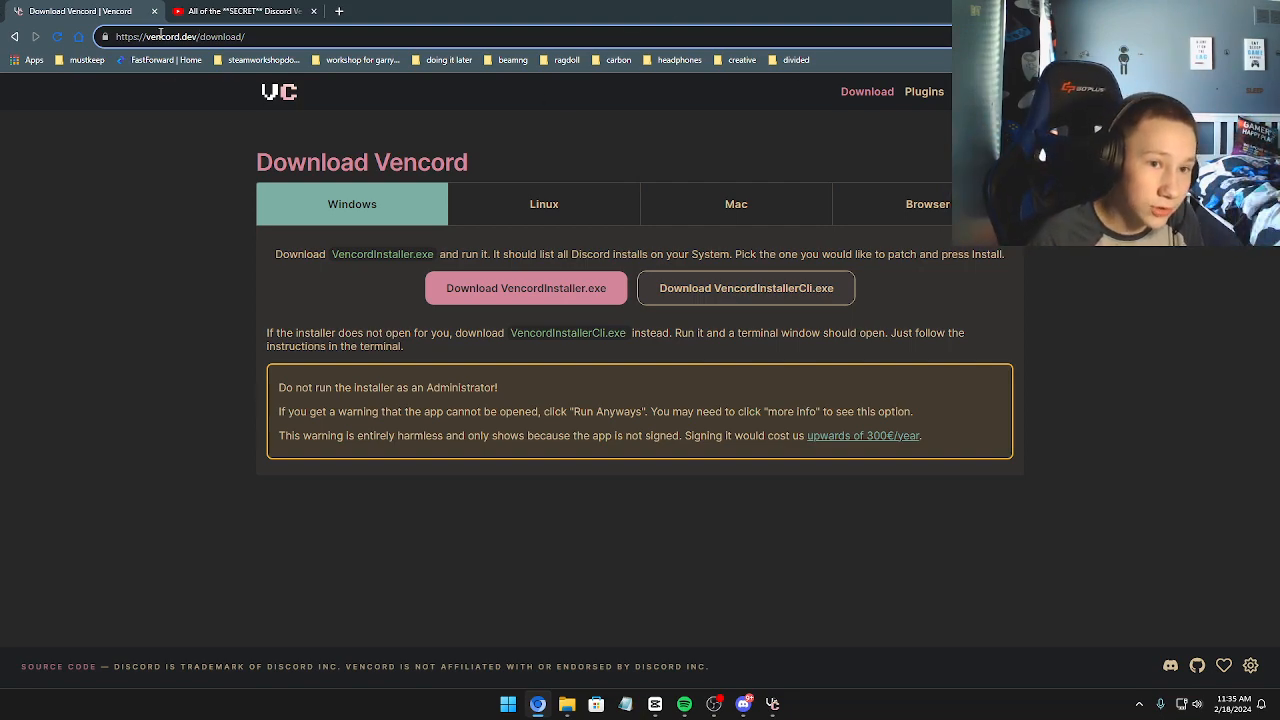
left_click(300, 36)
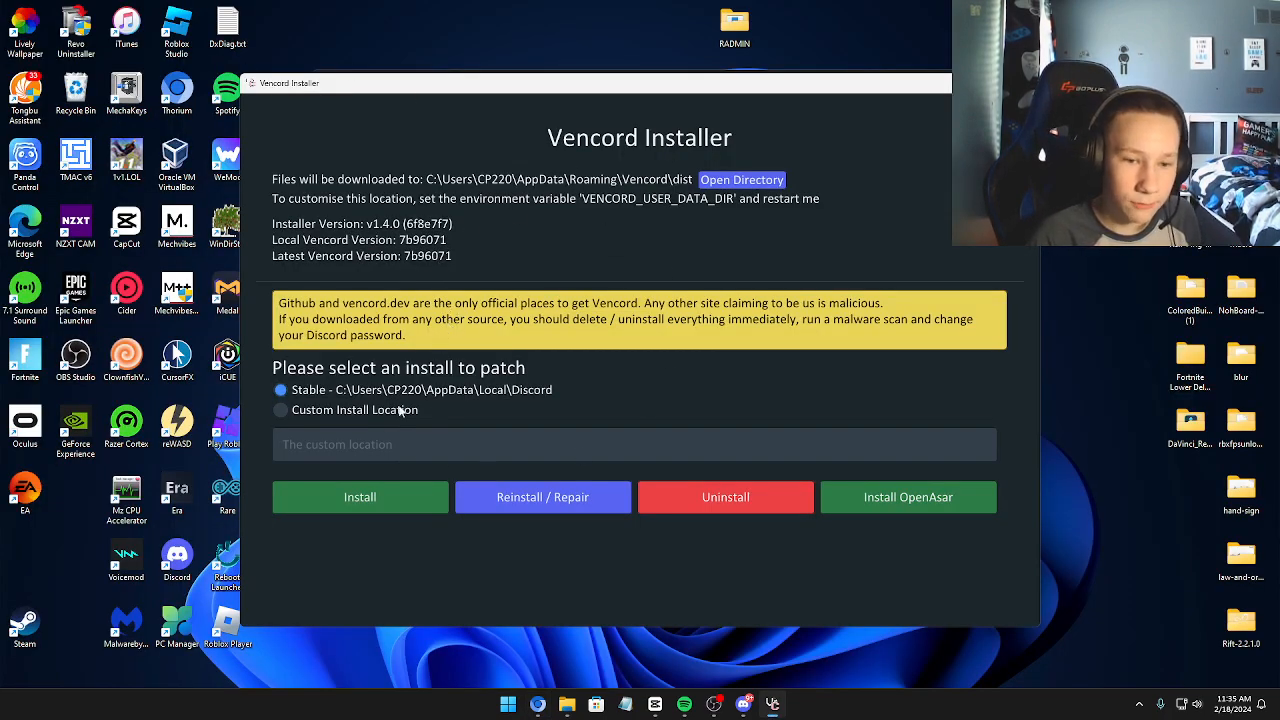
mouse_move(360, 504)
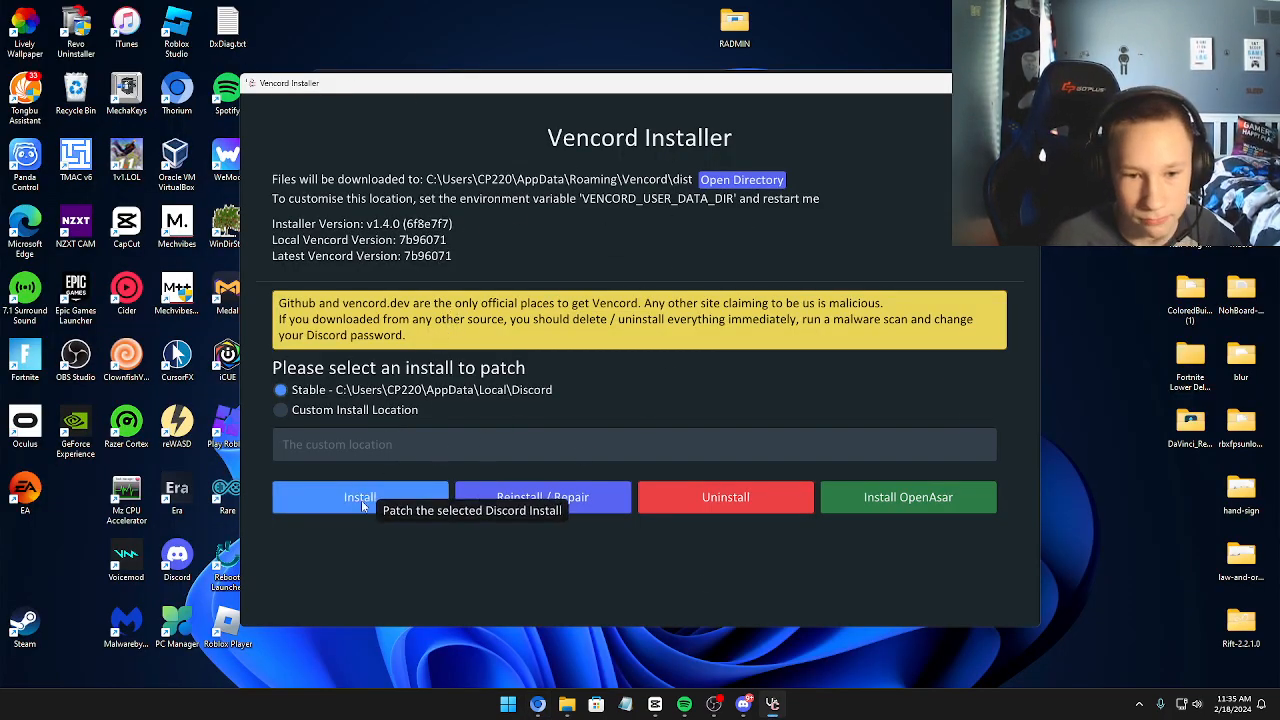
Install Vencord into Stable Discord and acknowledge the Successfully Patched message.
left_click(360, 496)
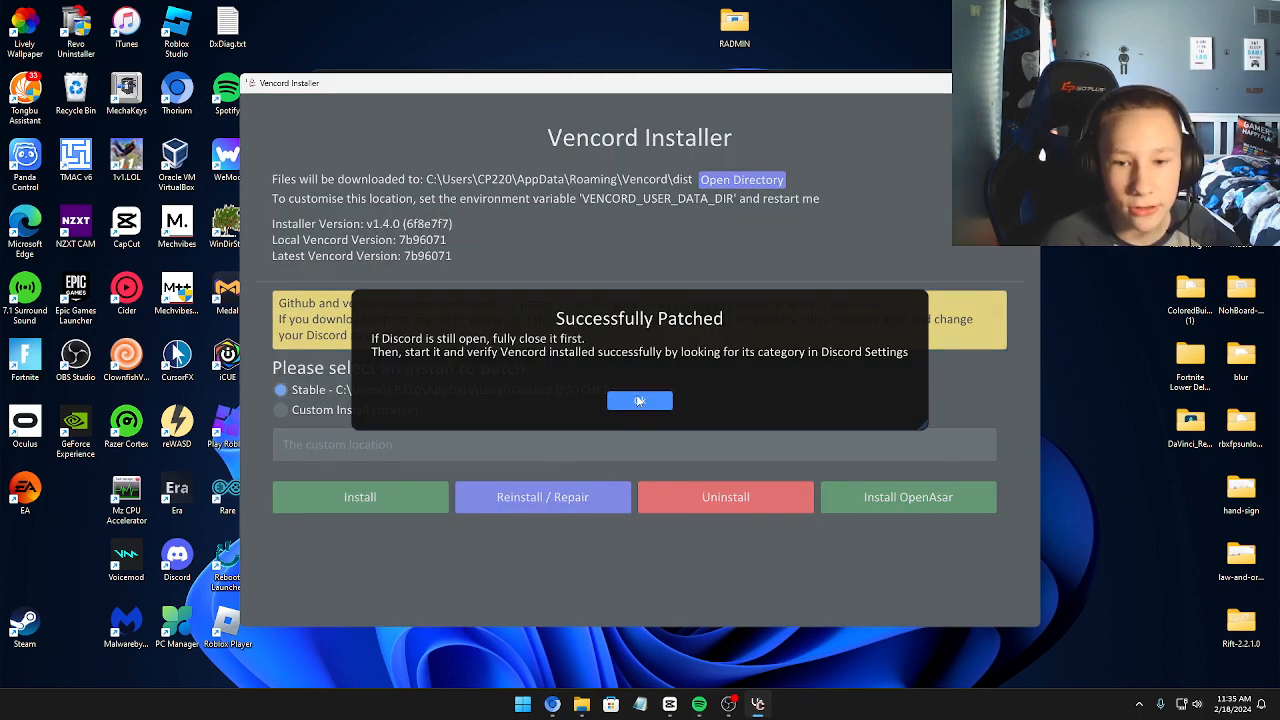
left_click(640, 400)
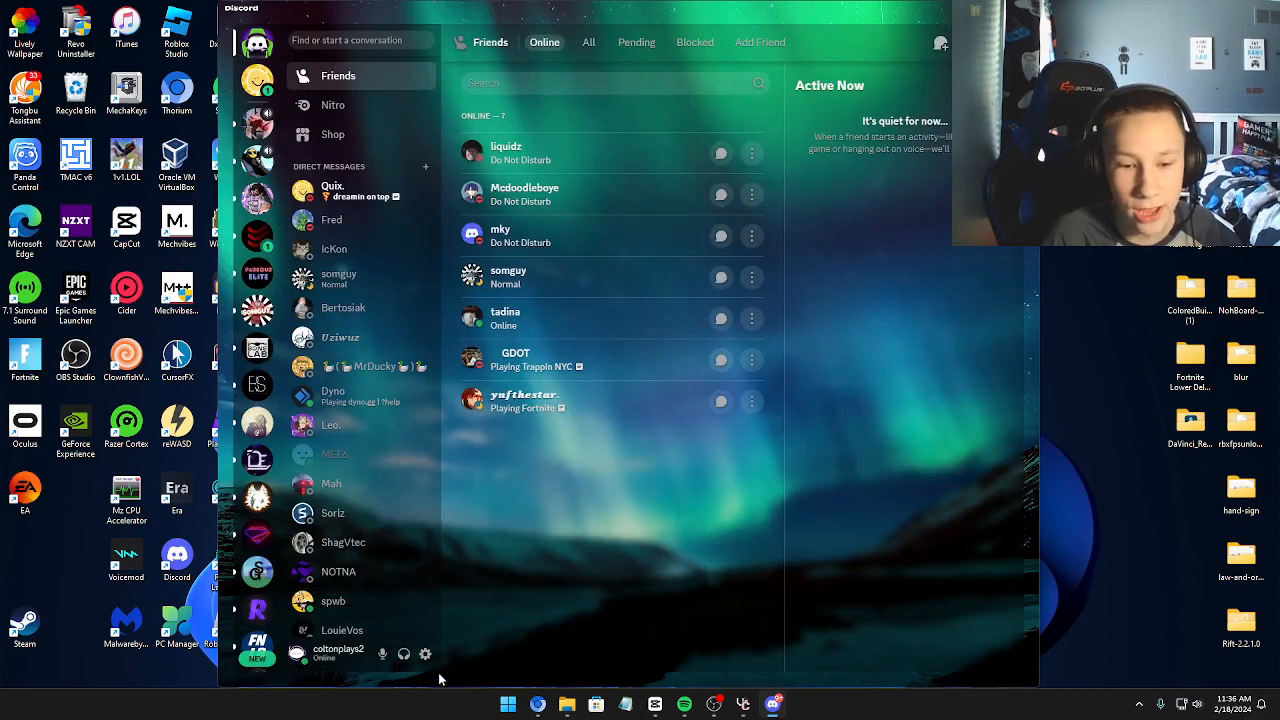
In User Settings, visit Vencord's Themes page and then its Plugins list.
left_click(424, 652)
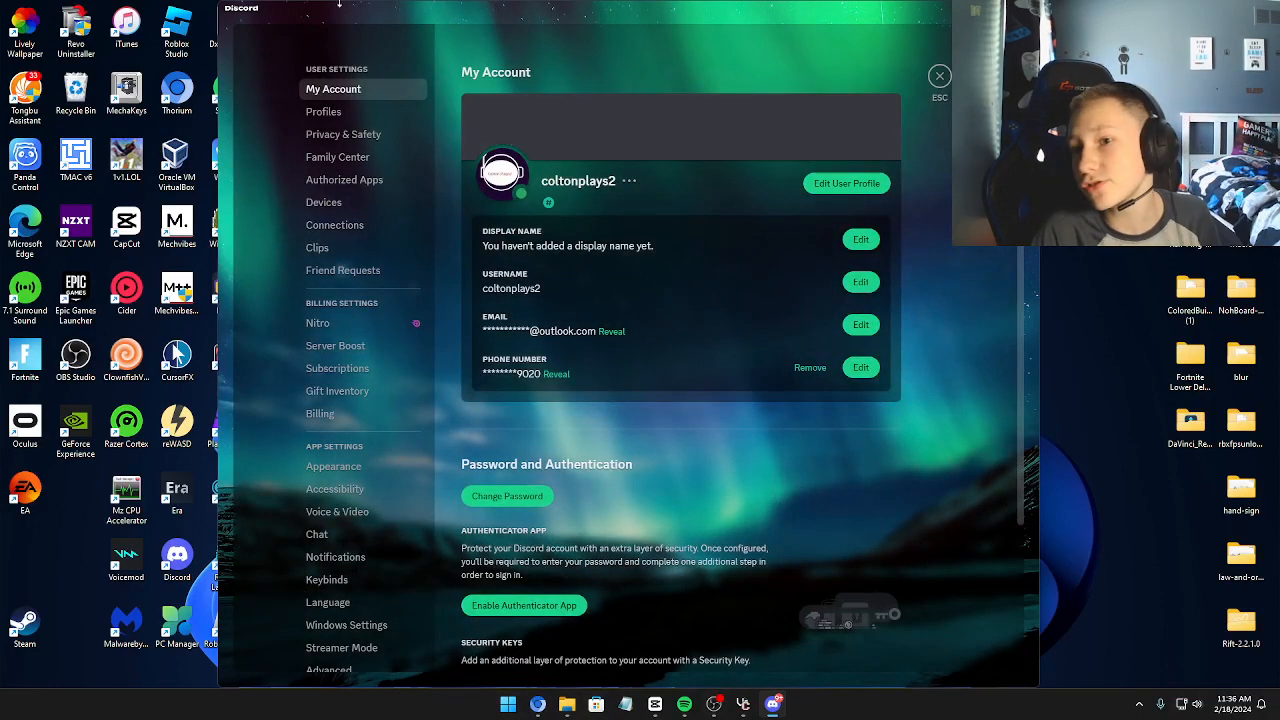
scroll("down", 3)
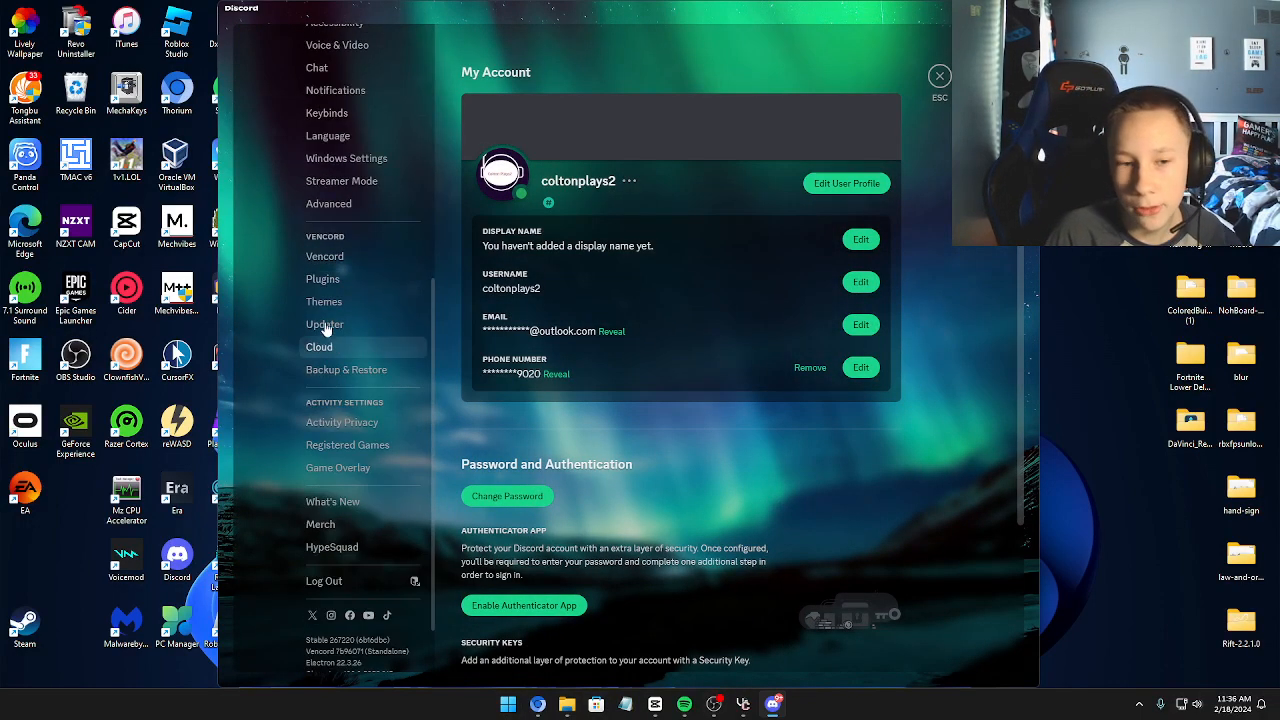
left_click(324, 300)
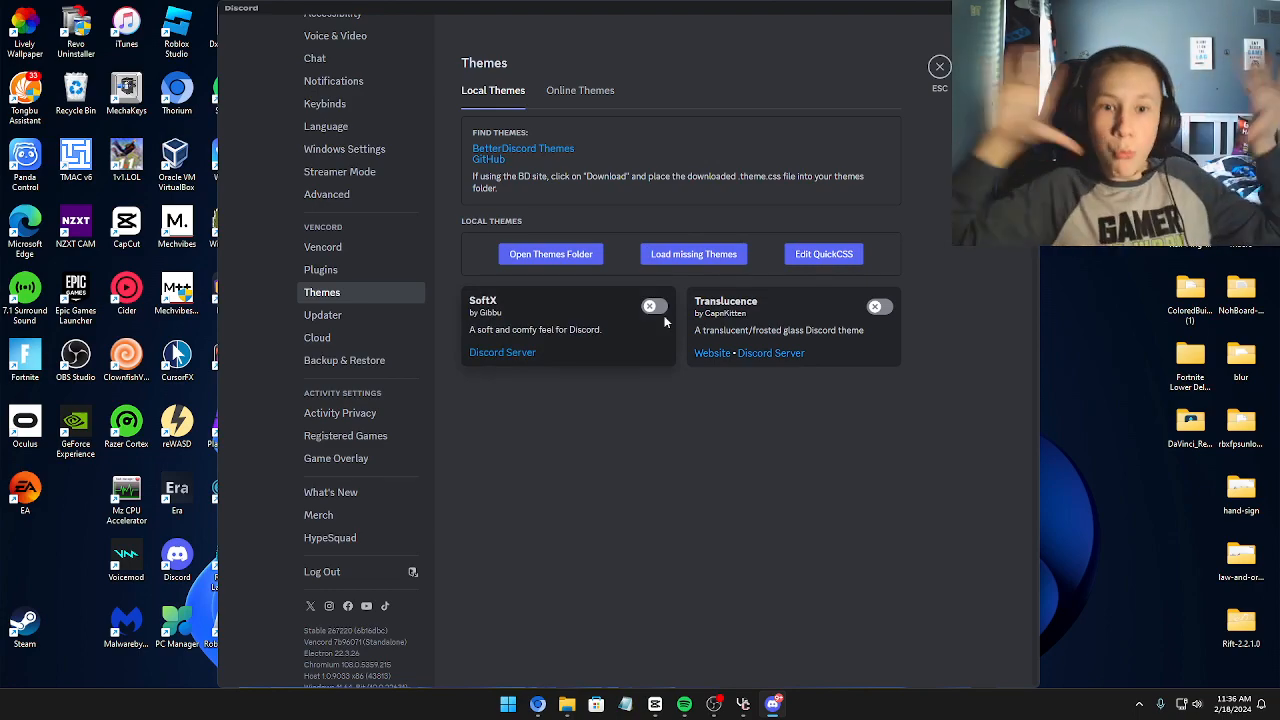
left_click(320, 270)
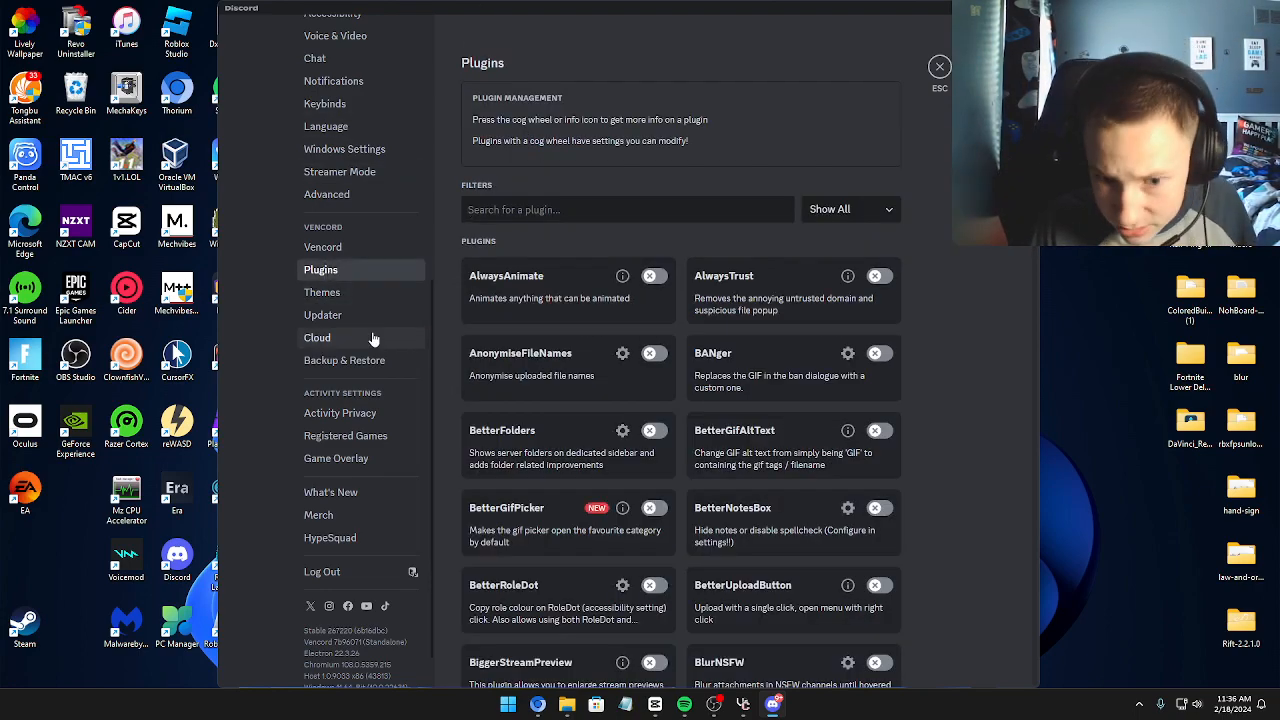
Return to Vencord's Themes page and follow its BetterDiscord Themes link.
scroll("down", 3)
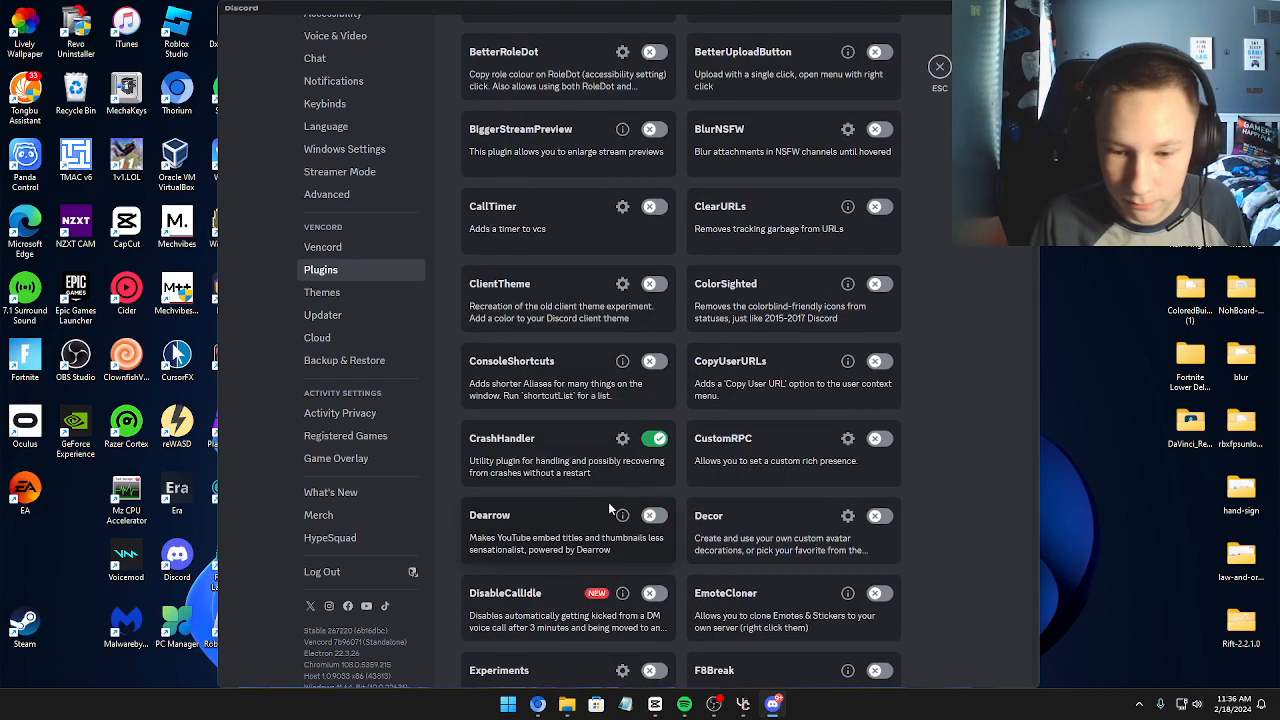
scroll("down", 3)
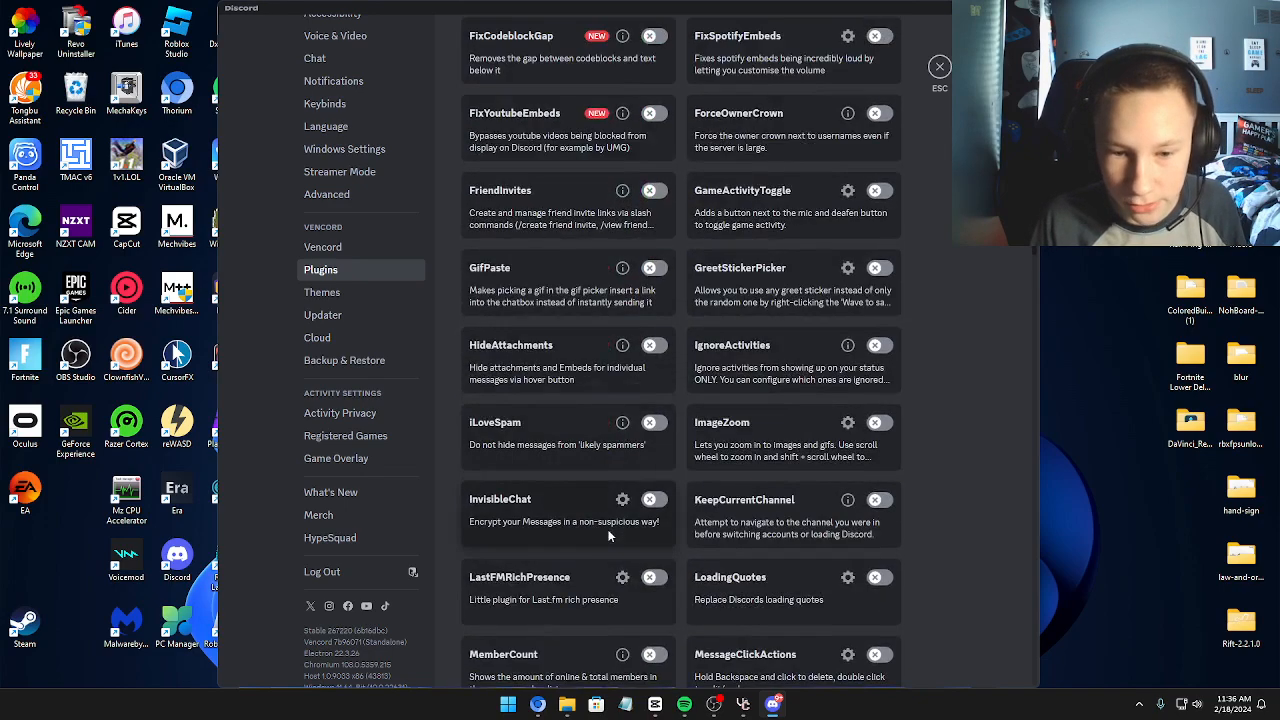
left_click(324, 248)
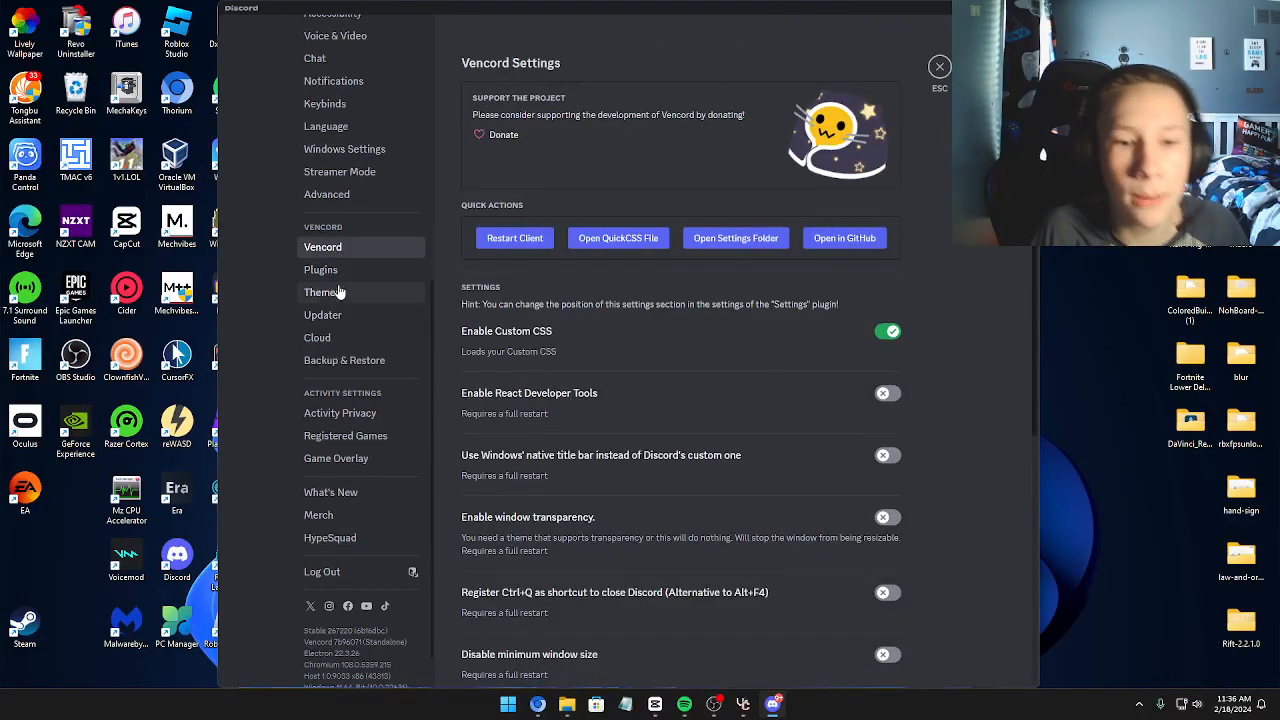
left_click(322, 292)
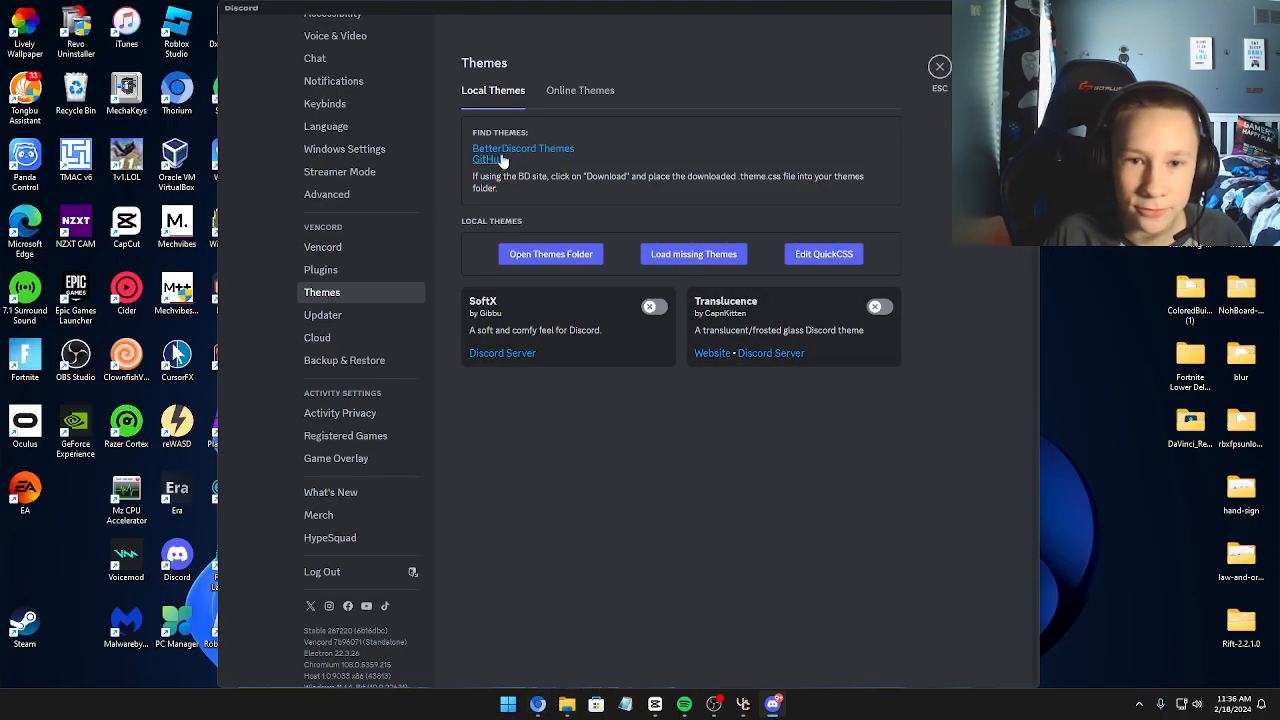
left_click(524, 148)
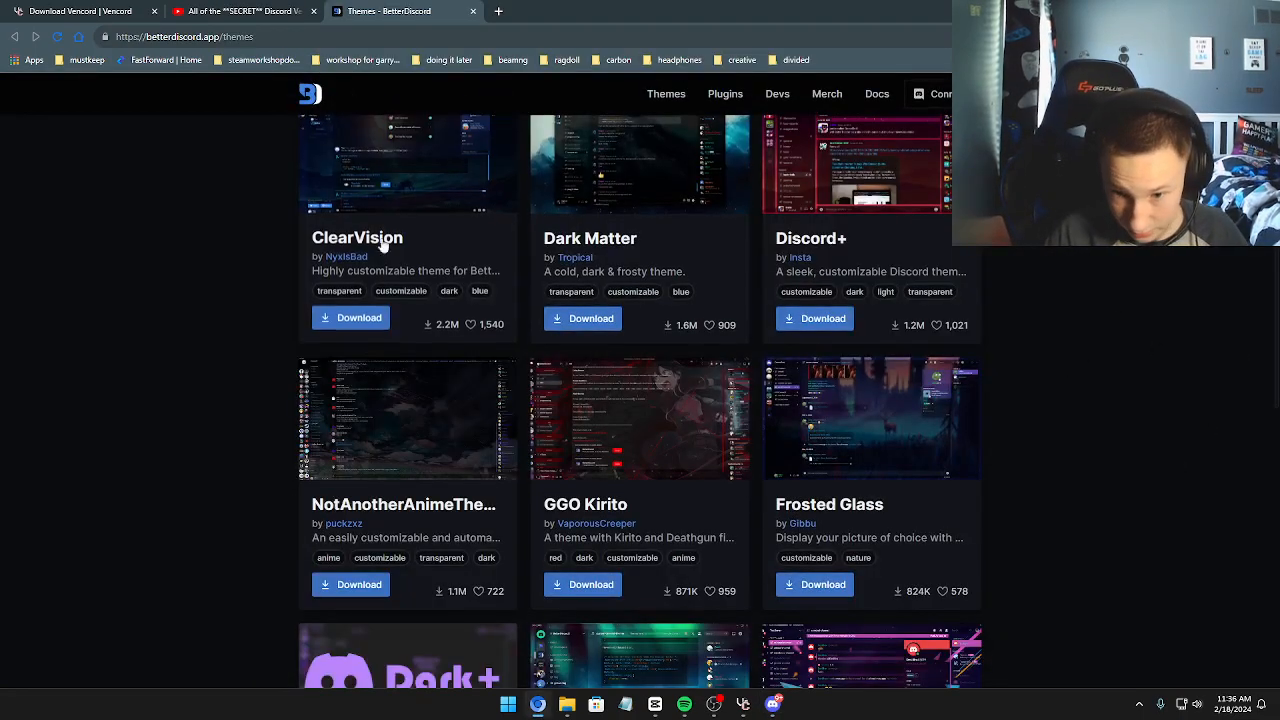
Browse the BetterDiscord theme catalog down to MaterialDiscord.
scroll("up", 3)
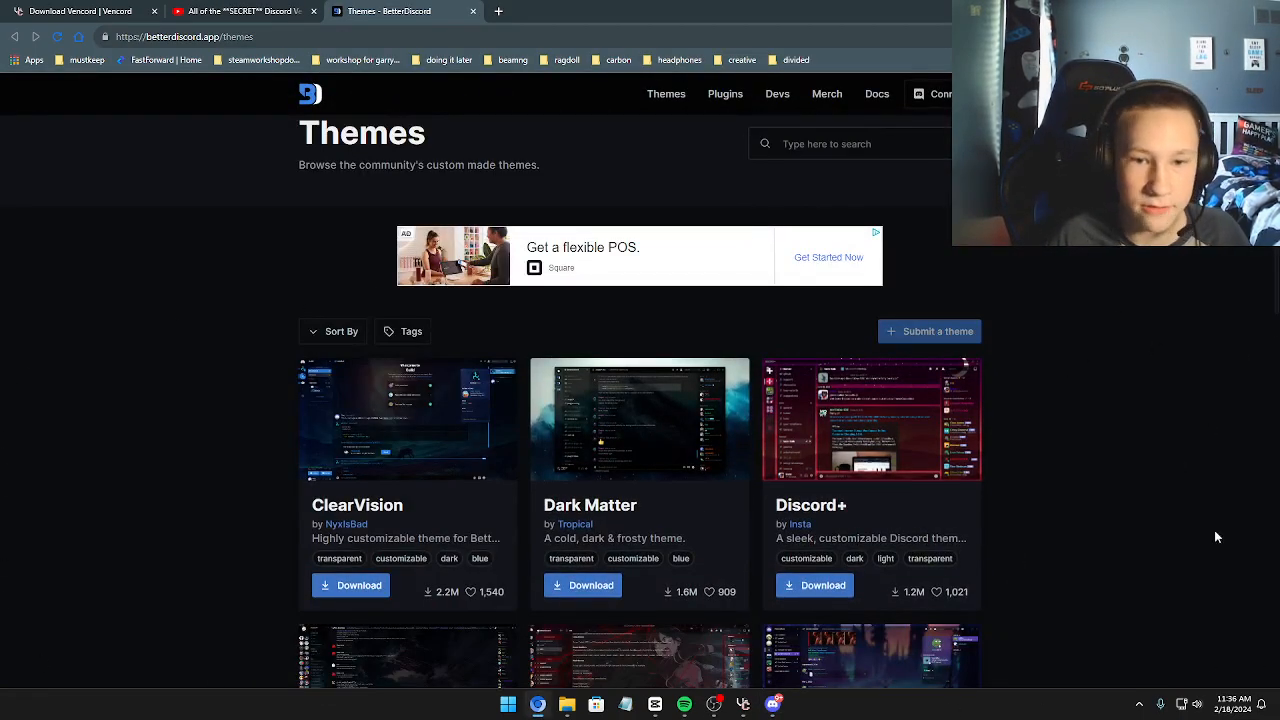
scroll("down", 3)
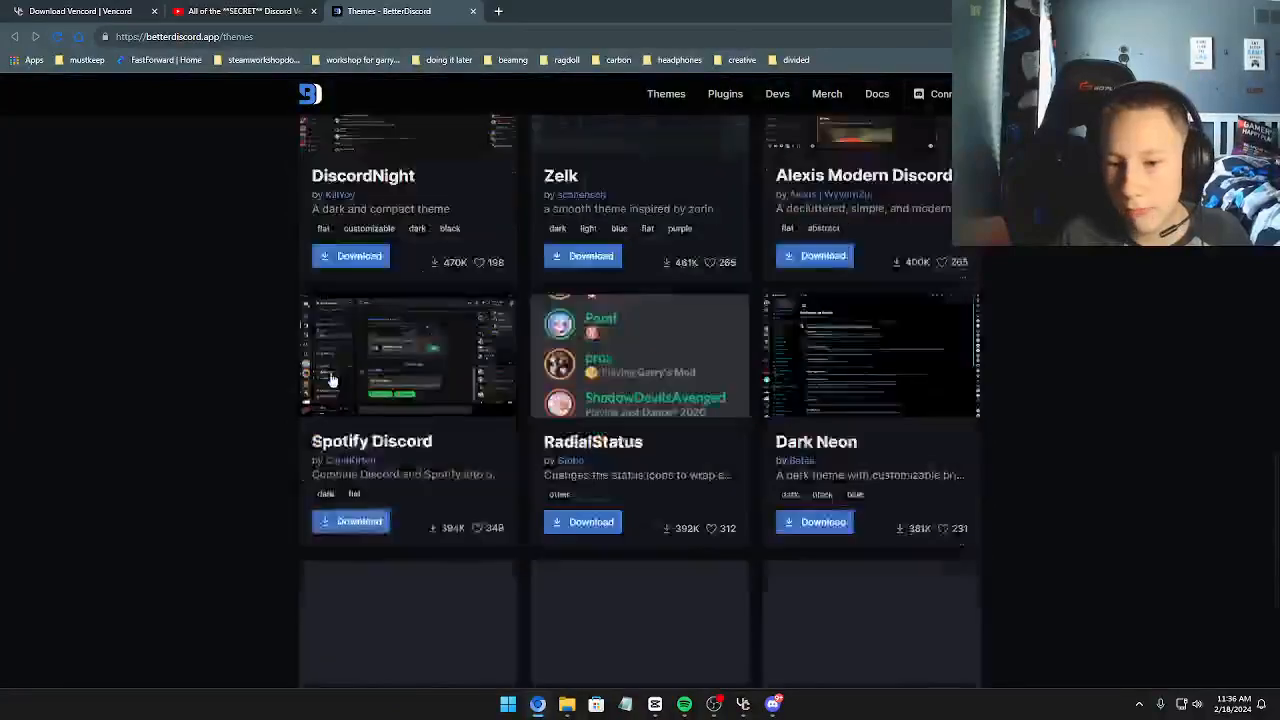
scroll("down", 3)
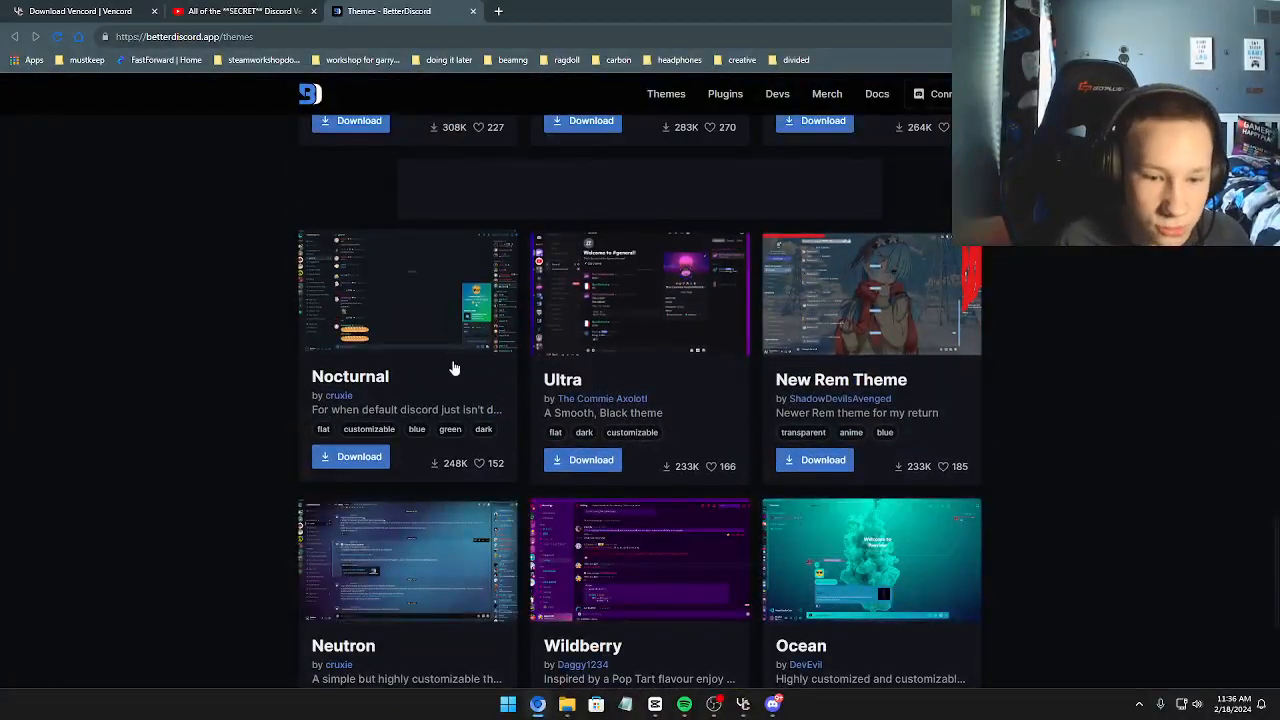
scroll("down", 3)
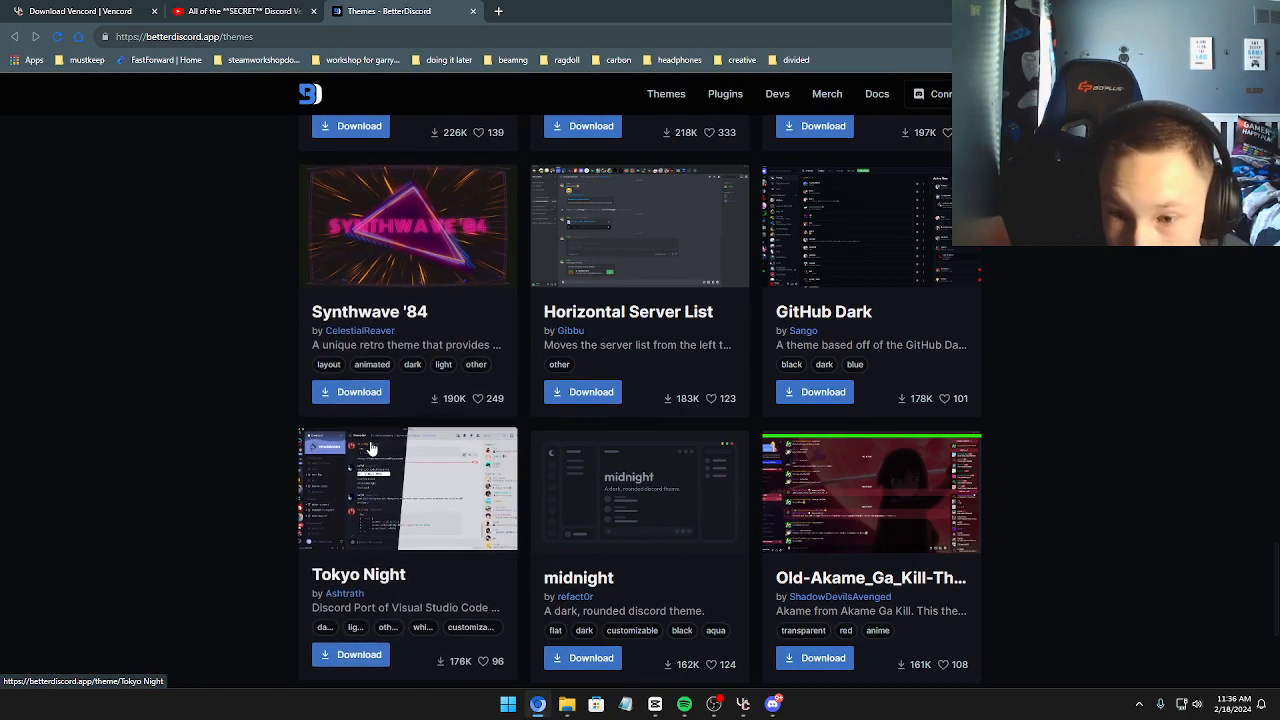
scroll("down", 3)
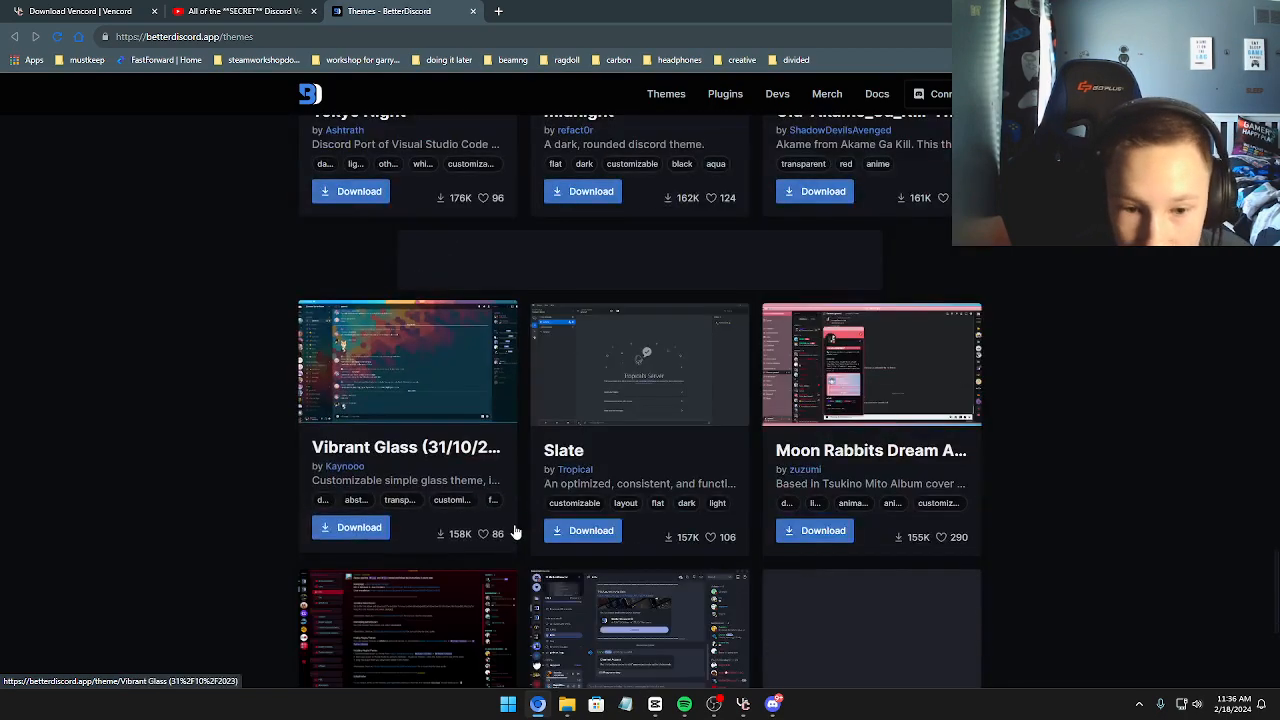
scroll("down", 3)
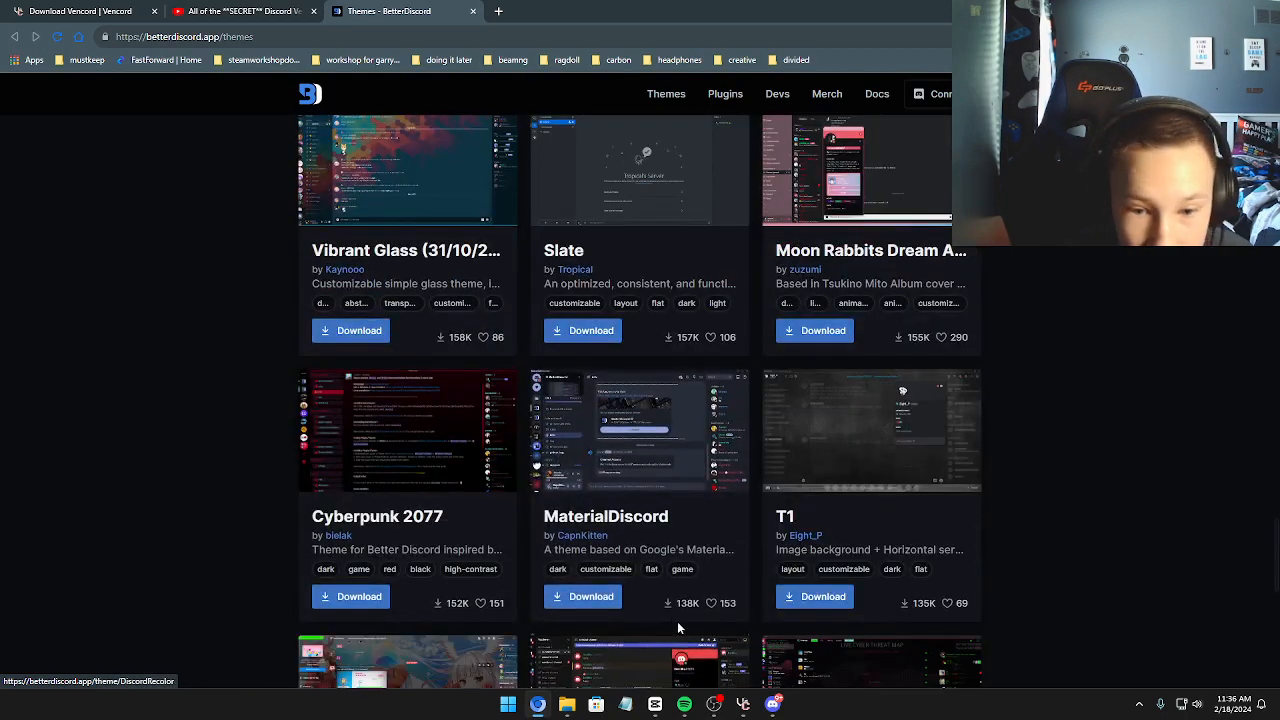
scroll("down", 3)
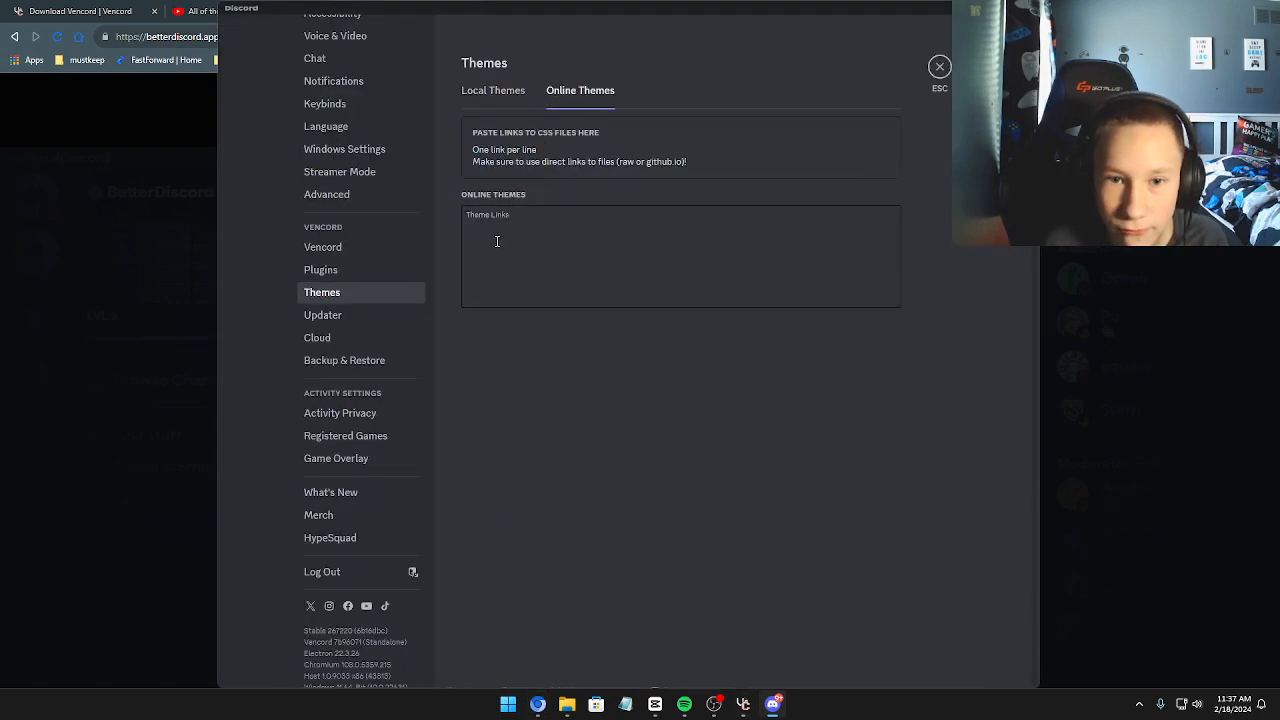
Download MaterialDiscord from its BetterDiscord page and go to Vencord's themes folder on disk.
left_click(492, 90)
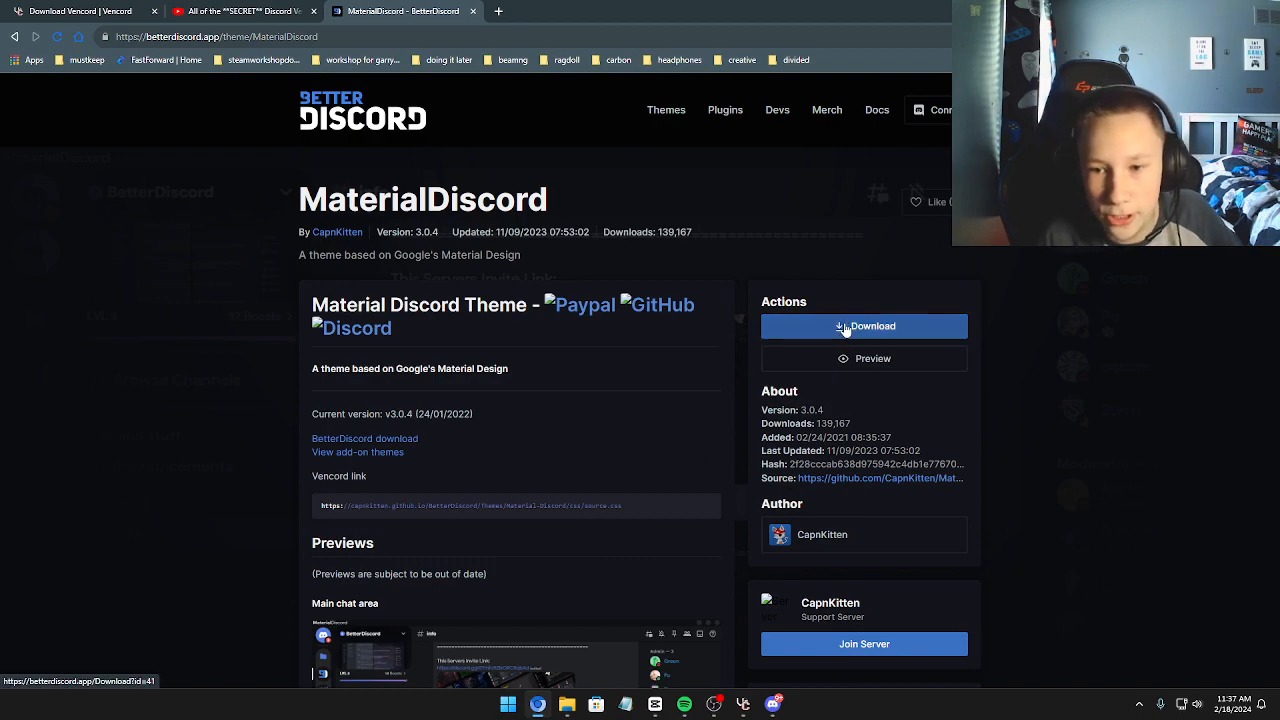
left_click(846, 326)
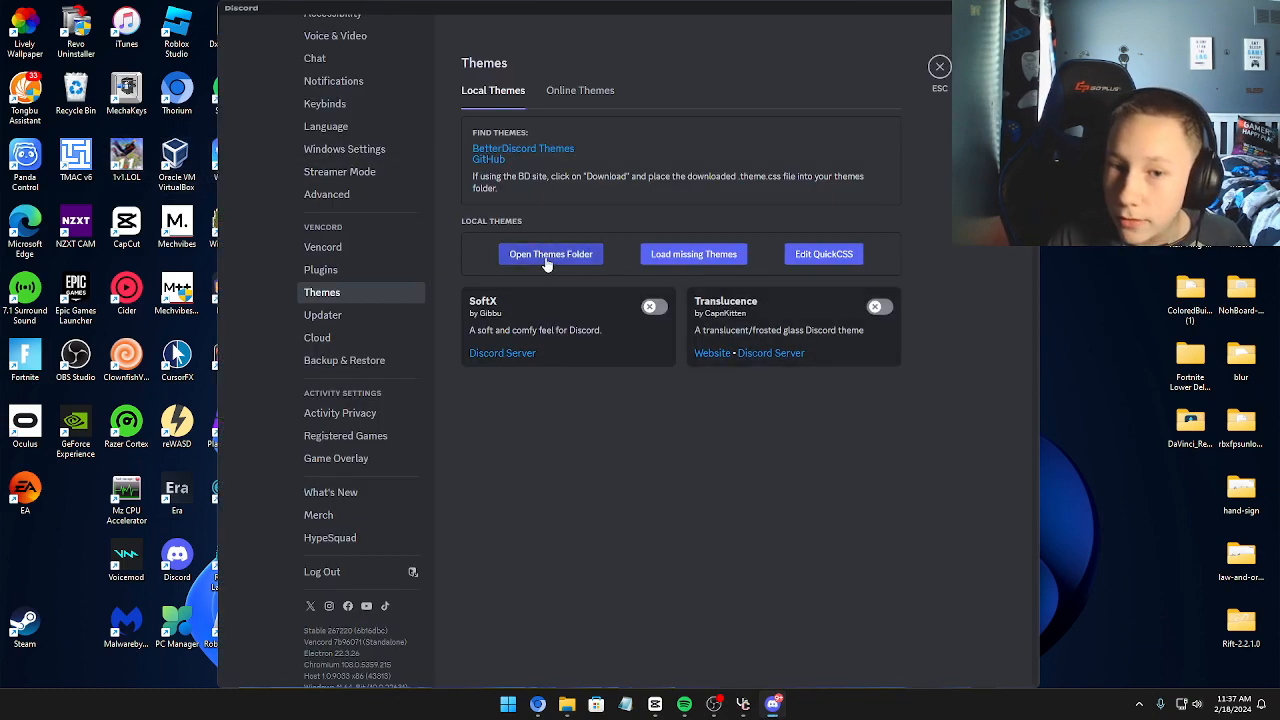
left_click(552, 254)
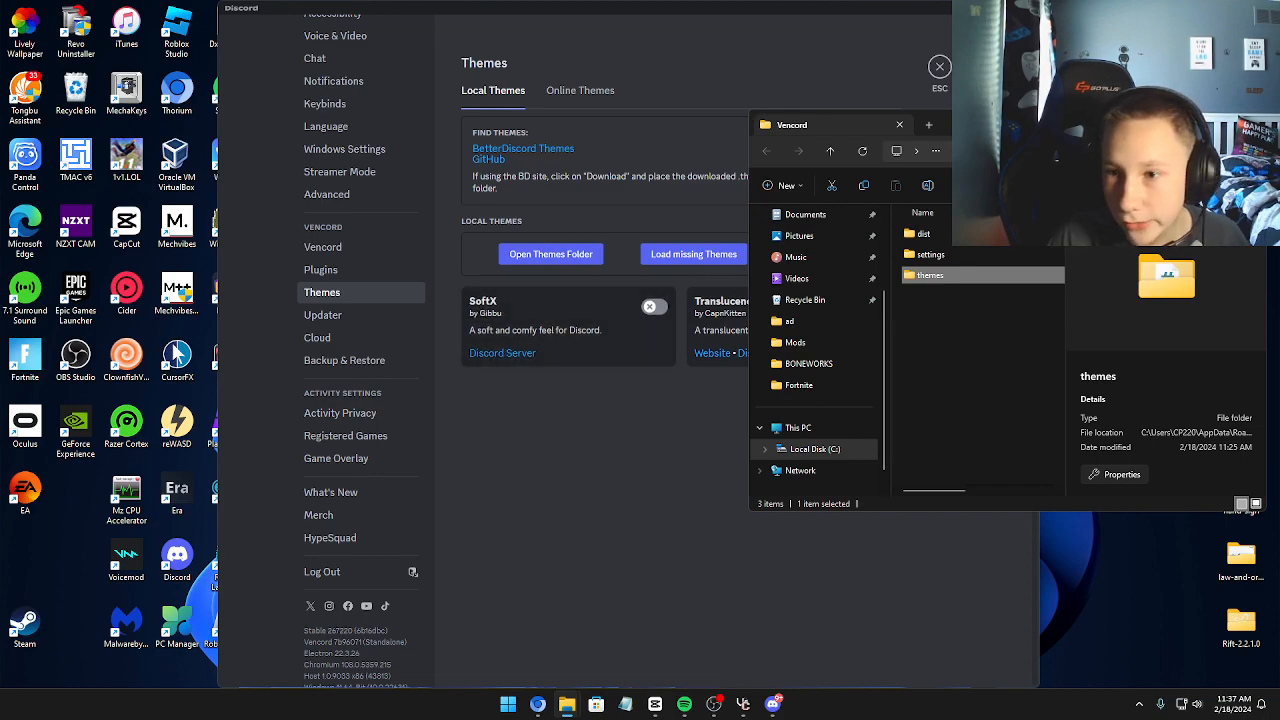
Move the downloaded MaterialDiscord .theme.css from Downloads into Vencord's themes folder.
left_click(928, 276)
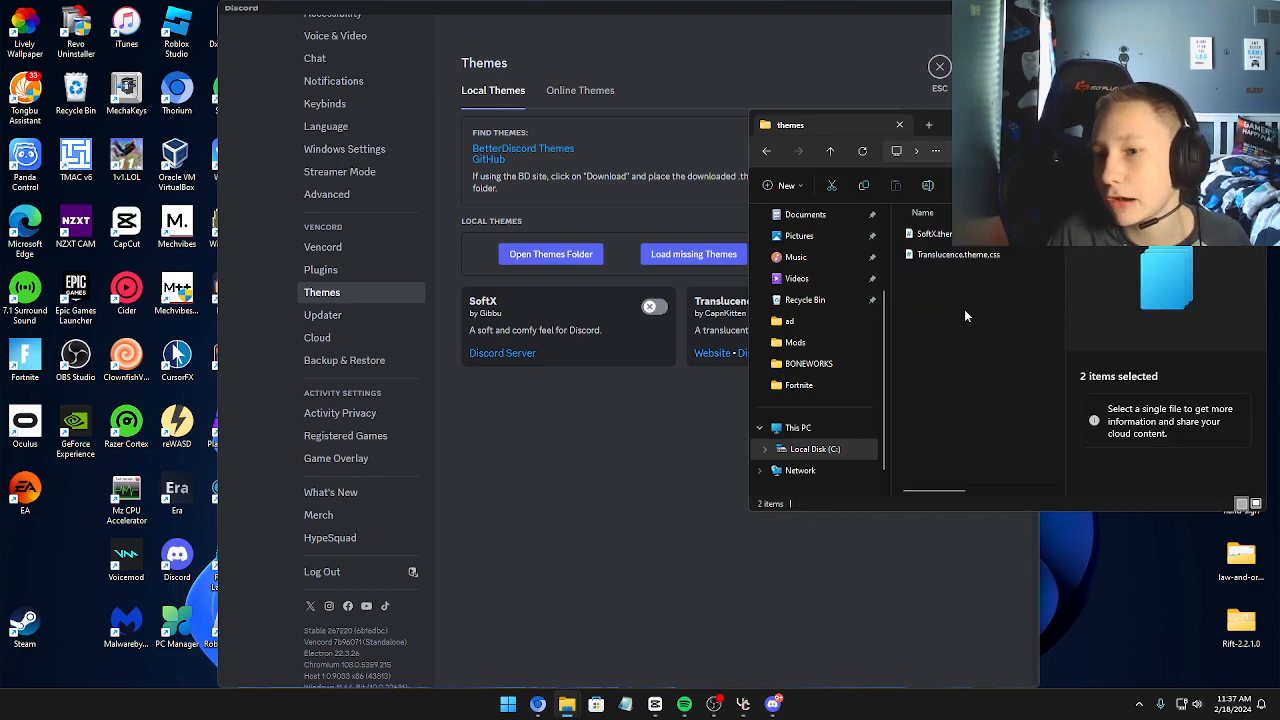
left_click(804, 278)
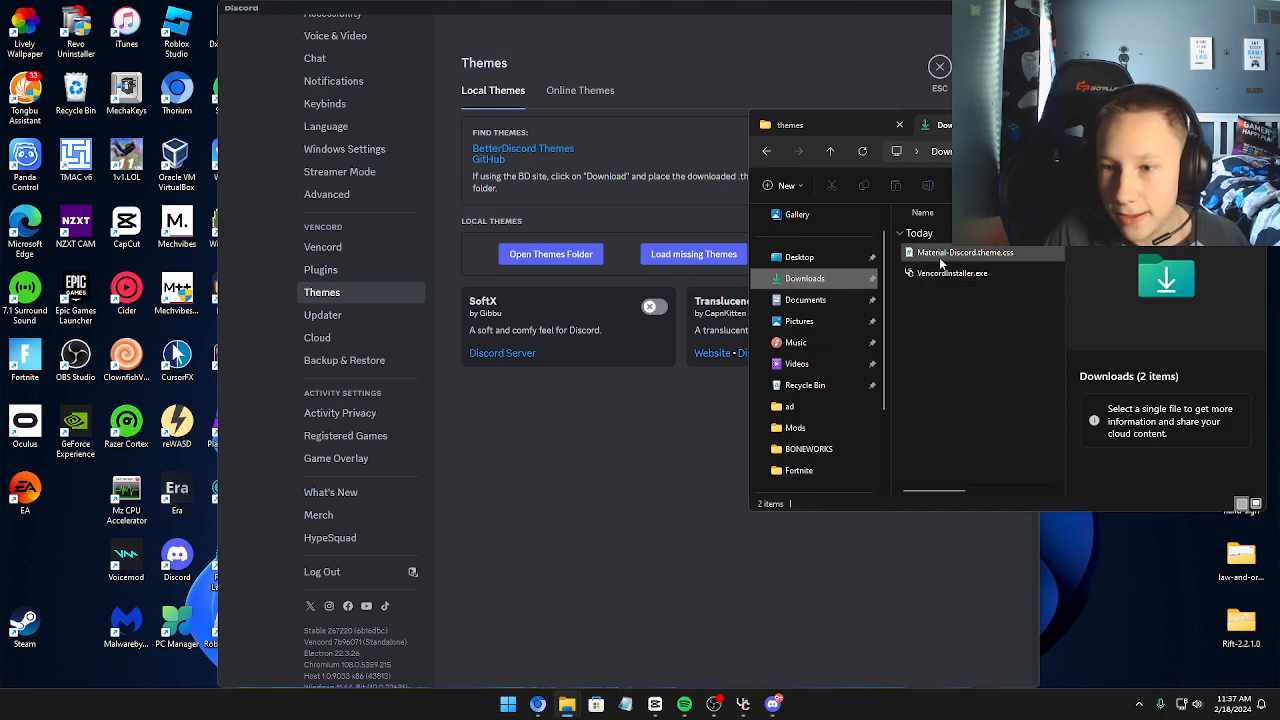
left_click(964, 252)
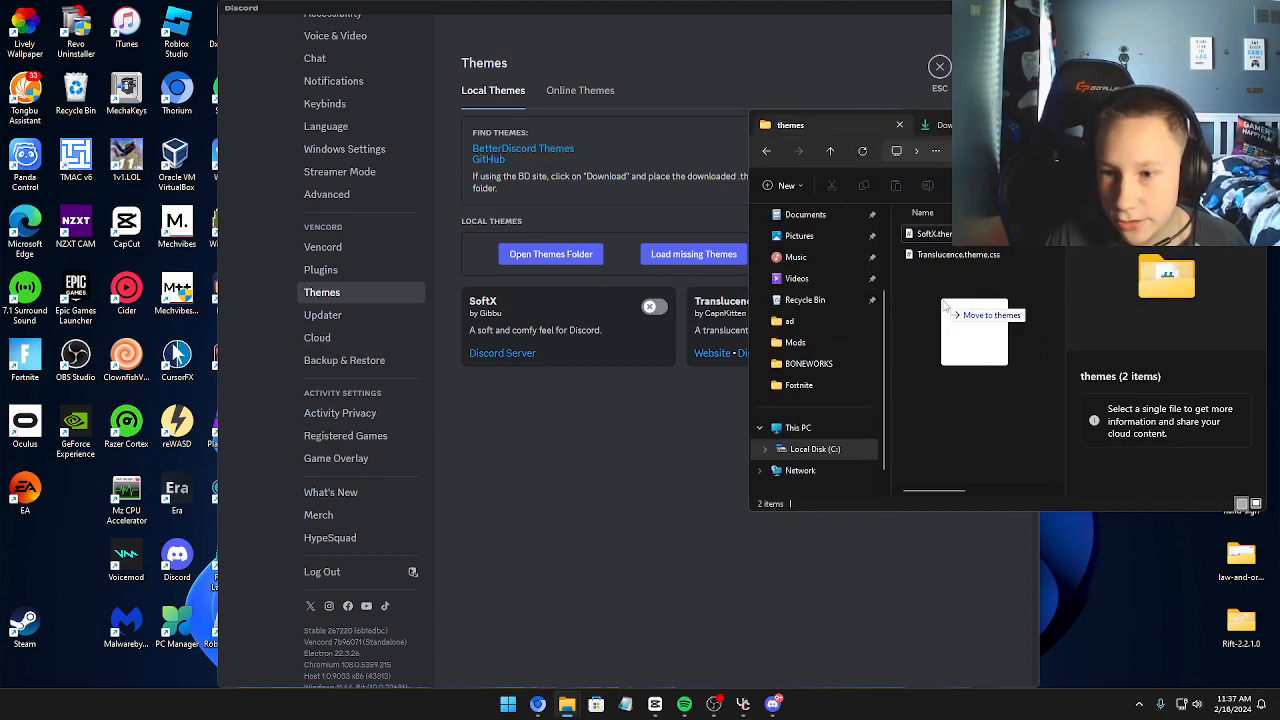
left_click(900, 124)
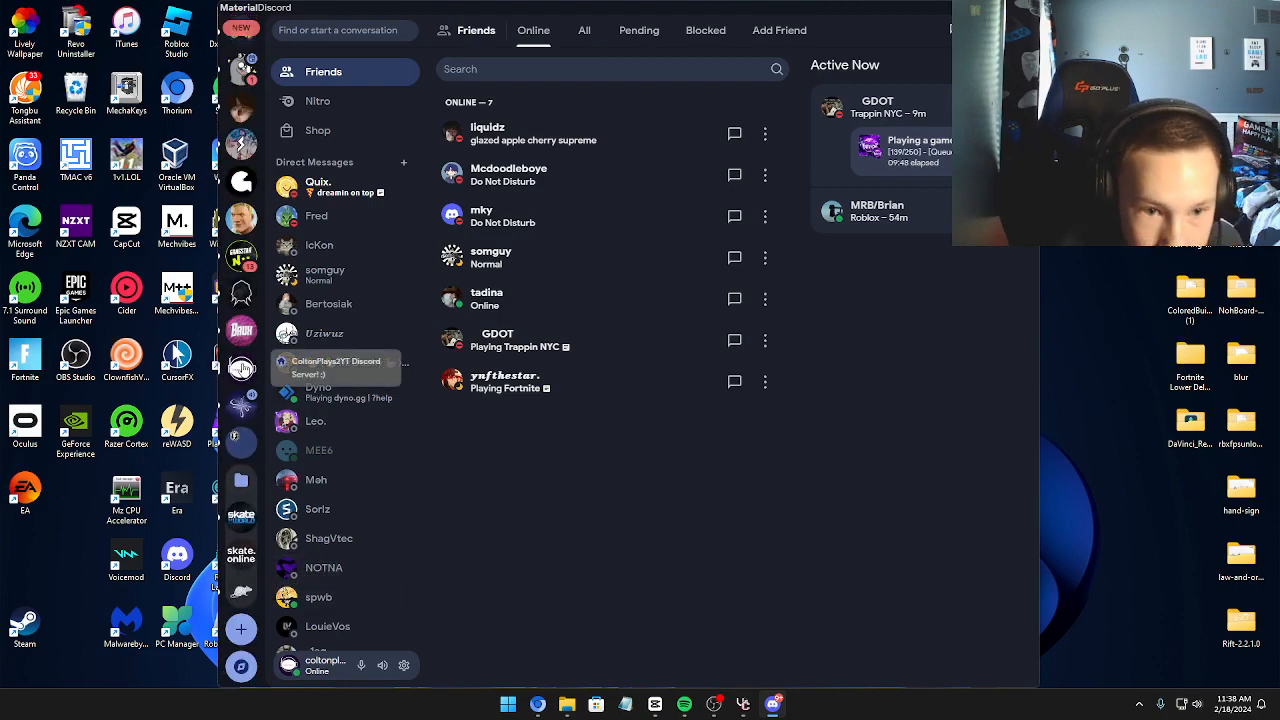
Tour the songuy and Saturn Swapper servers and a DM in the new theme, then reach User Settings.
left_click(312, 374)
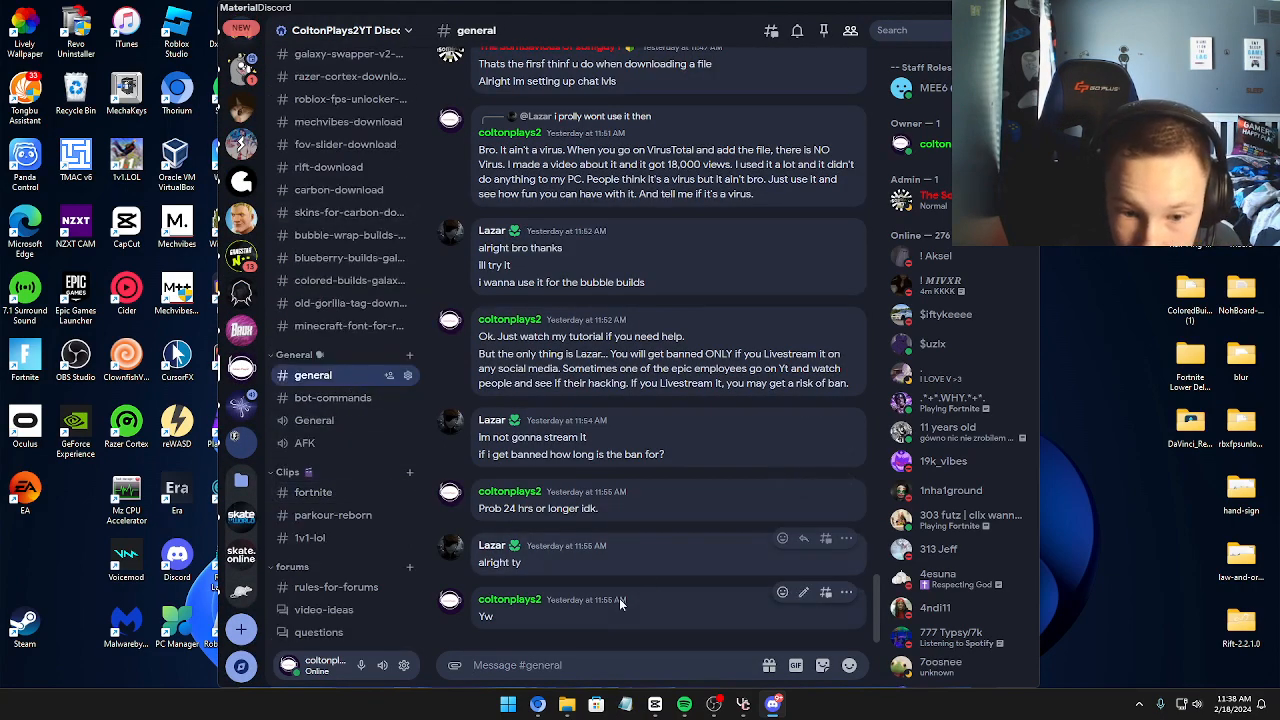
scroll("up", 3)
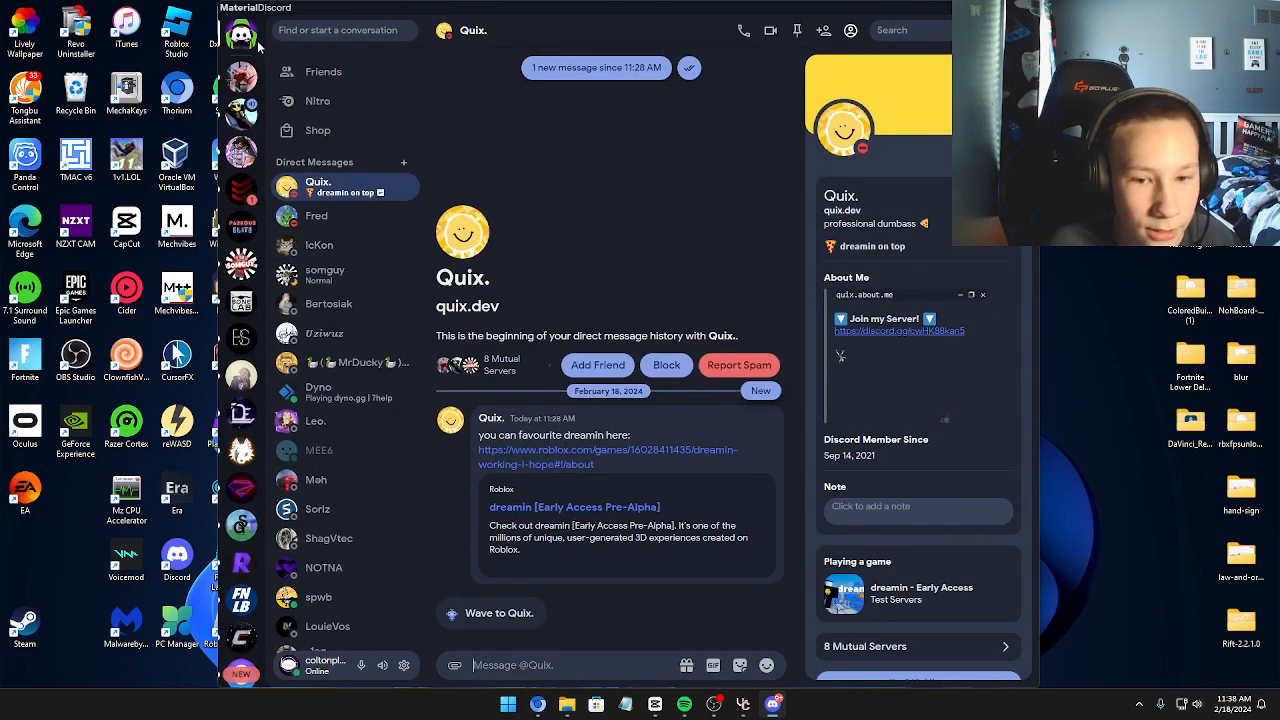
left_click(316, 216)
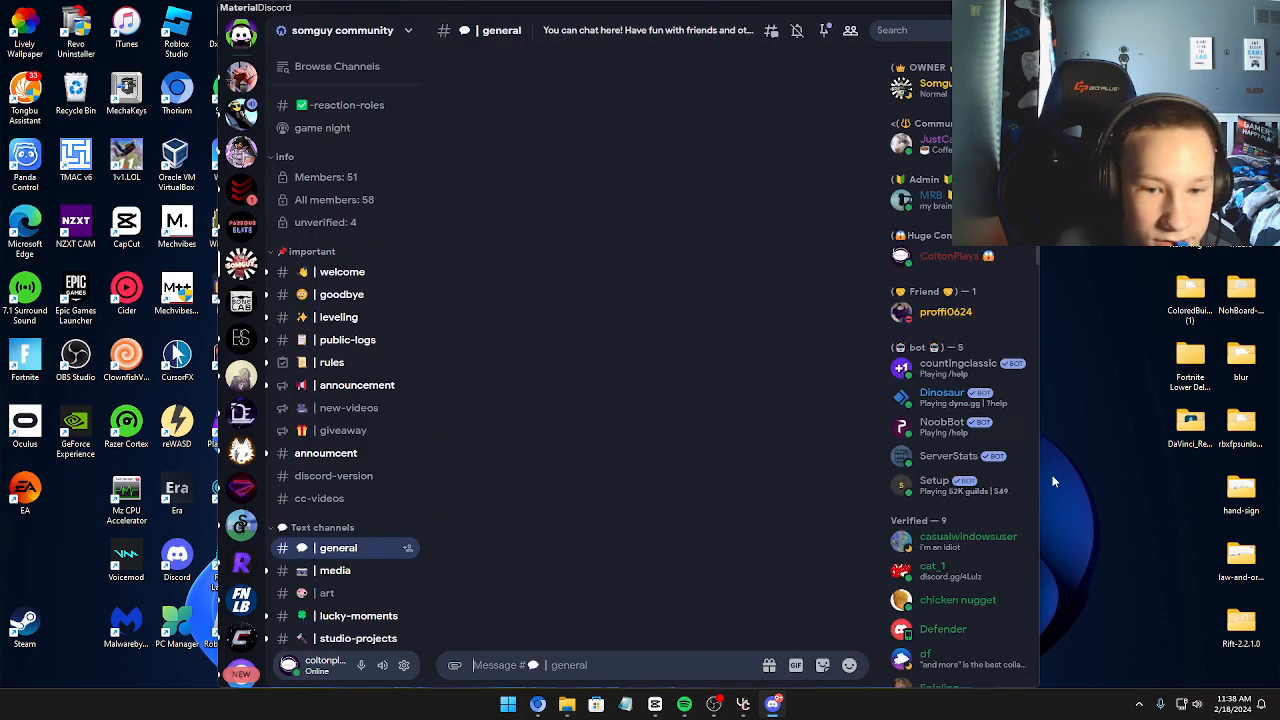
left_click(340, 548)
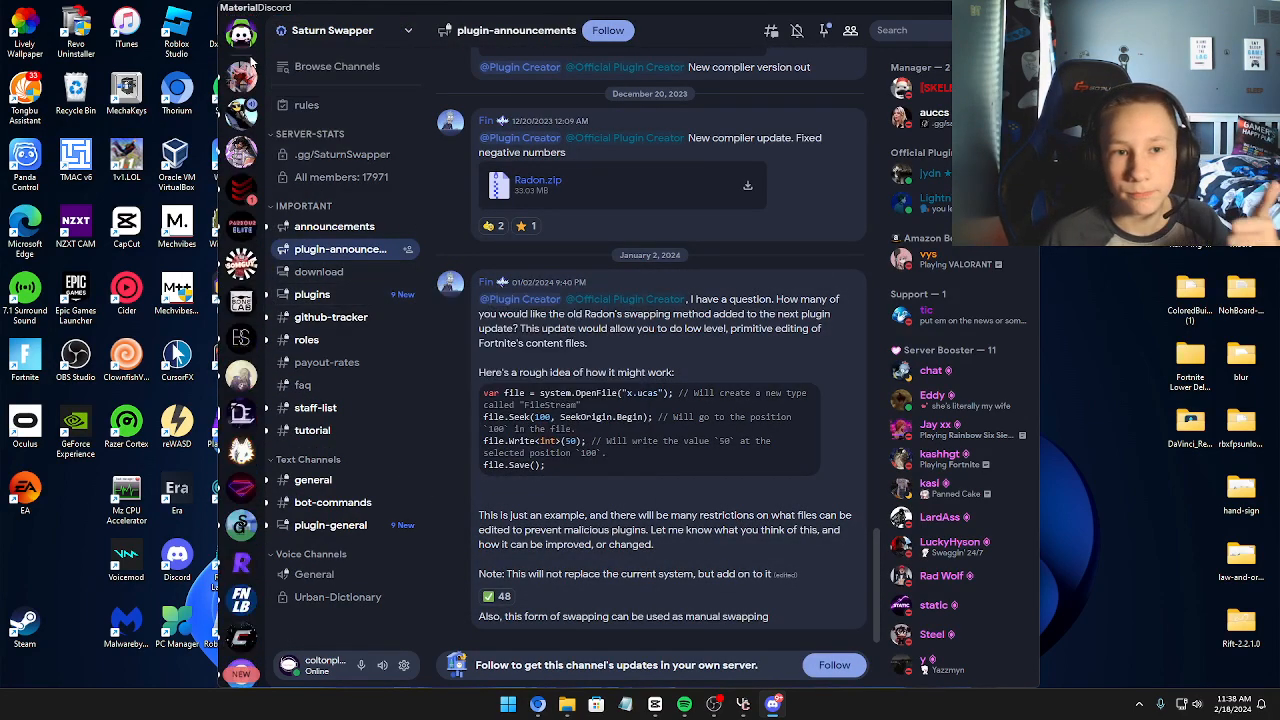
left_click(316, 216)
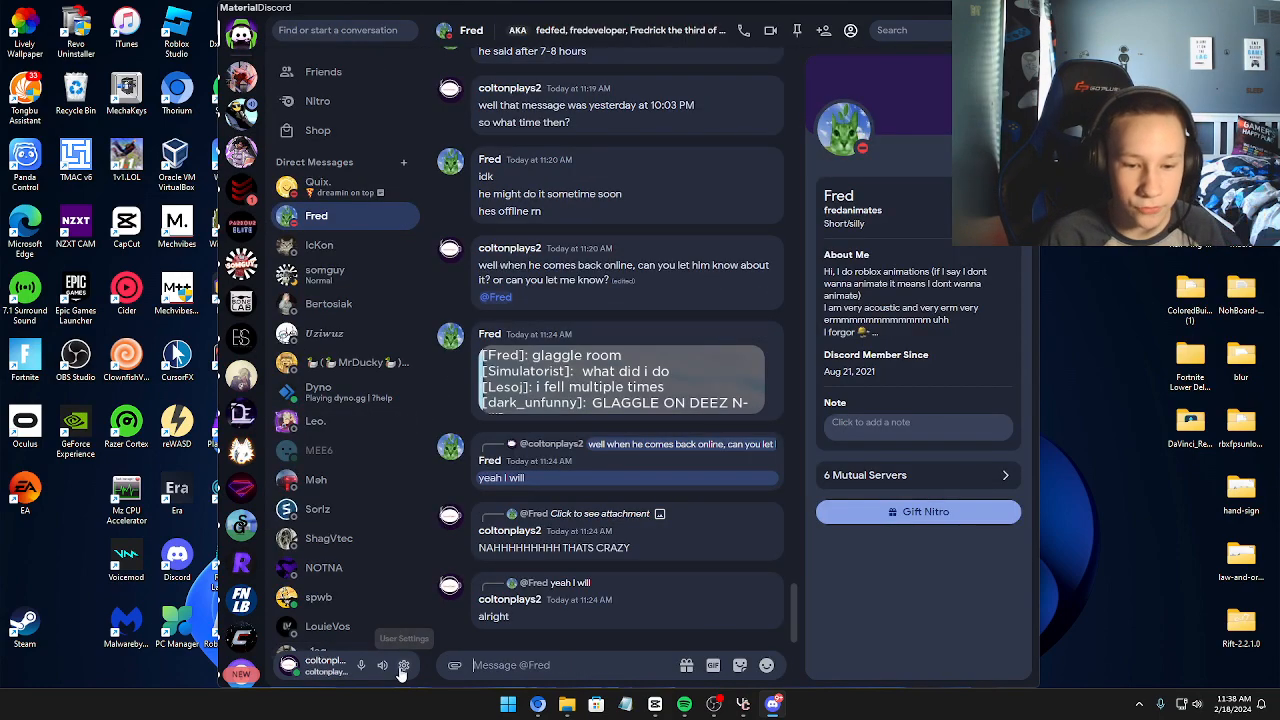
left_click(404, 664)
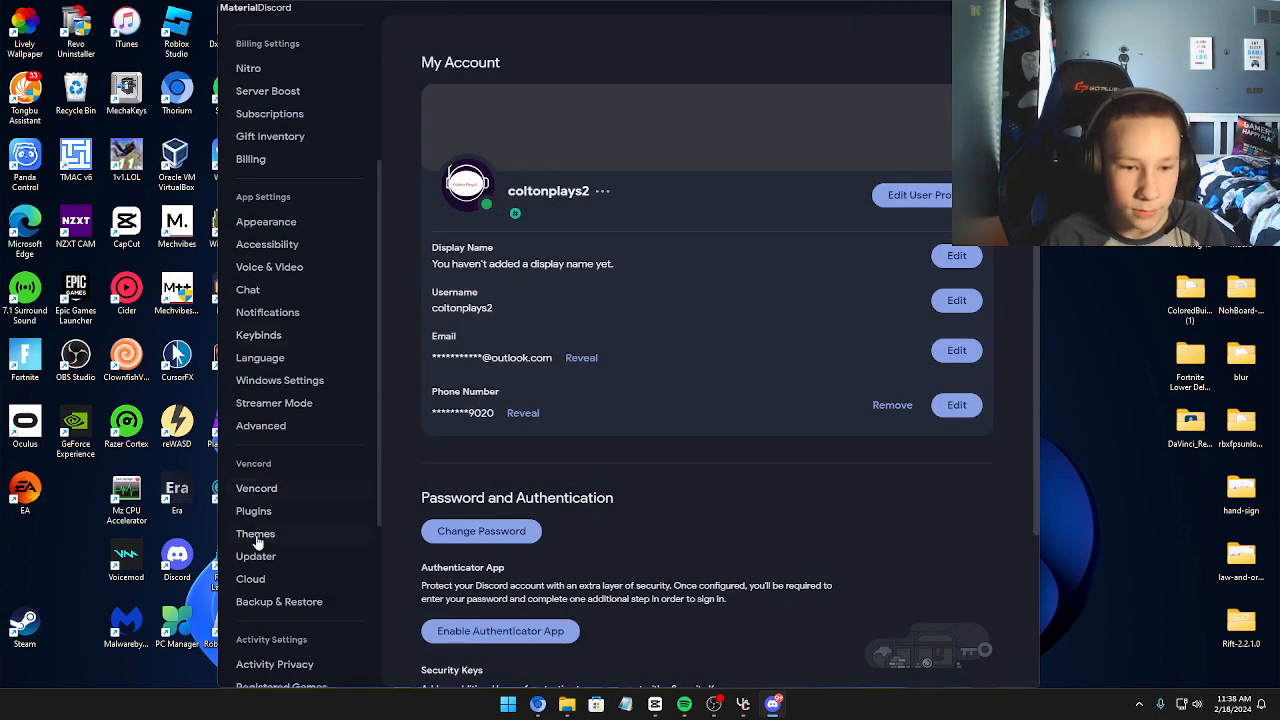
Enable FakeNitro in Vencord's plugin list, return to chat and bring up the emoji picker.
left_click(254, 512)
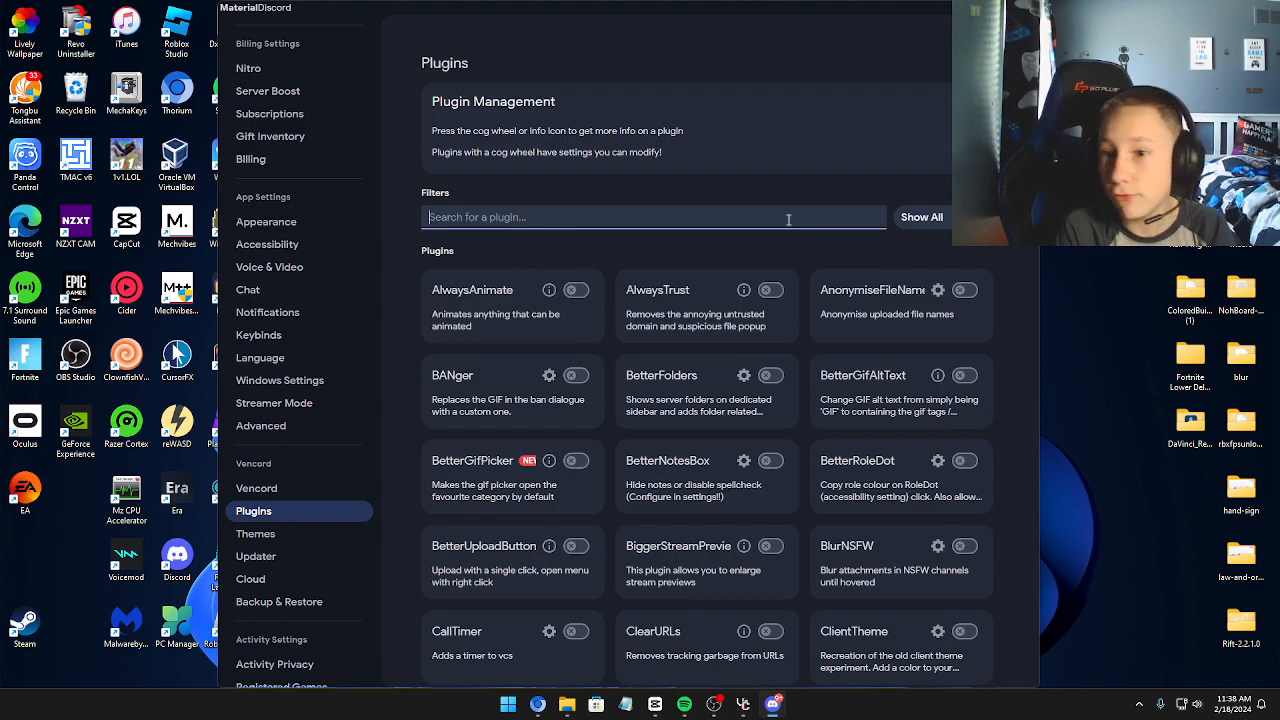
type("faklenitro")
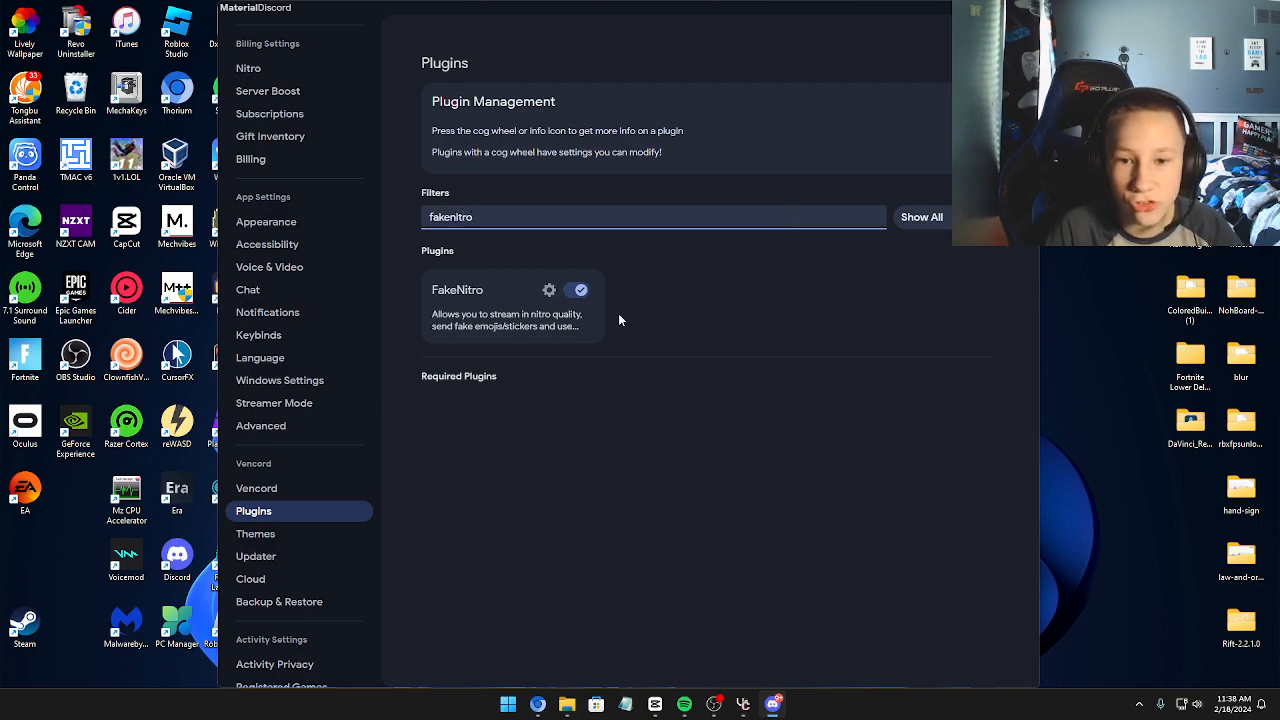
key("Escape")
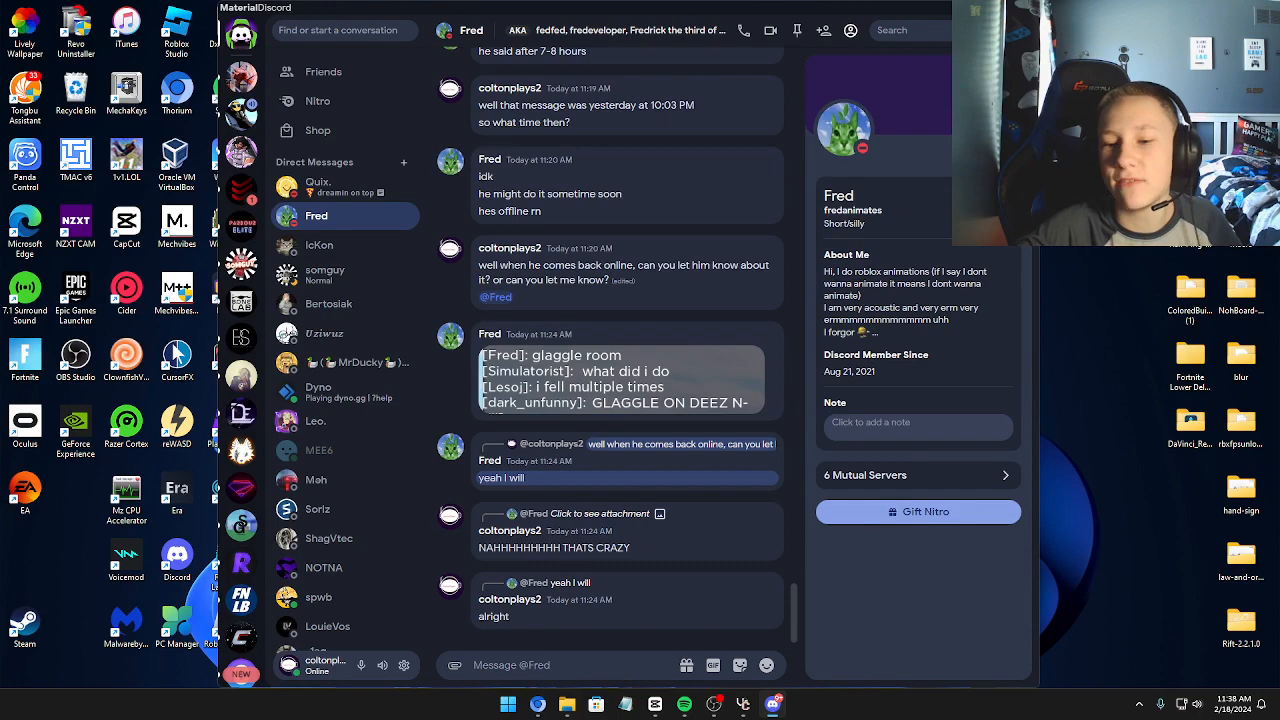
mouse_move(410, 668)
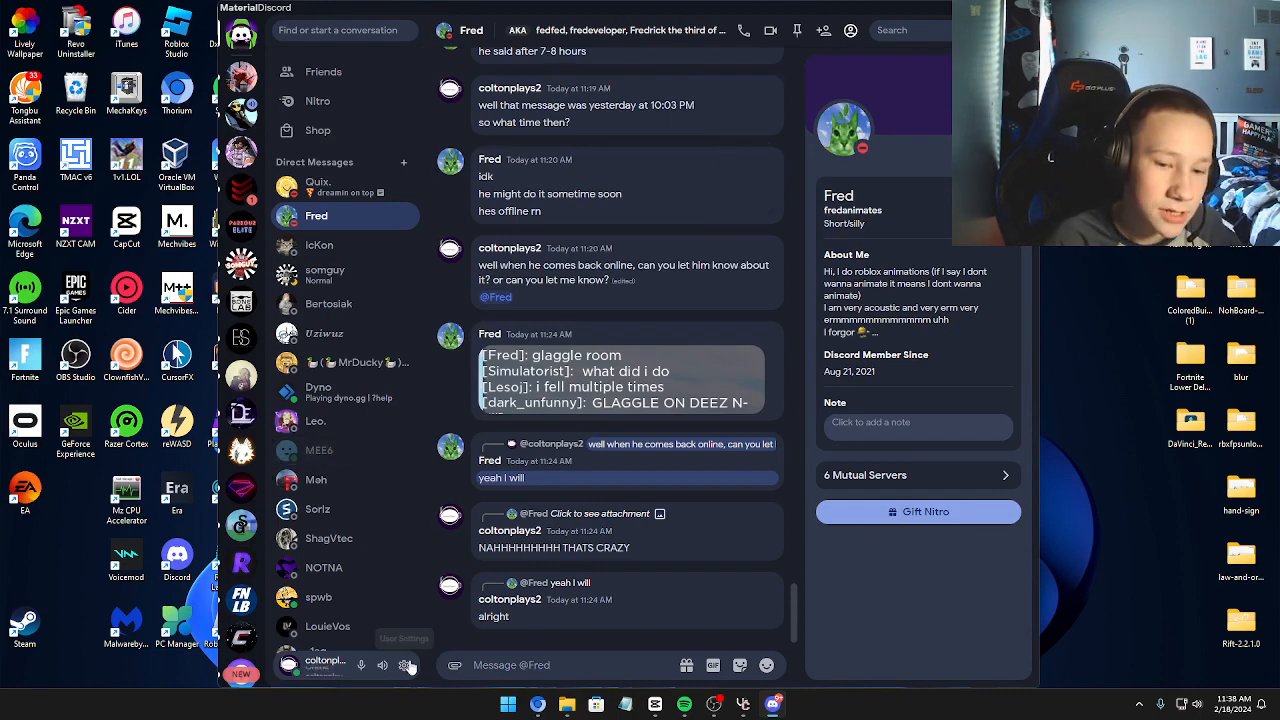
left_click(766, 664)
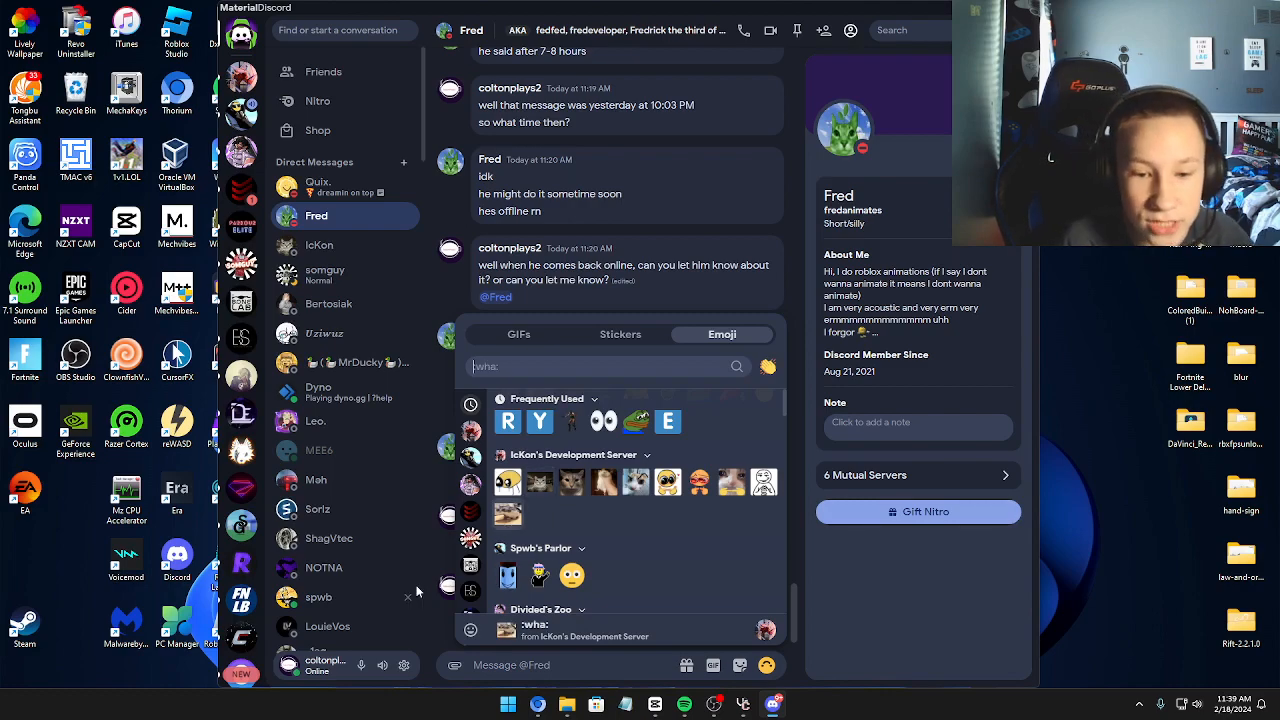
type("spwb")
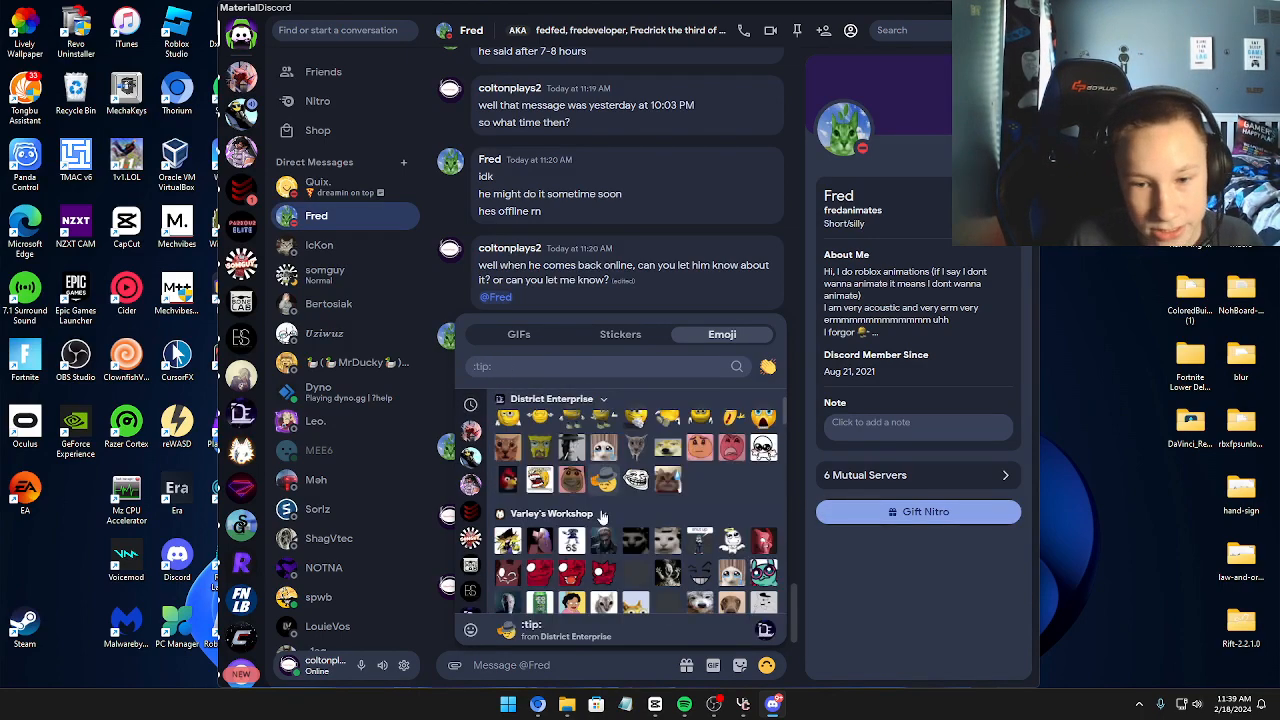
type("development_zircon")
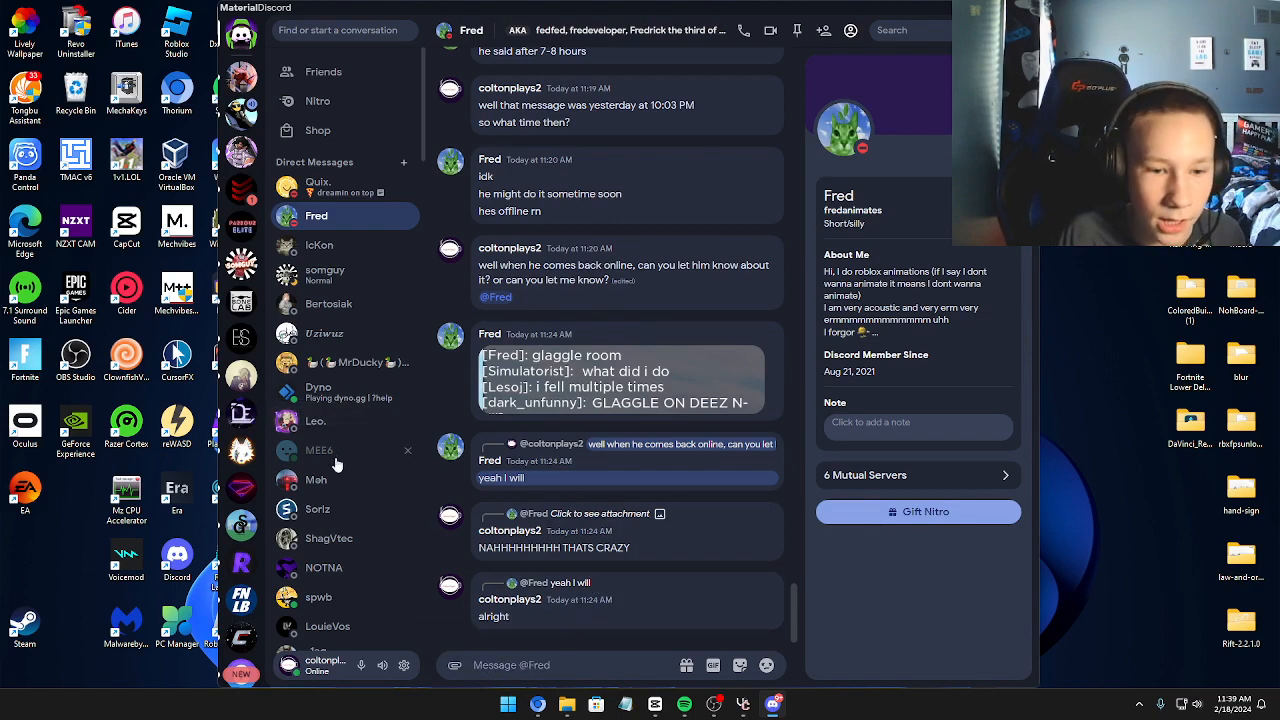
scroll("down", 3)
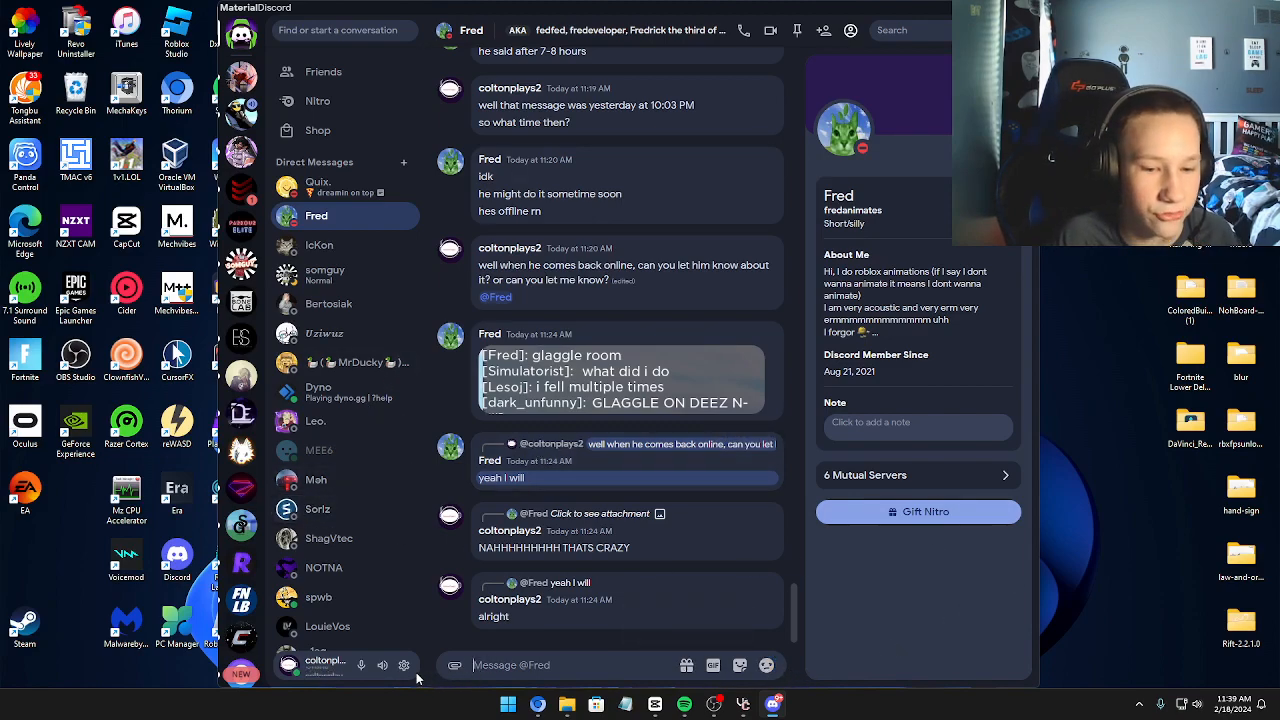
Revisit the Vencord section of User Settings, then close the Discord client.
left_click(404, 664)
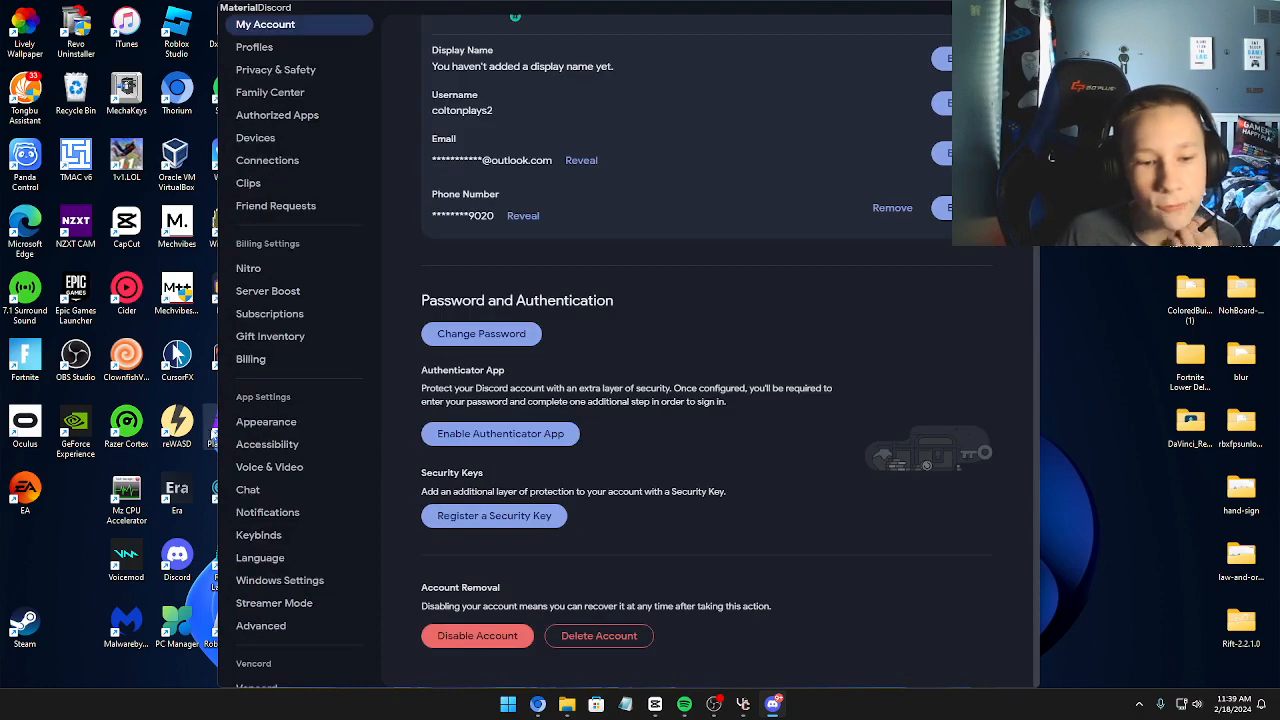
scroll("down", 3)
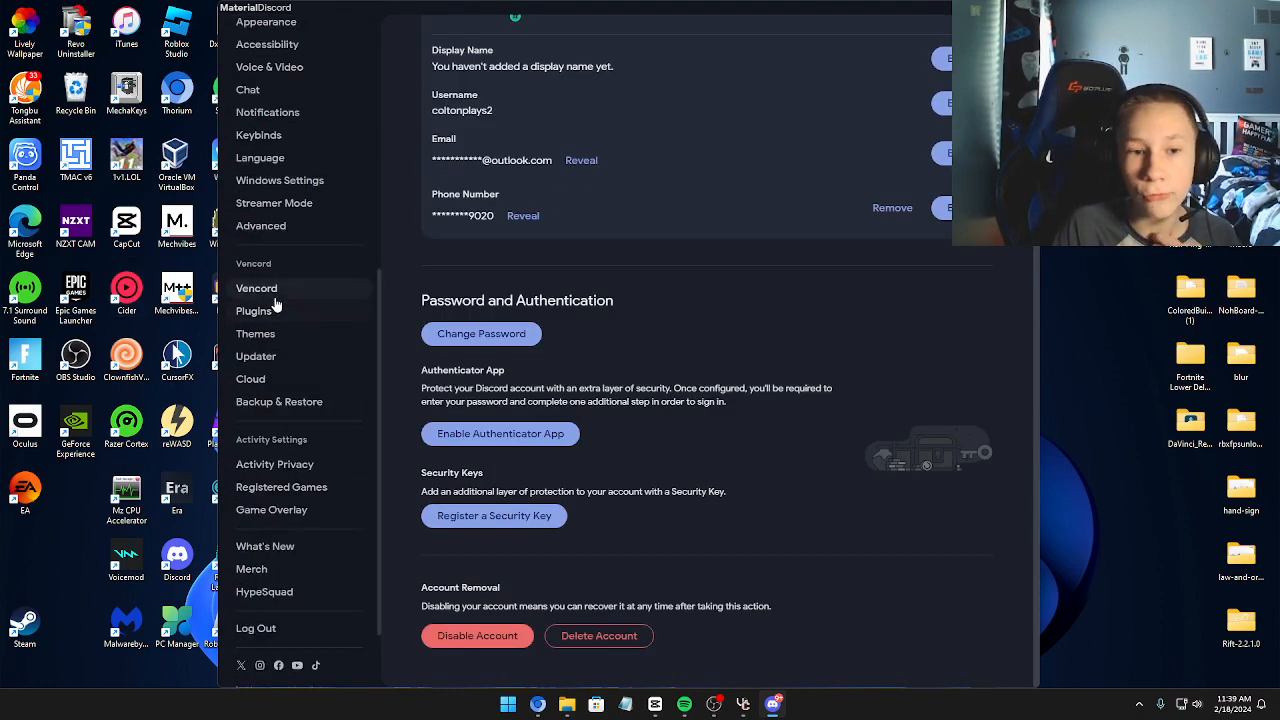
left_click(256, 288)
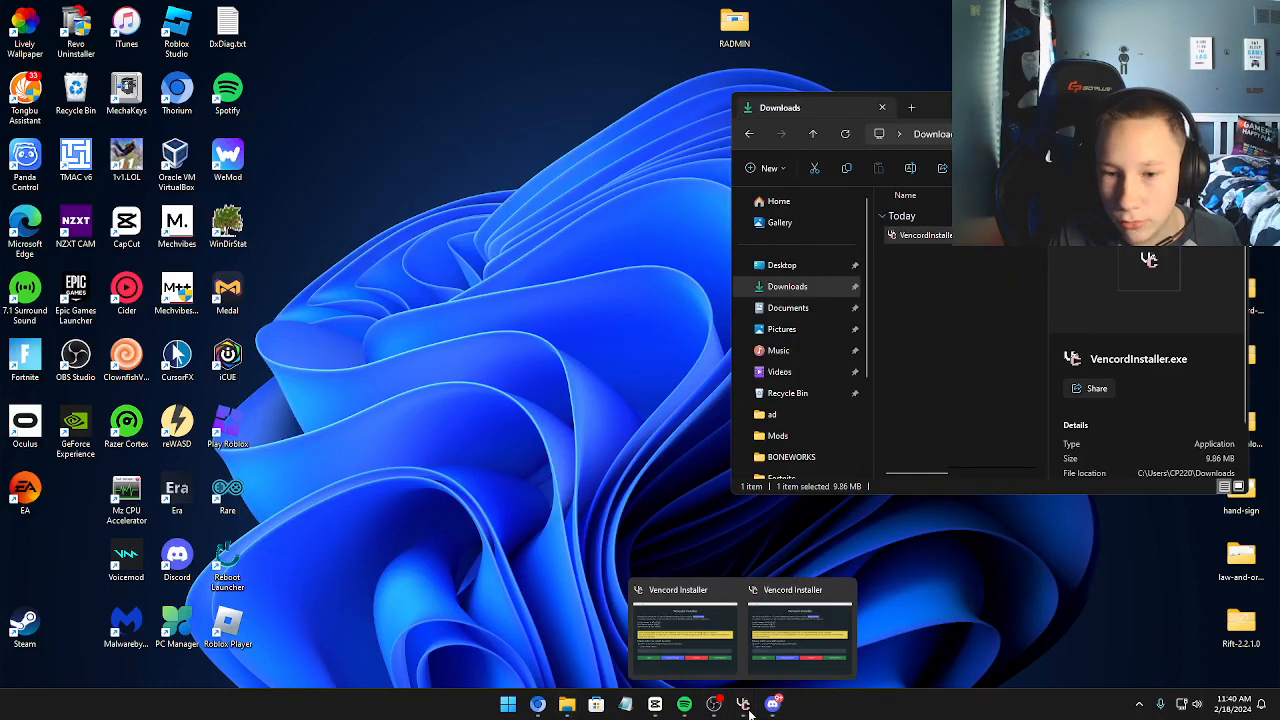
Uninstall Vencord from the Stable Discord install and acknowledge the successfully unpatched message.
left_click(684, 630)
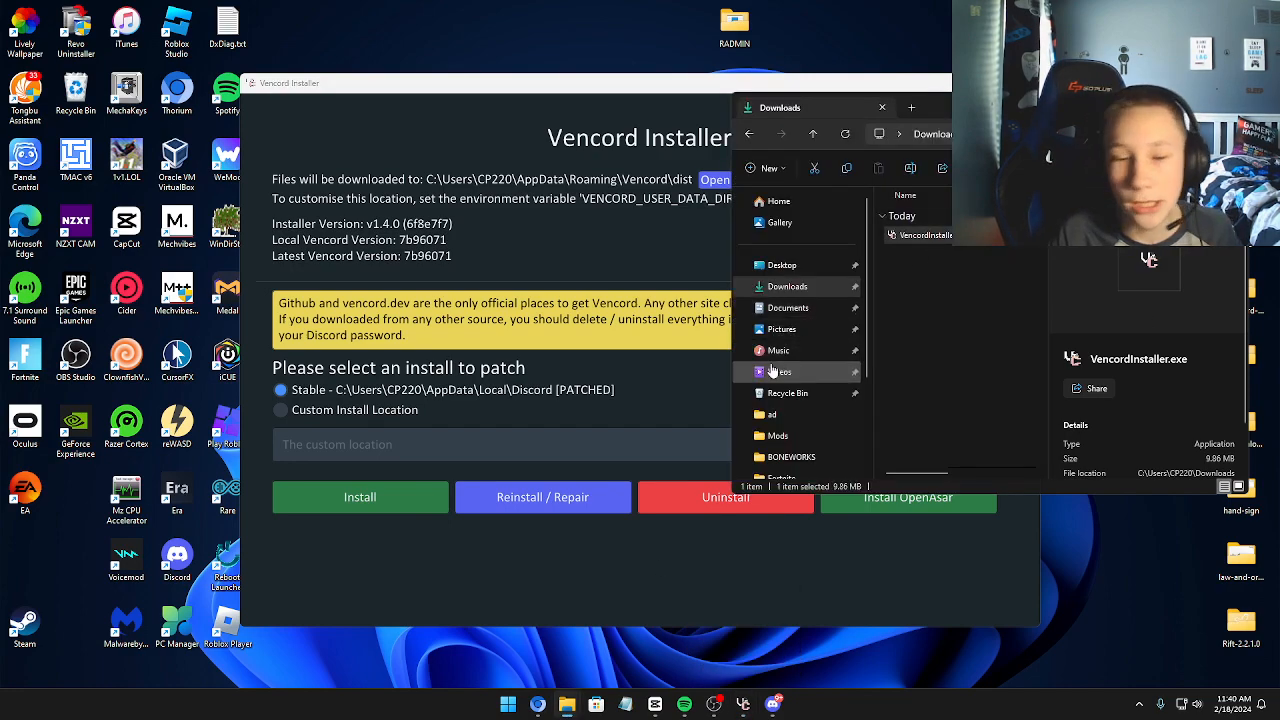
scroll("down", 3)
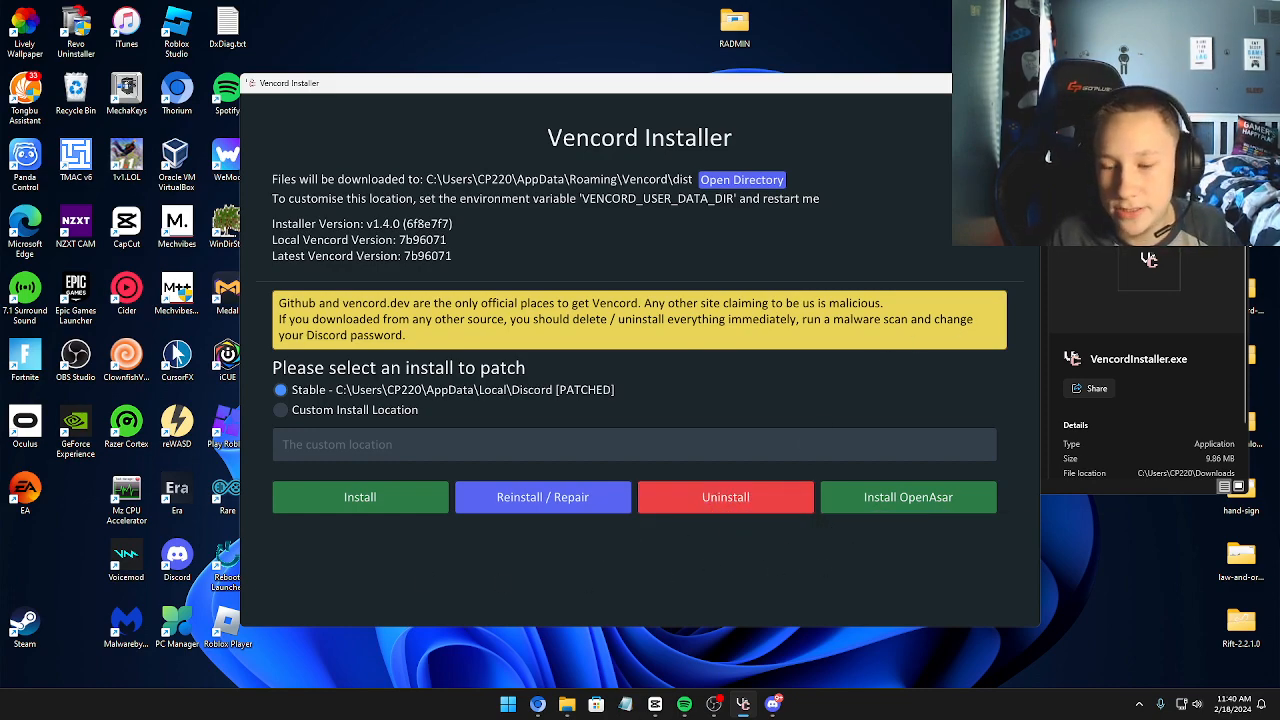
left_click(724, 496)
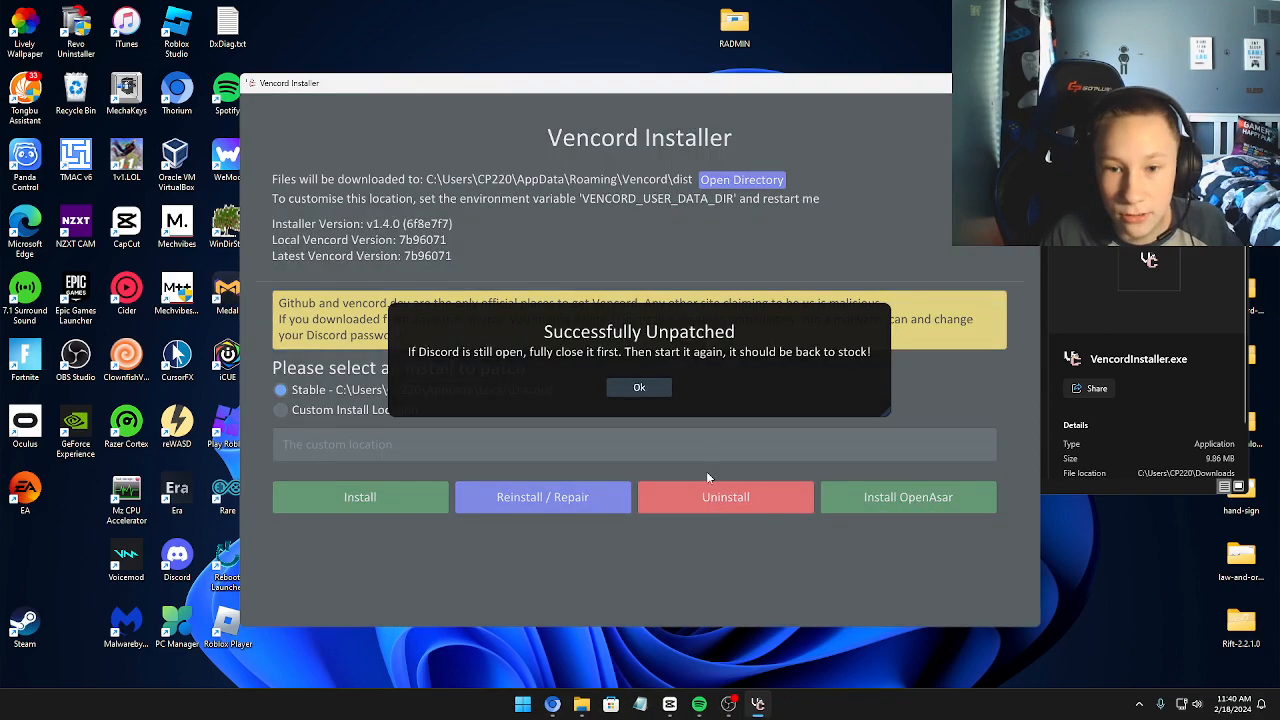
left_click(640, 388)
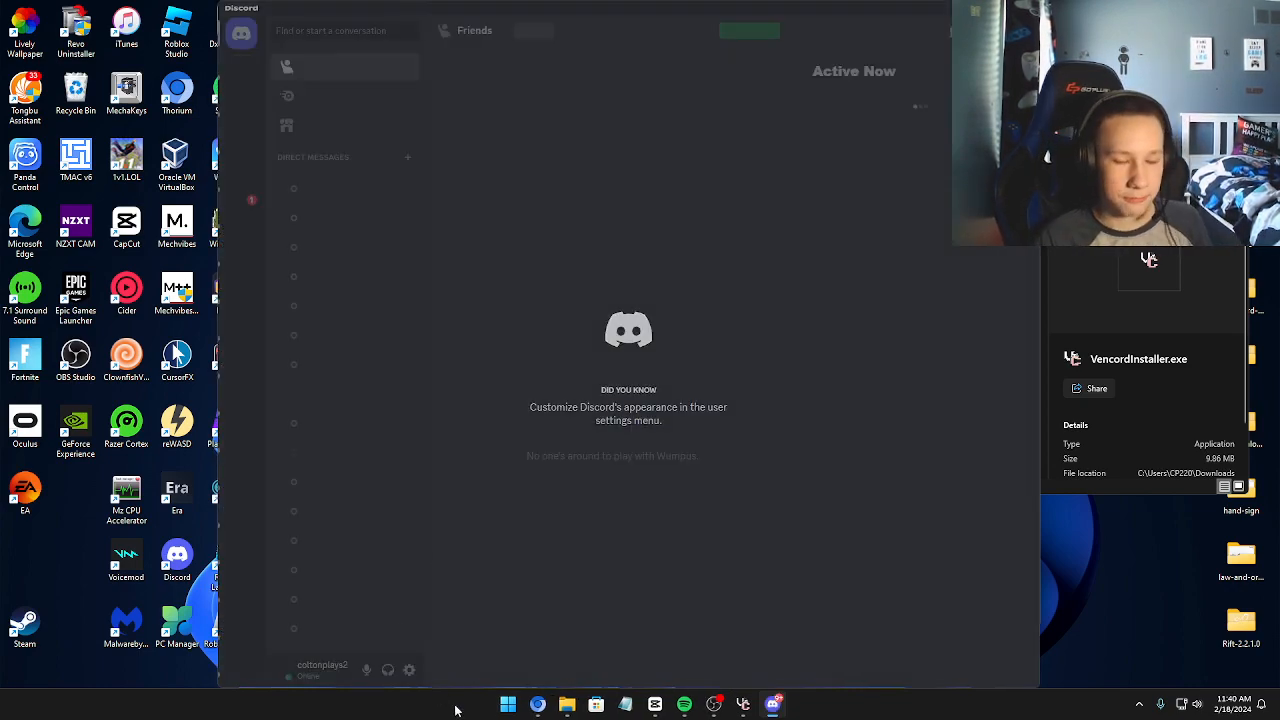
Switch from stock Discord back to the YouTube video in Chrome.
left_click(408, 668)
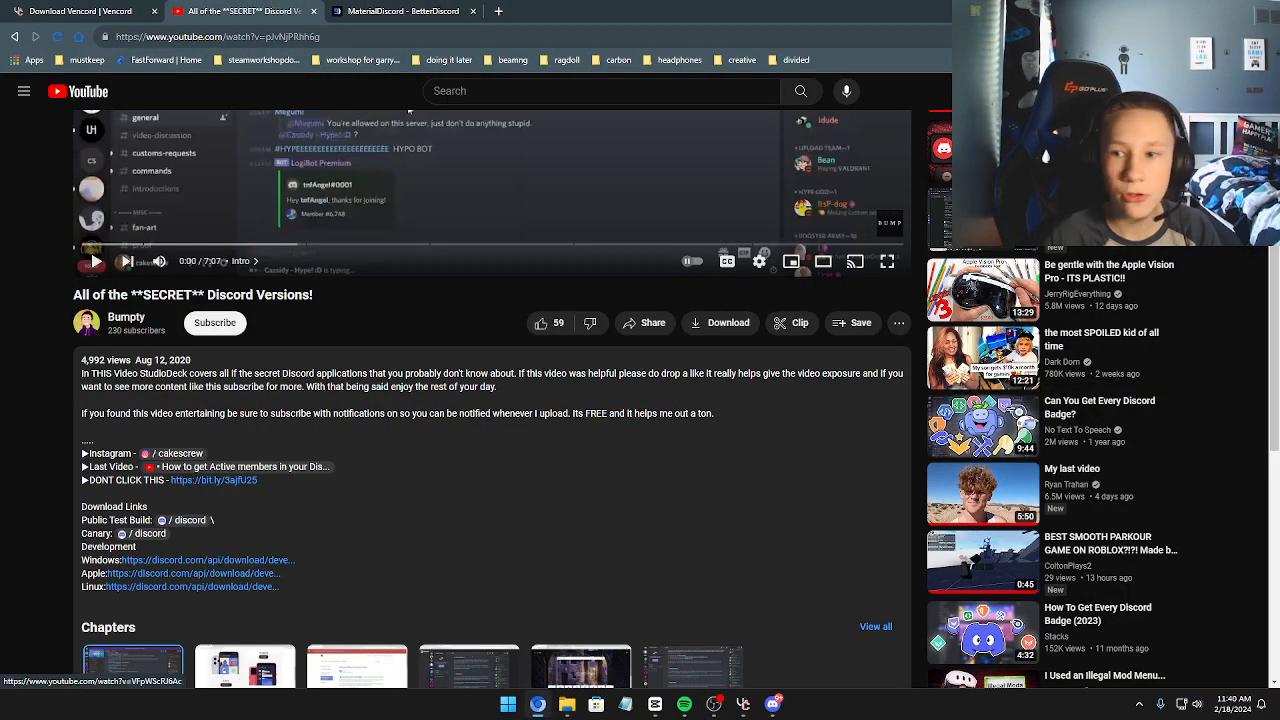
Go to the creator's channel page and Manage videos in YouTube Studio.
left_click(1264, 16)
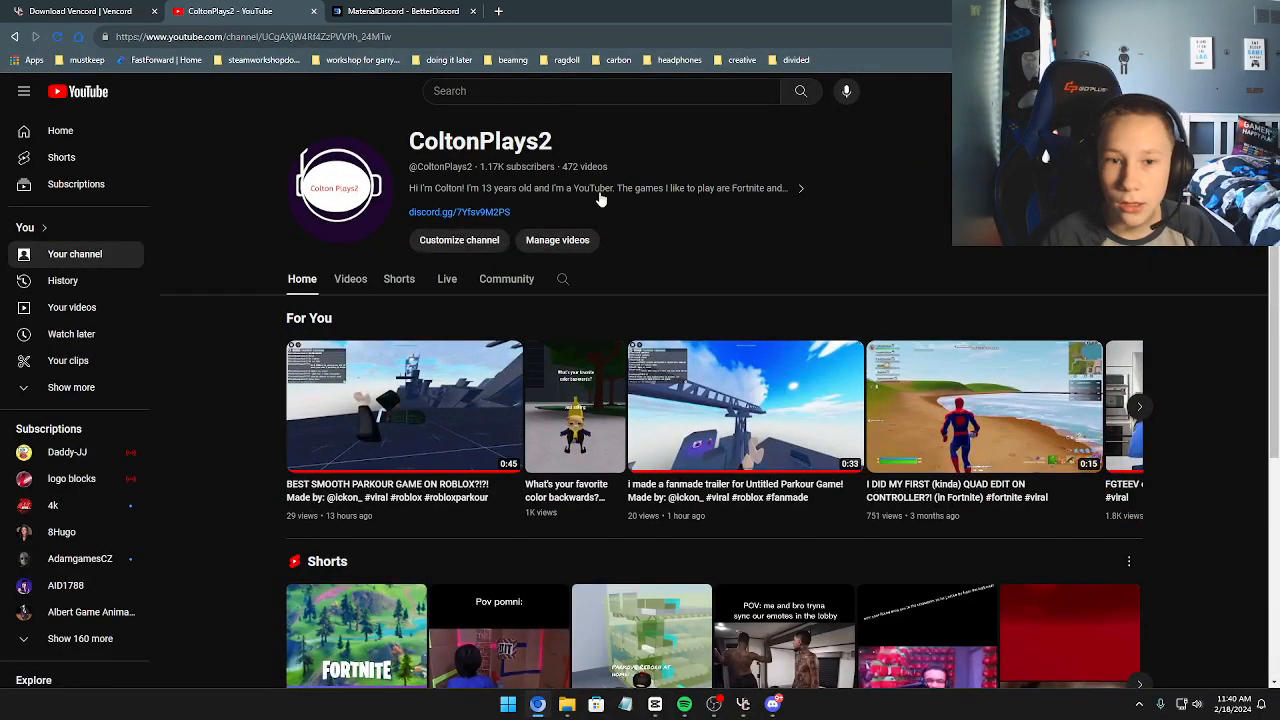
left_click(556, 240)
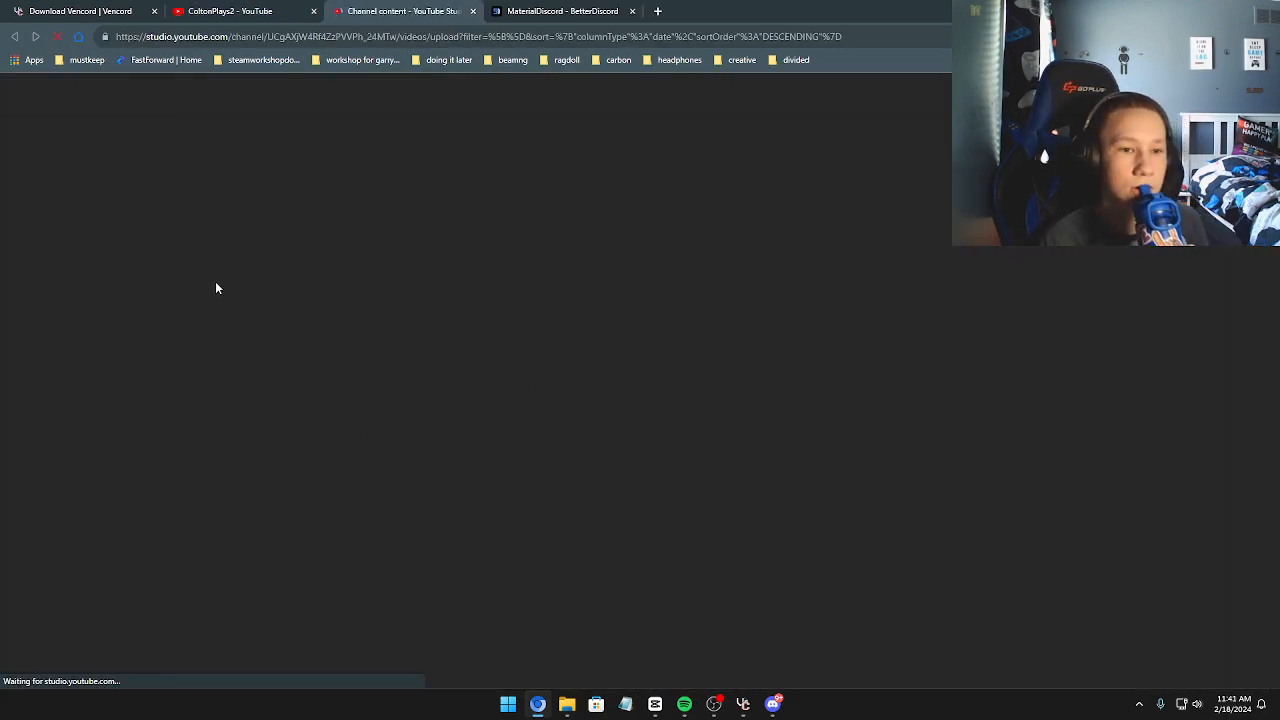